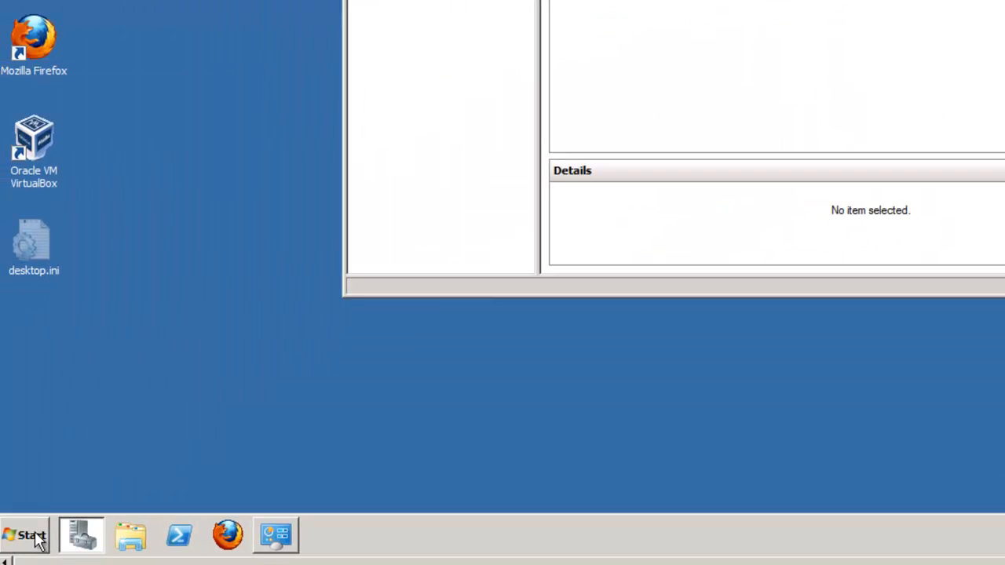
- Reach Network Connections via Start > Network > Network and Sharing Center > Change adapter settings
click(28, 534)
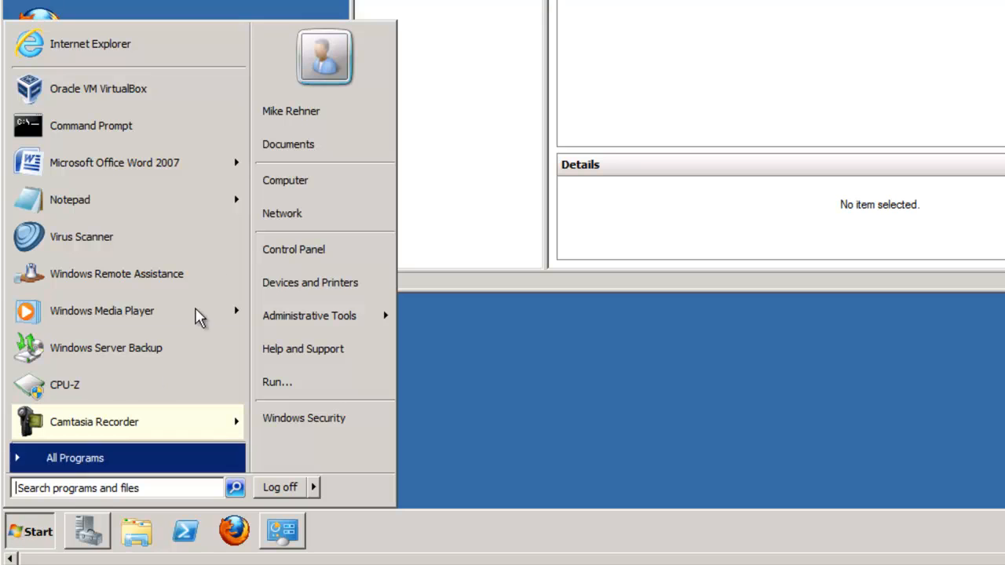
click(281, 213)
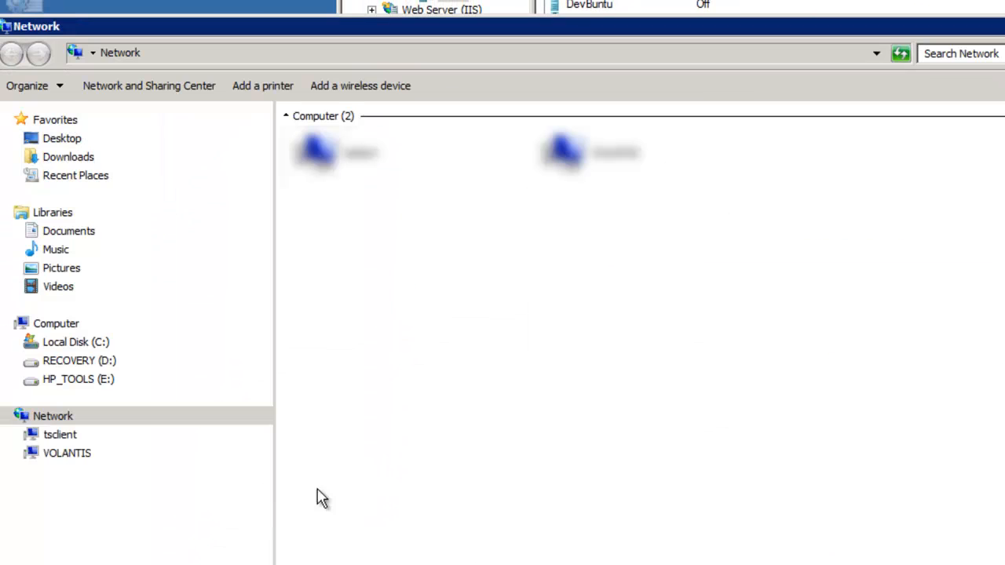
mouse_move(147, 85)
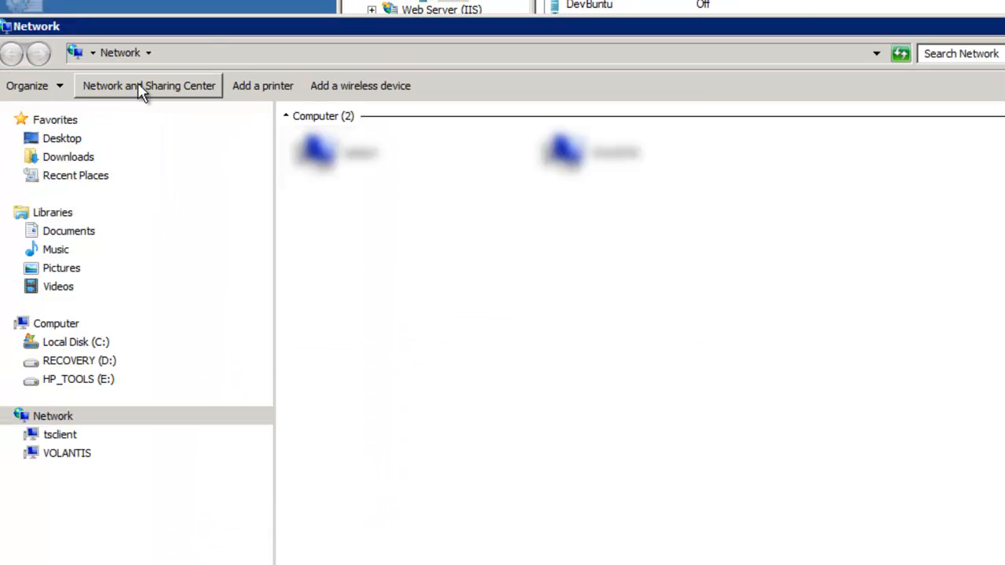
click(148, 85)
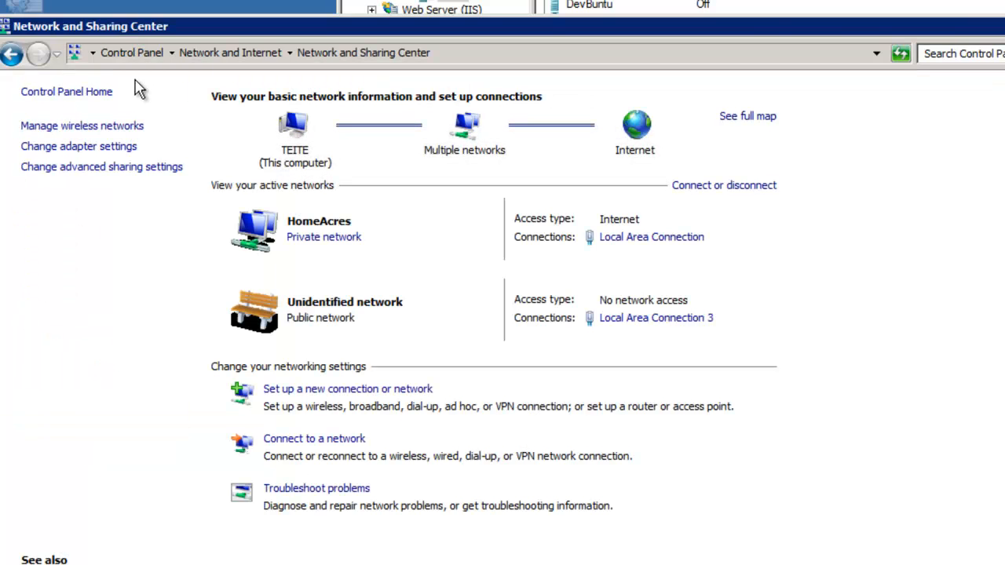
mouse_move(78, 146)
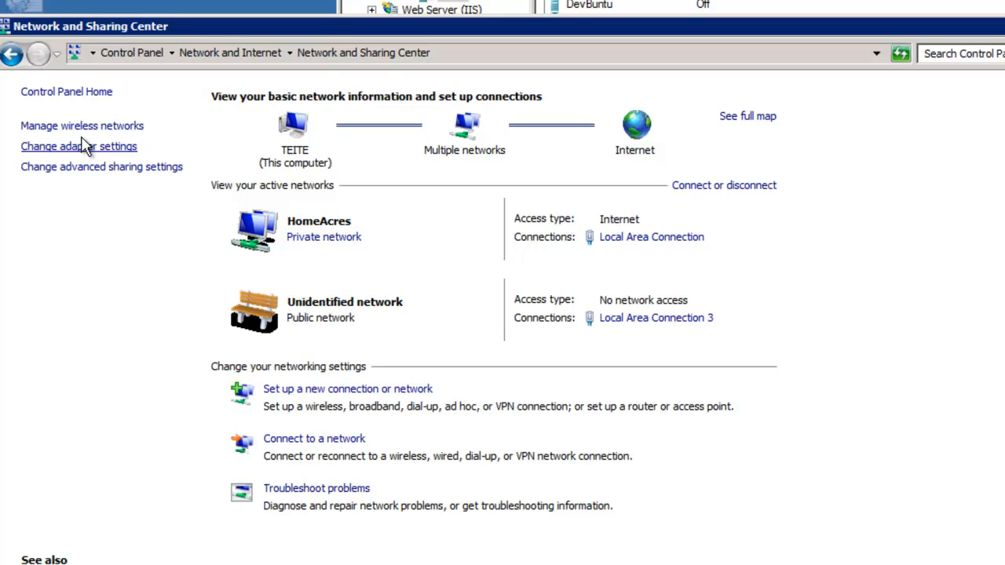
click(78, 146)
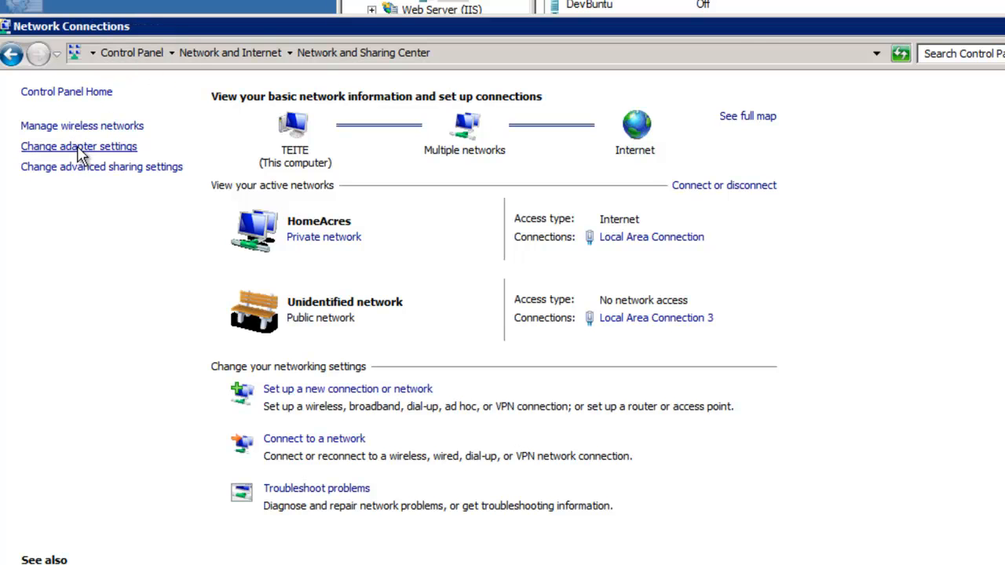
click(78, 146)
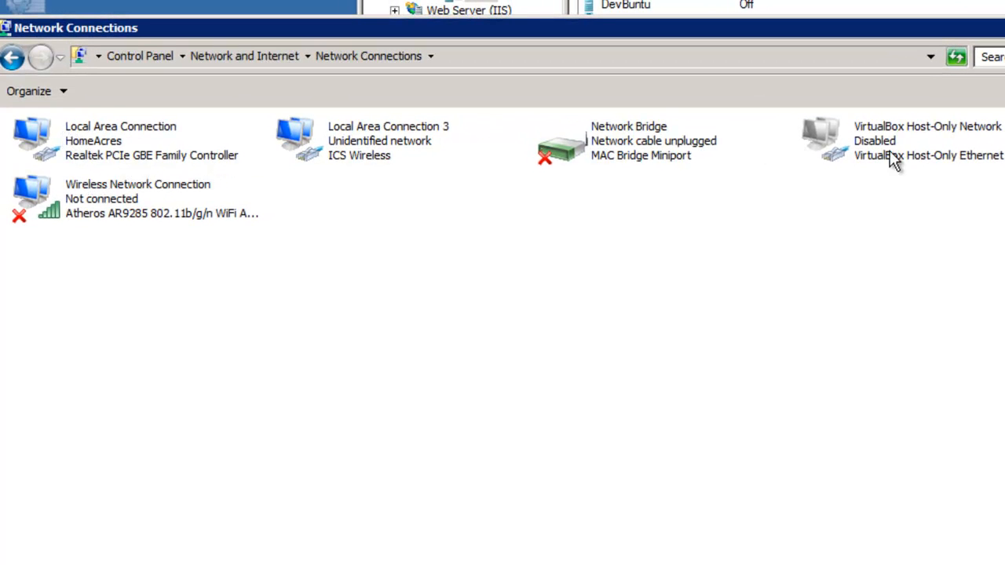
mouse_move(577, 157)
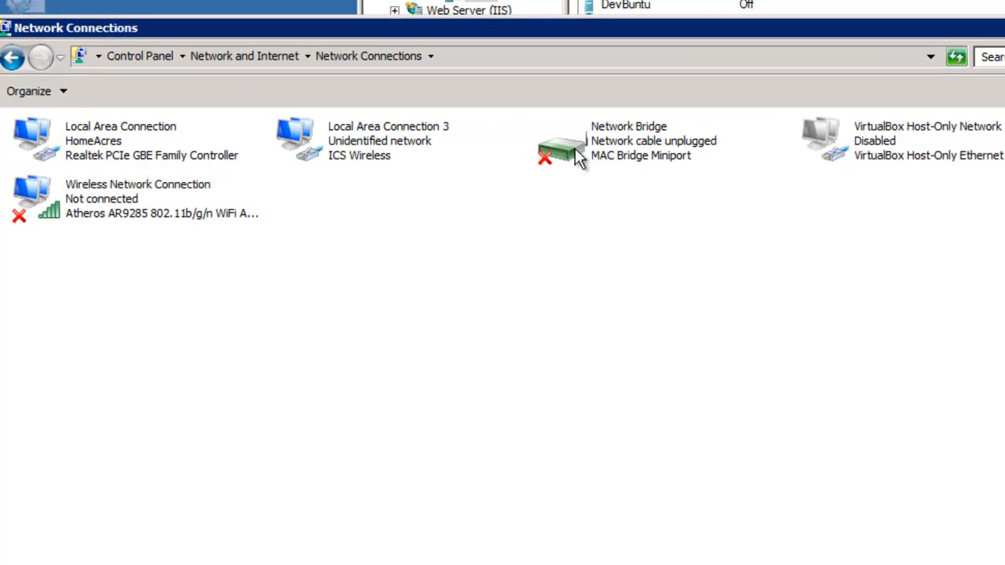
mouse_move(106, 206)
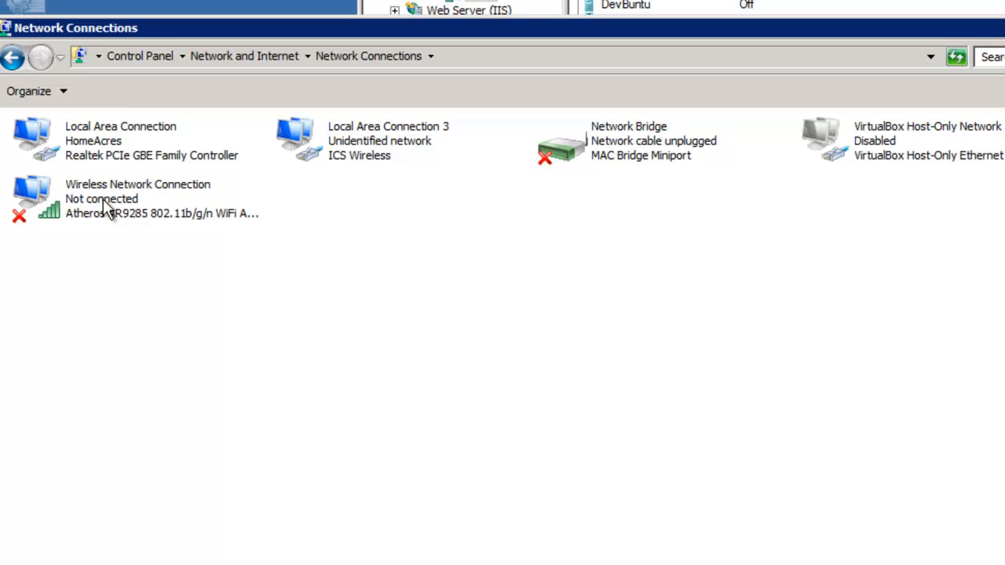
mouse_move(108, 214)
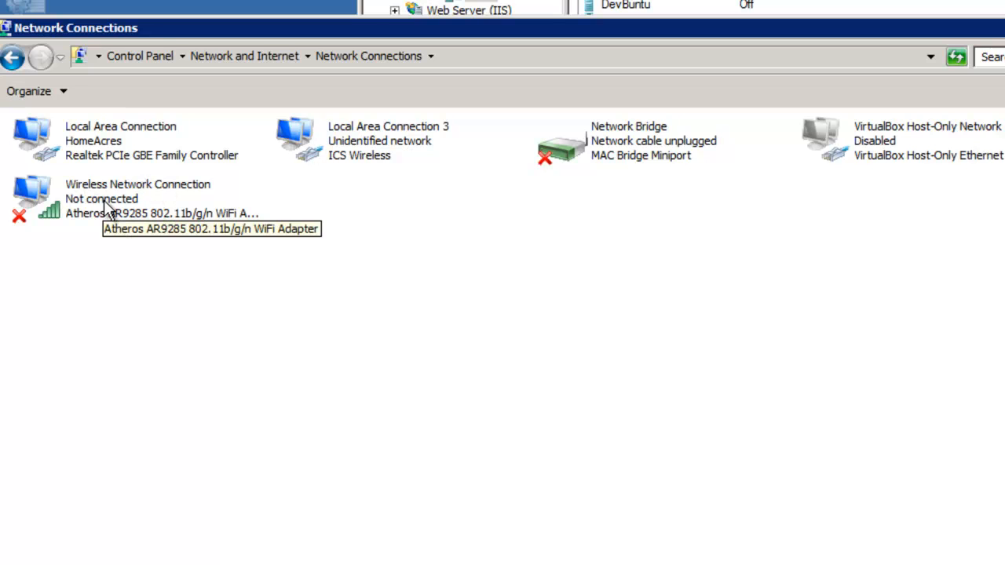
mouse_move(78, 134)
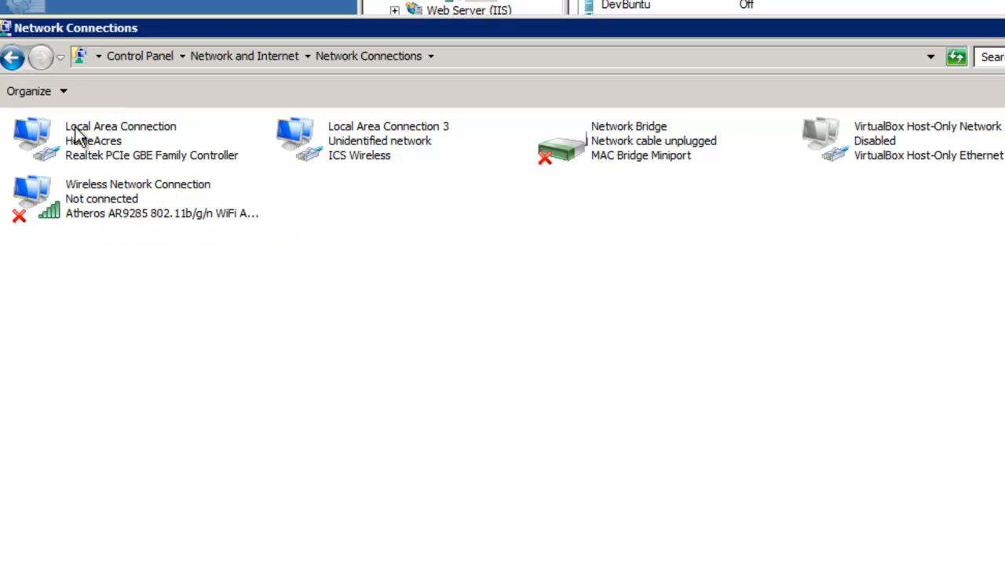
mouse_move(459, 132)
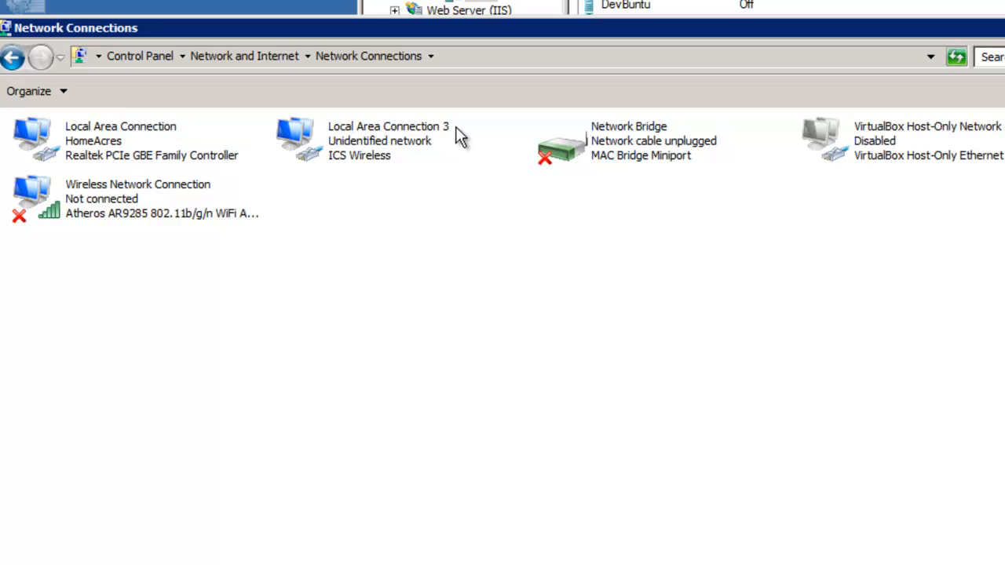
mouse_move(380, 156)
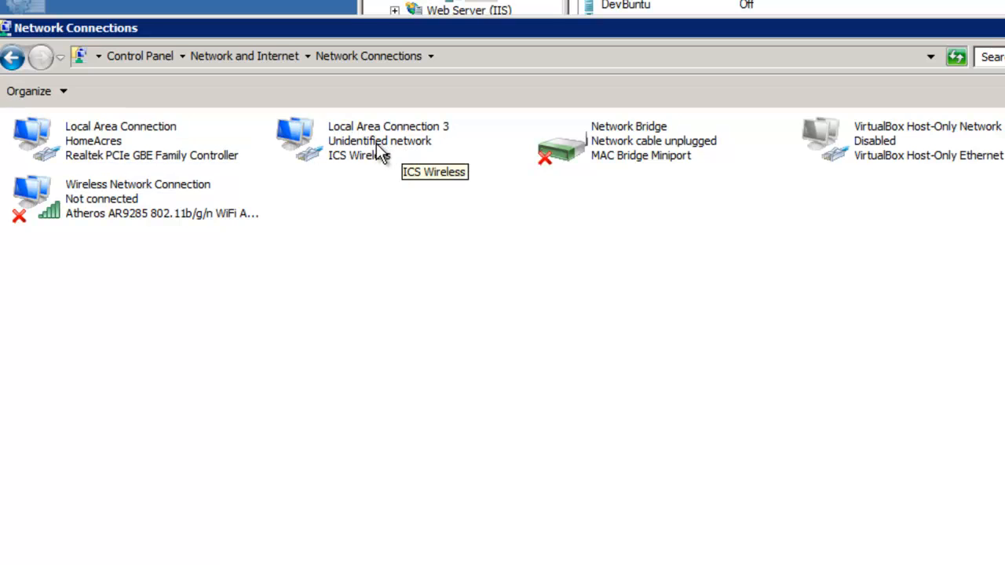
mouse_move(86, 141)
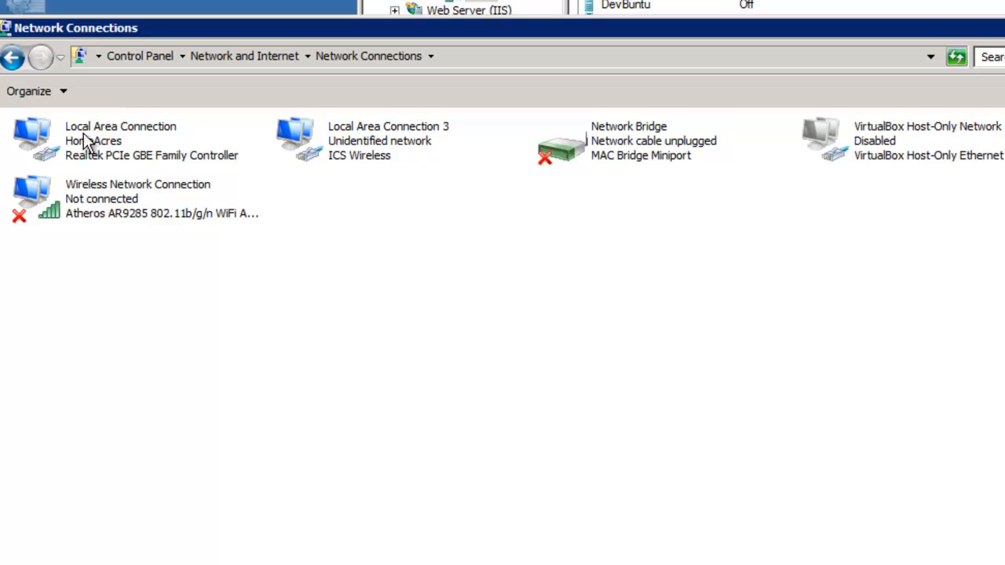
mouse_move(157, 133)
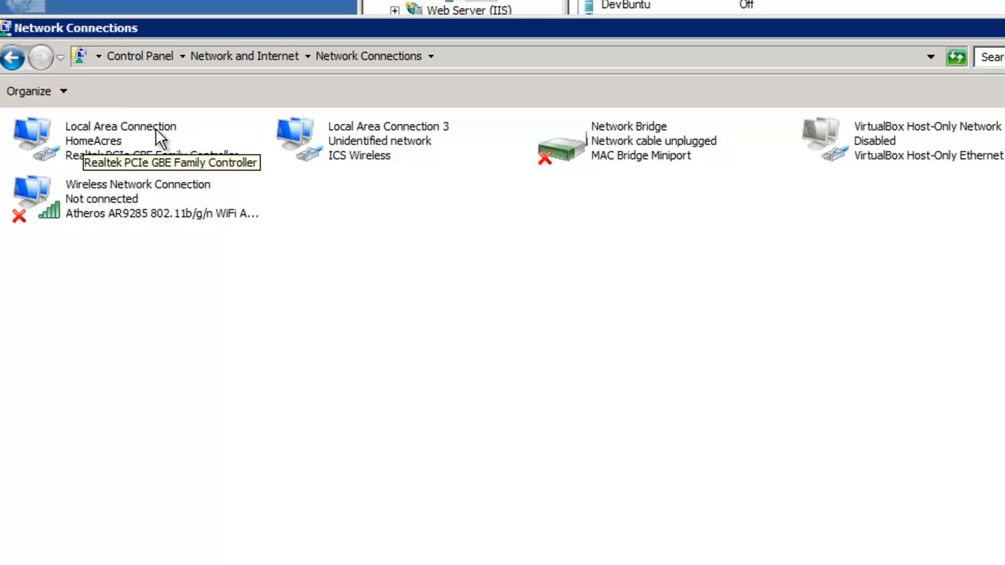
mouse_move(75, 171)
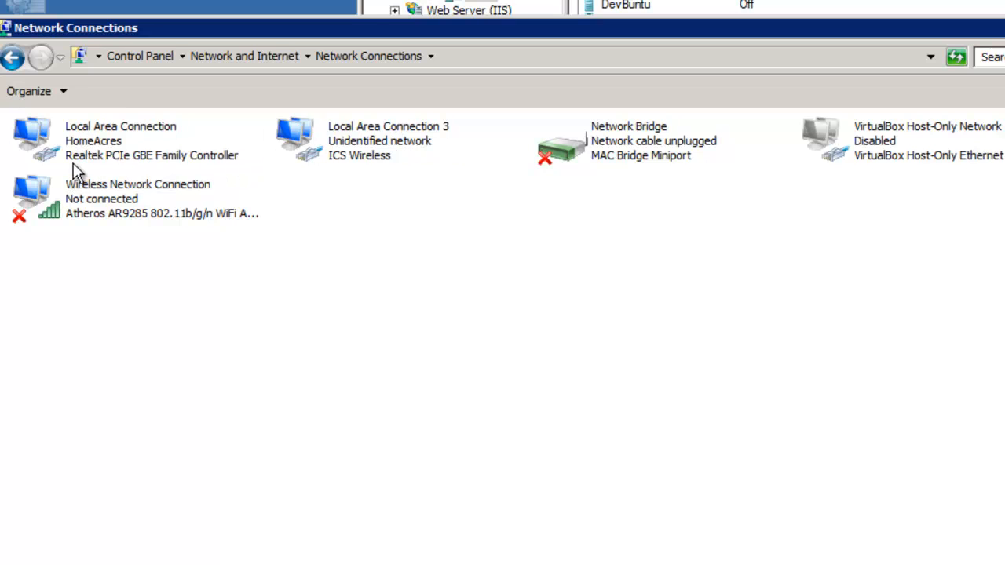
mouse_move(220, 169)
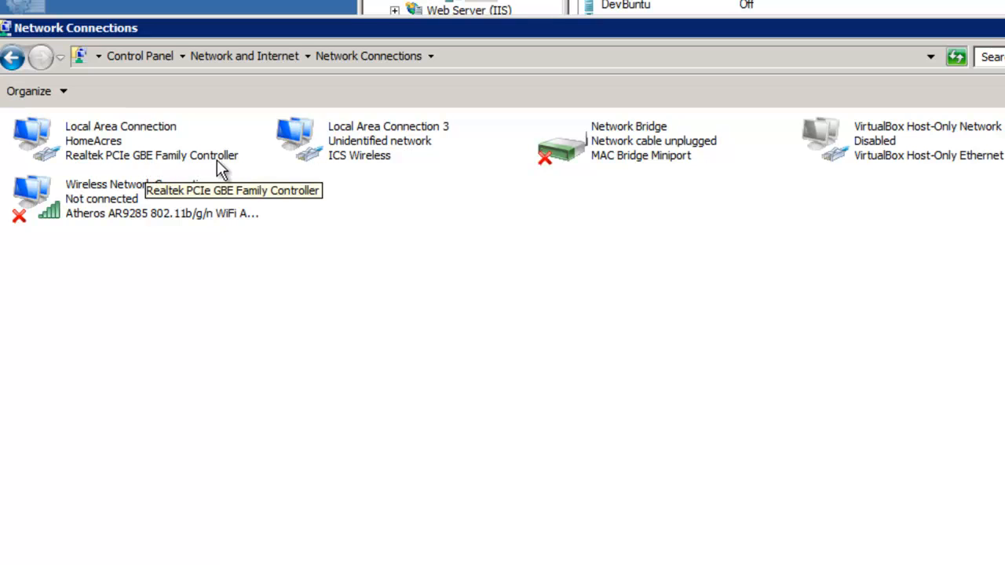
mouse_move(118, 169)
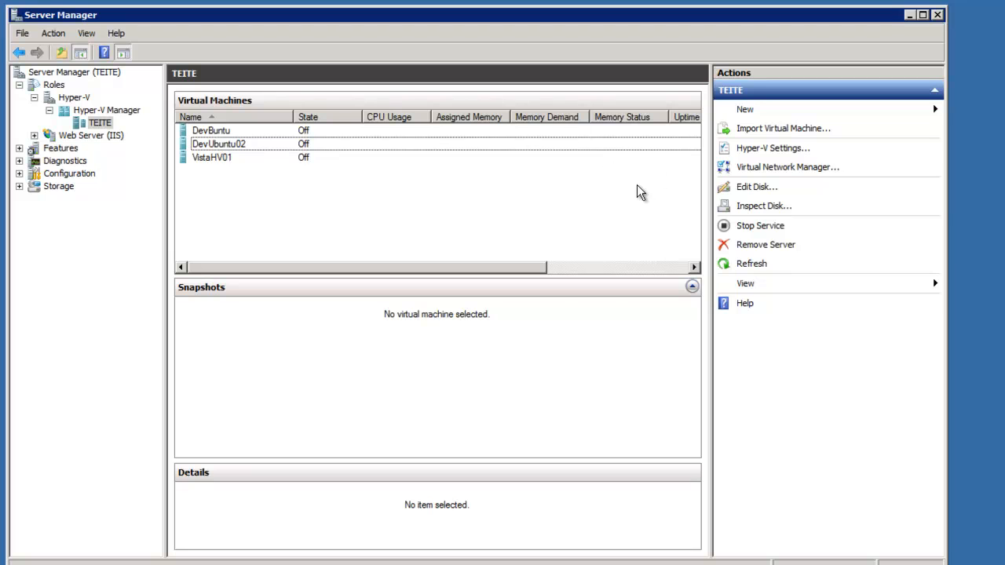
mouse_move(757, 174)
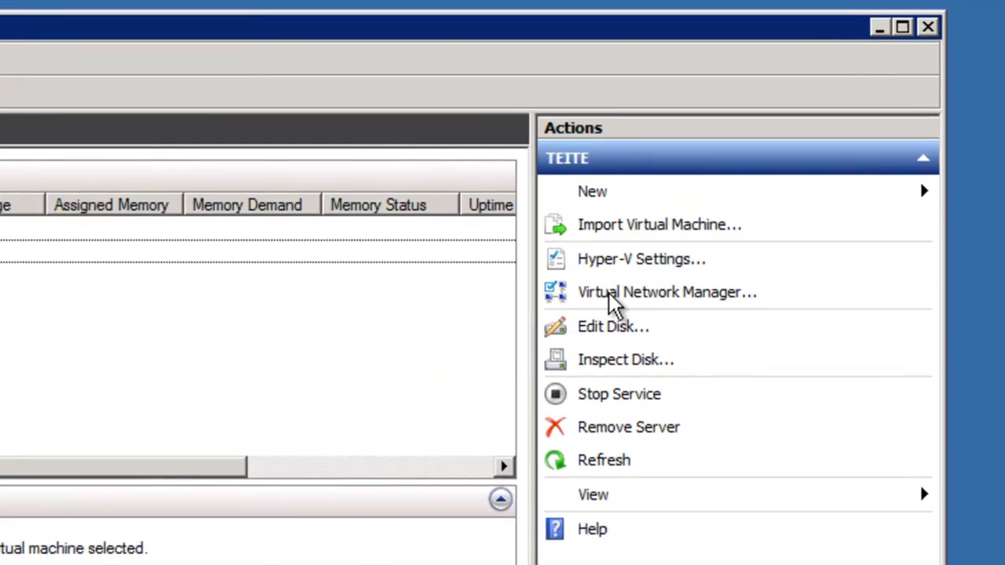
- Launch Virtual Network Manager from the Actions pane
click(666, 292)
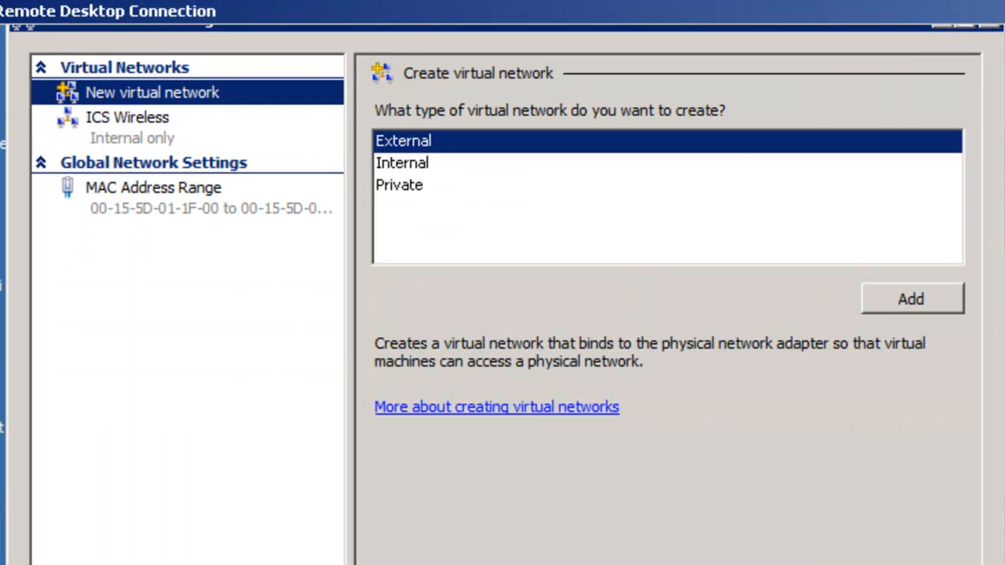
mouse_move(189, 106)
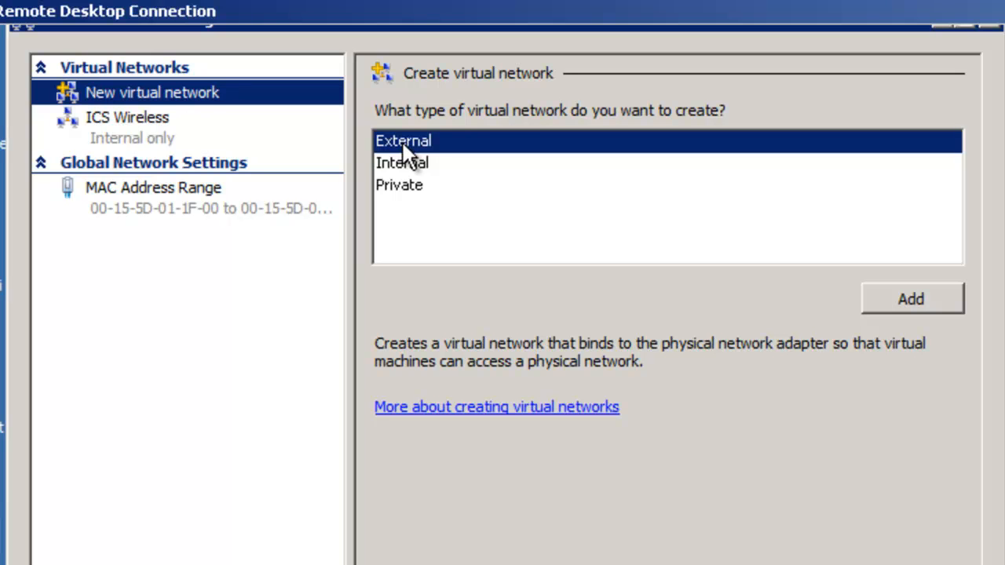
mouse_move(405, 364)
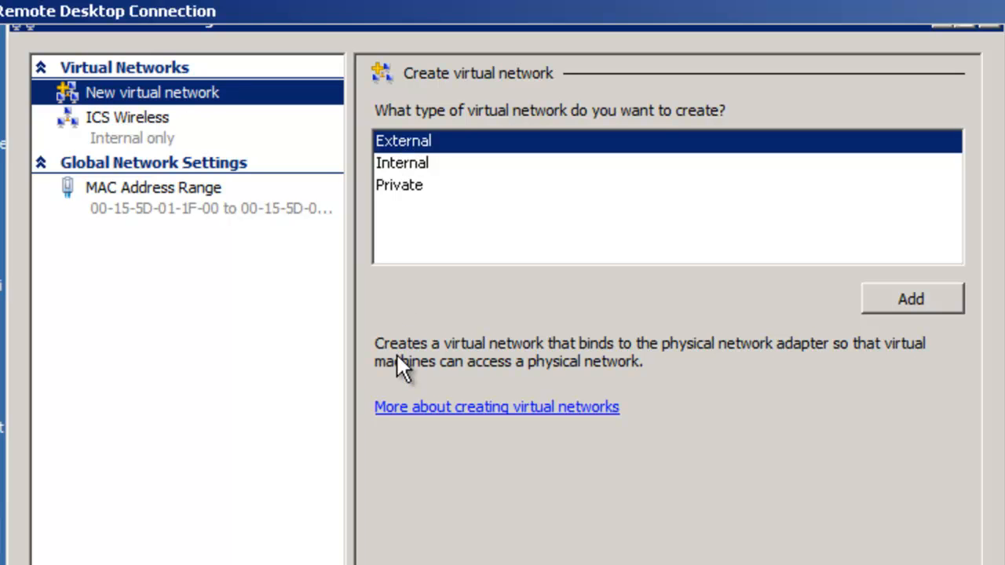
mouse_move(656, 349)
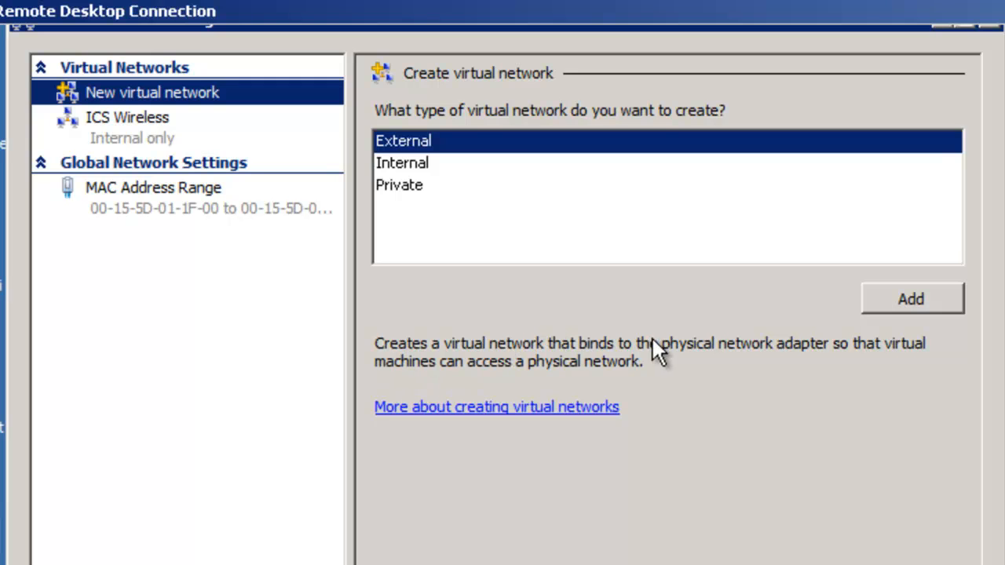
mouse_move(892, 349)
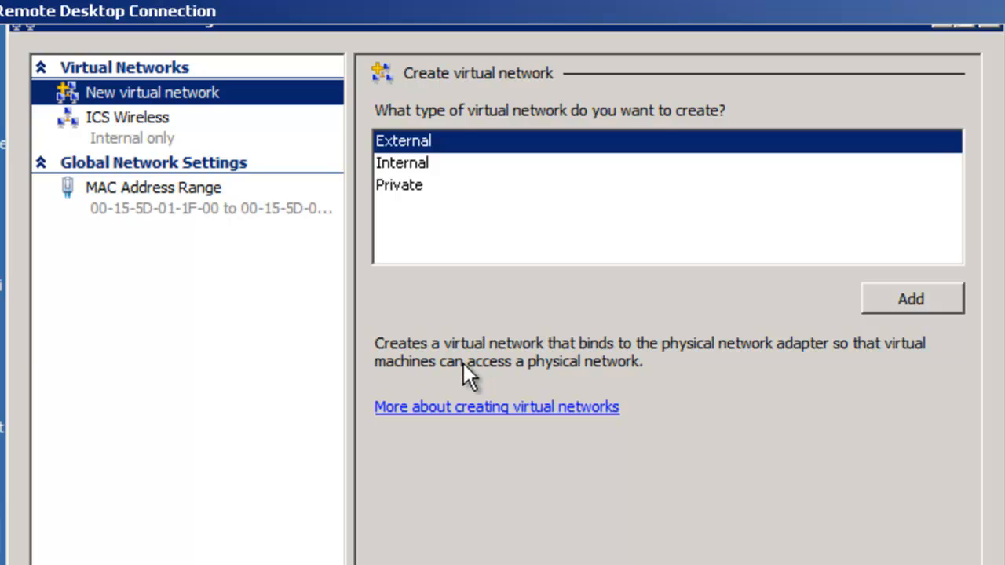
mouse_move(966, 285)
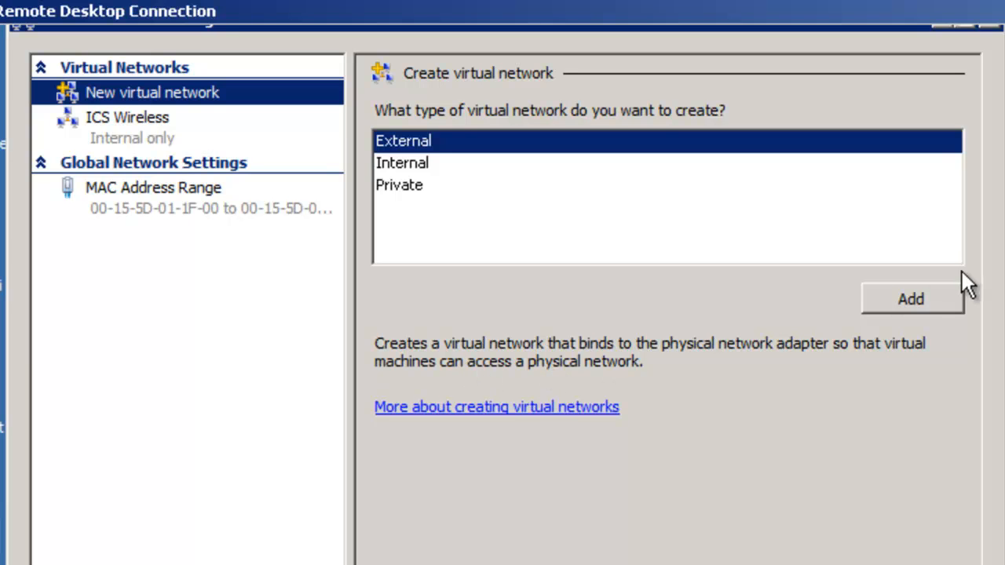
- Add an External network named External NIC Net bound to the Realtek PCIe GBE Family Controller
click(910, 299)
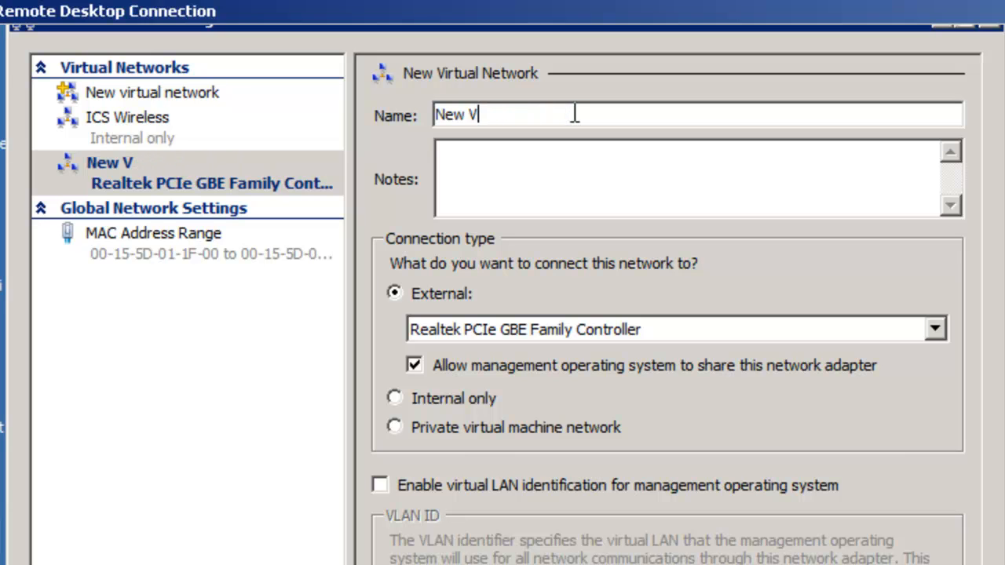
text(Esx)
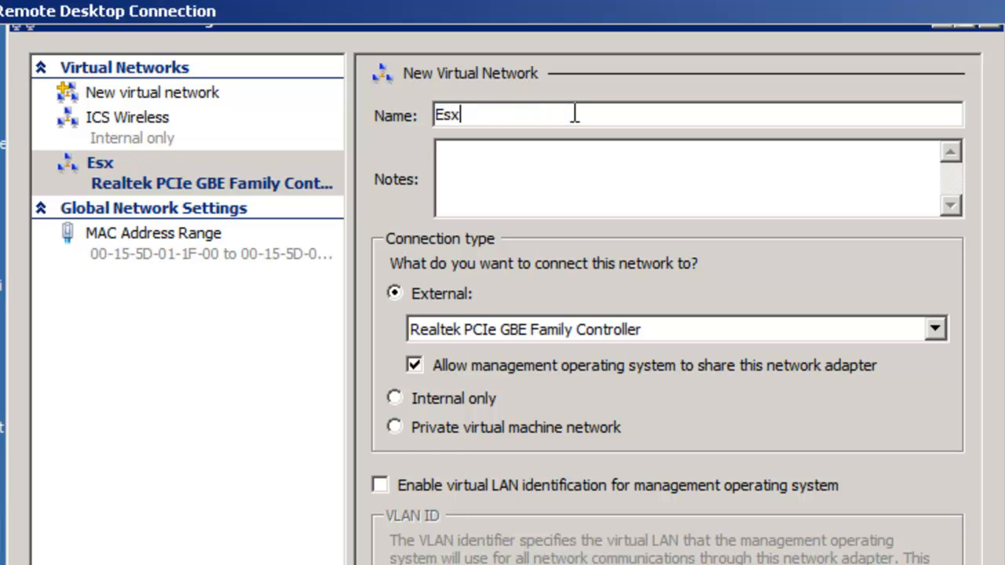
text(External N)
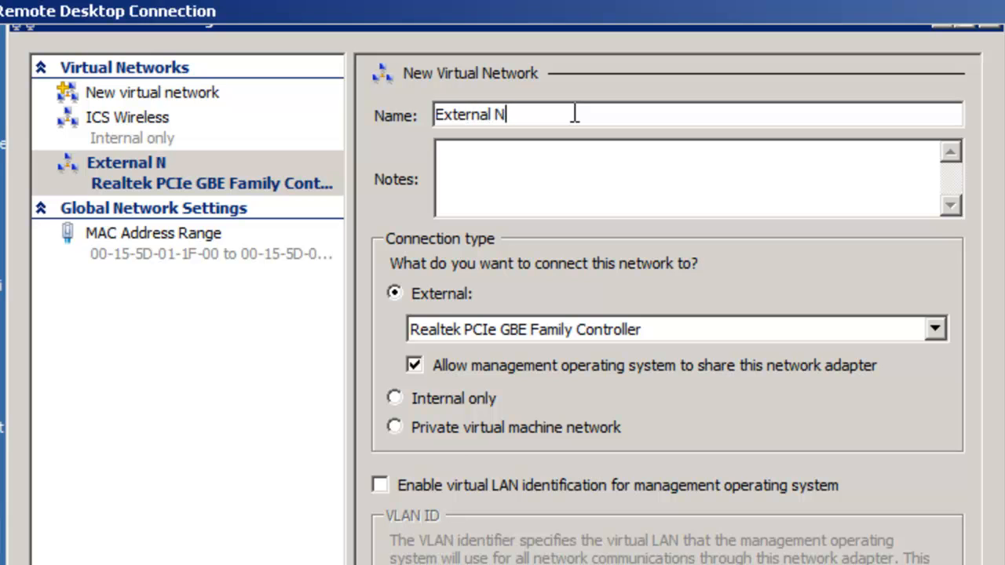
text(IC Net)
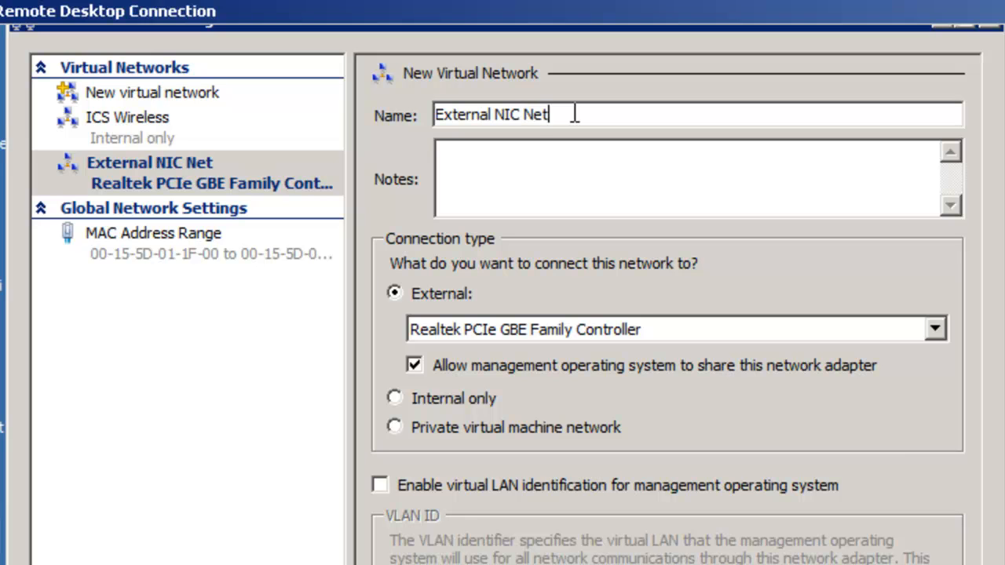
mouse_move(412, 108)
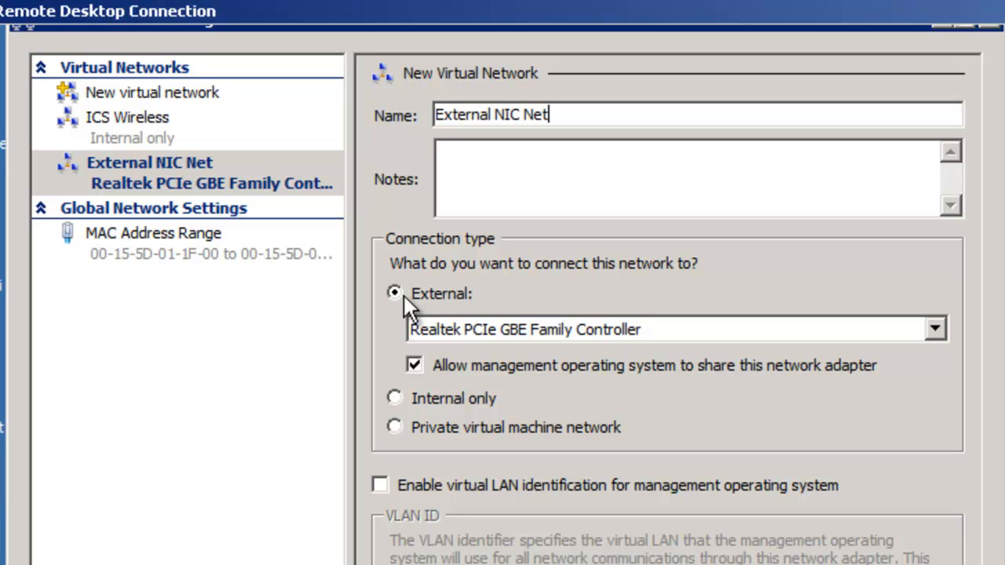
mouse_move(448, 302)
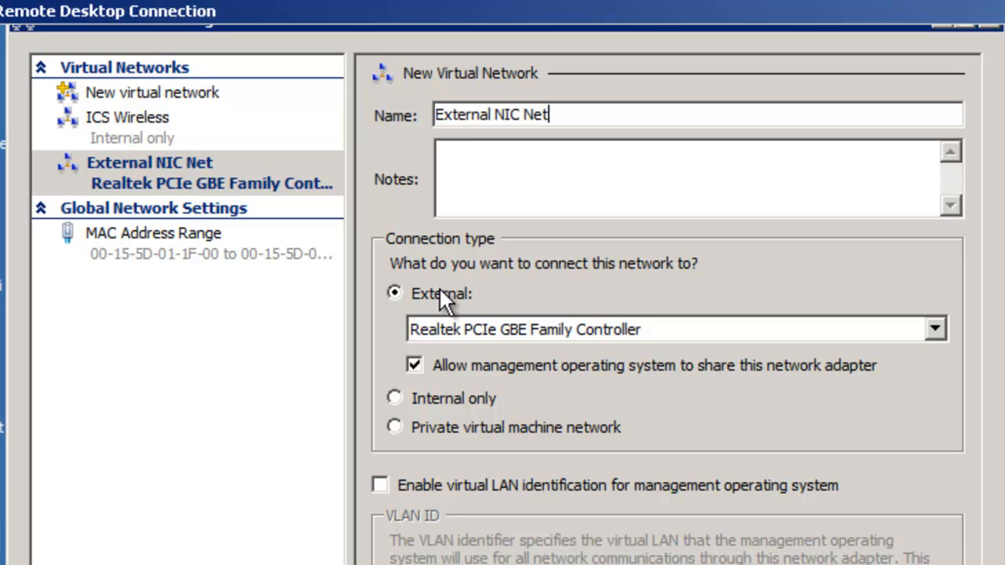
mouse_move(929, 328)
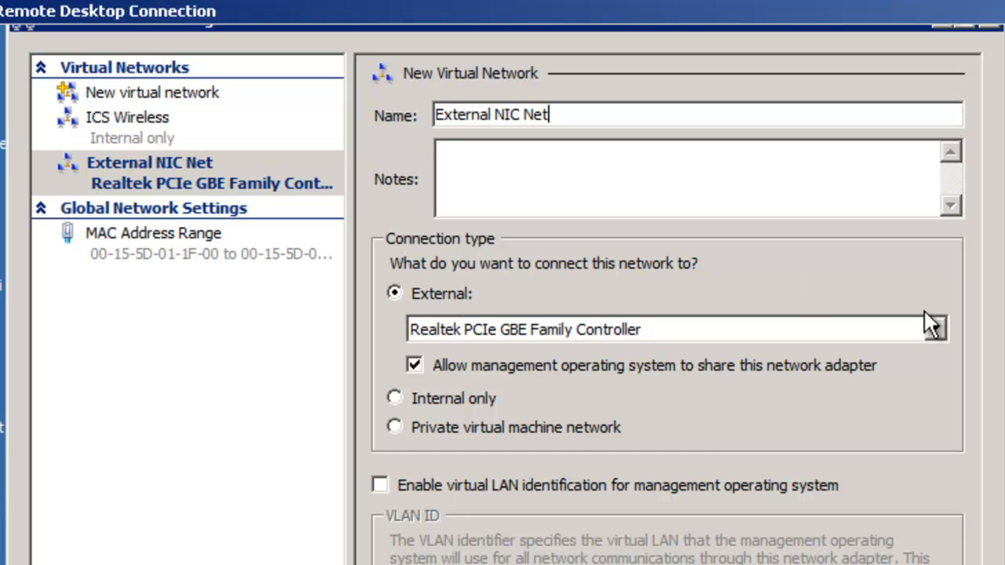
click(934, 330)
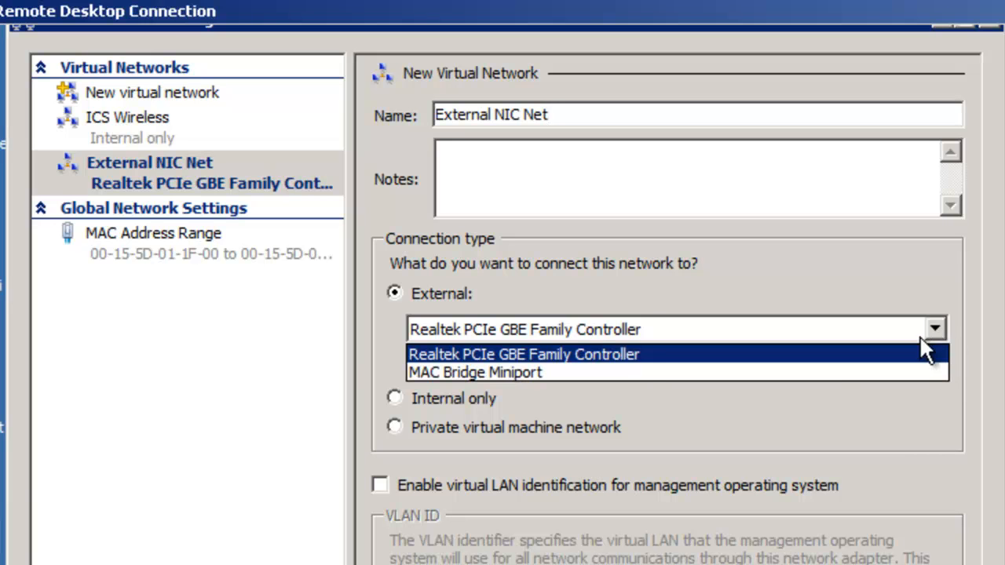
mouse_move(526, 372)
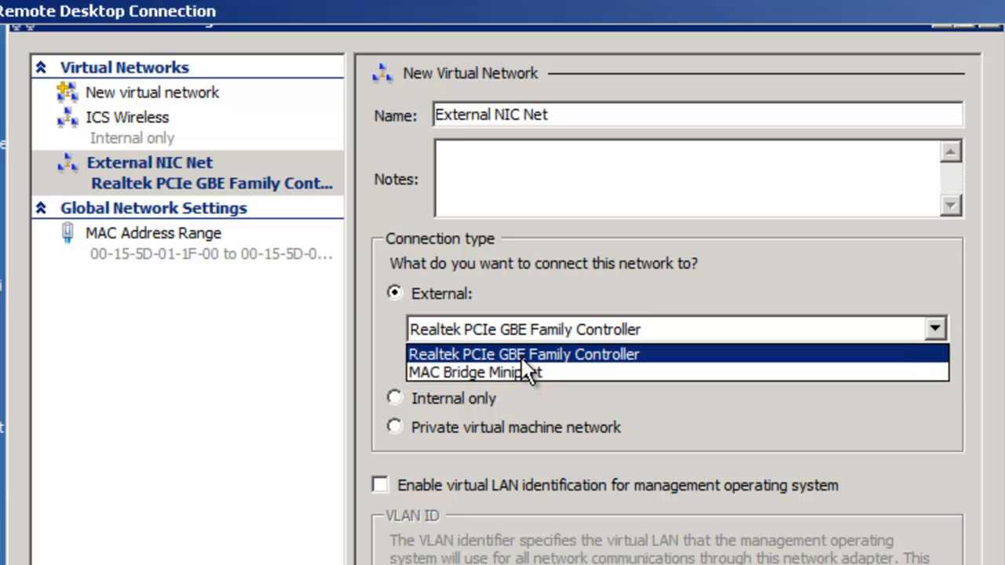
mouse_move(528, 364)
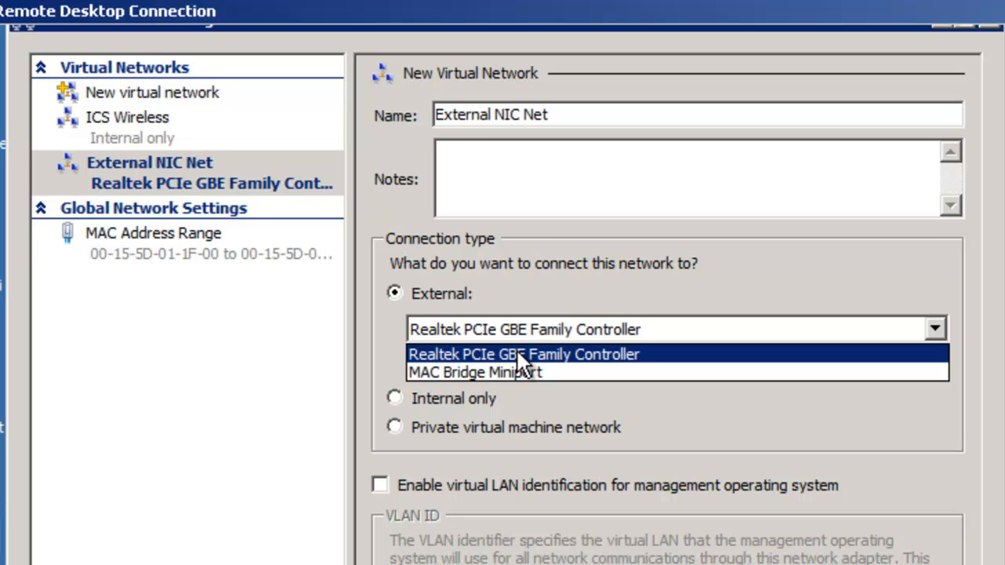
click(523, 355)
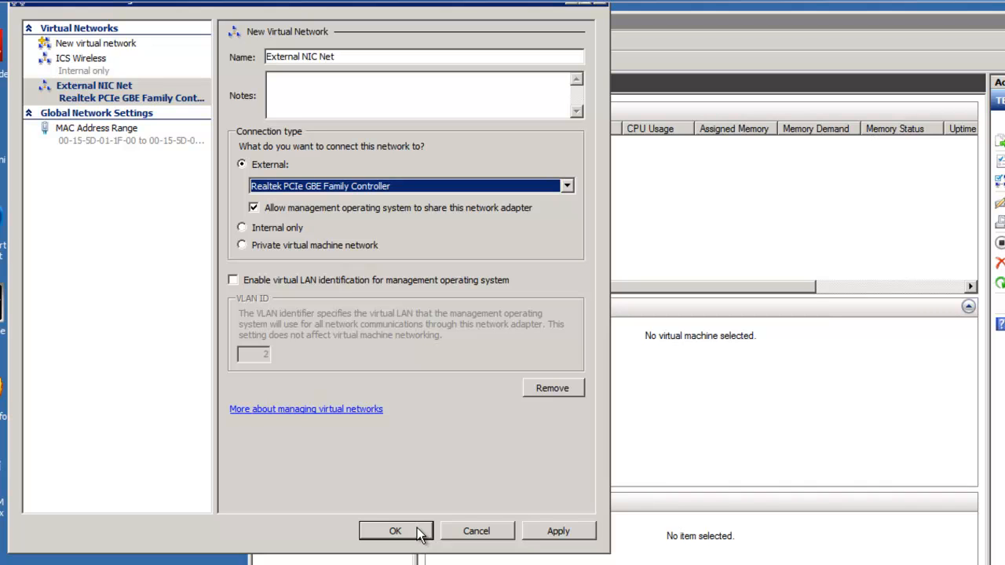
- Confirm the network settings and accept the Apply Networking Changes warning with Yes
click(396, 531)
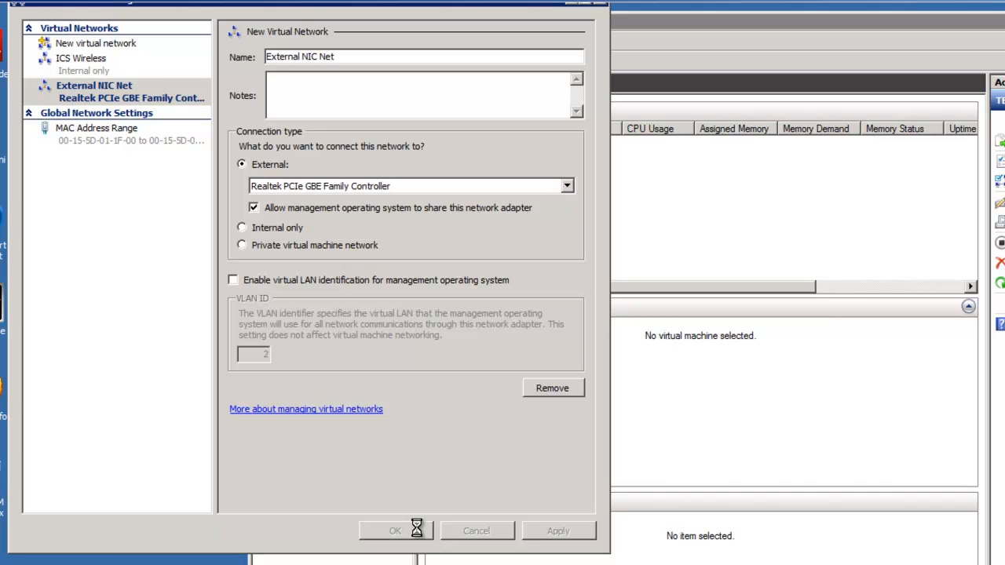
click(396, 531)
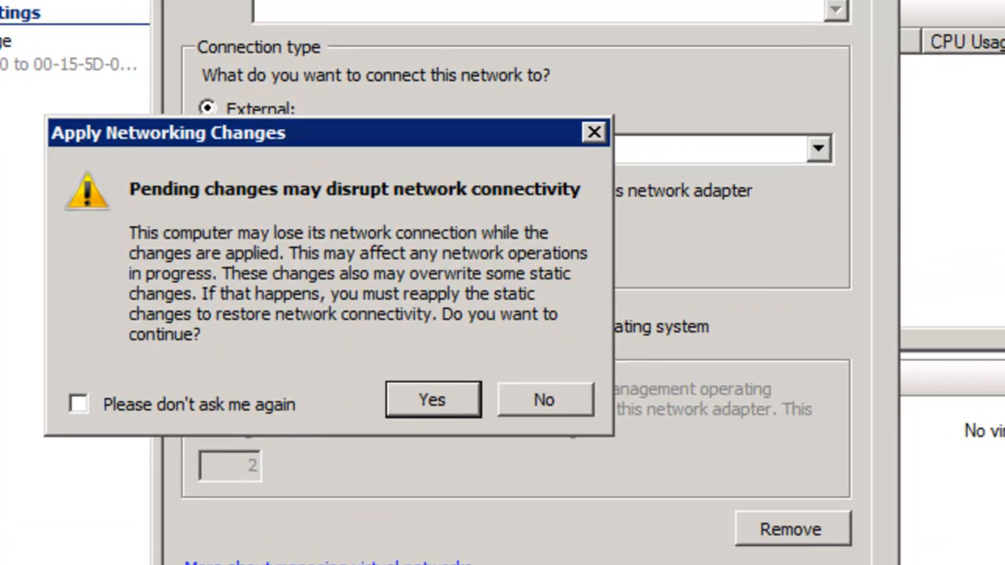
mouse_move(189, 204)
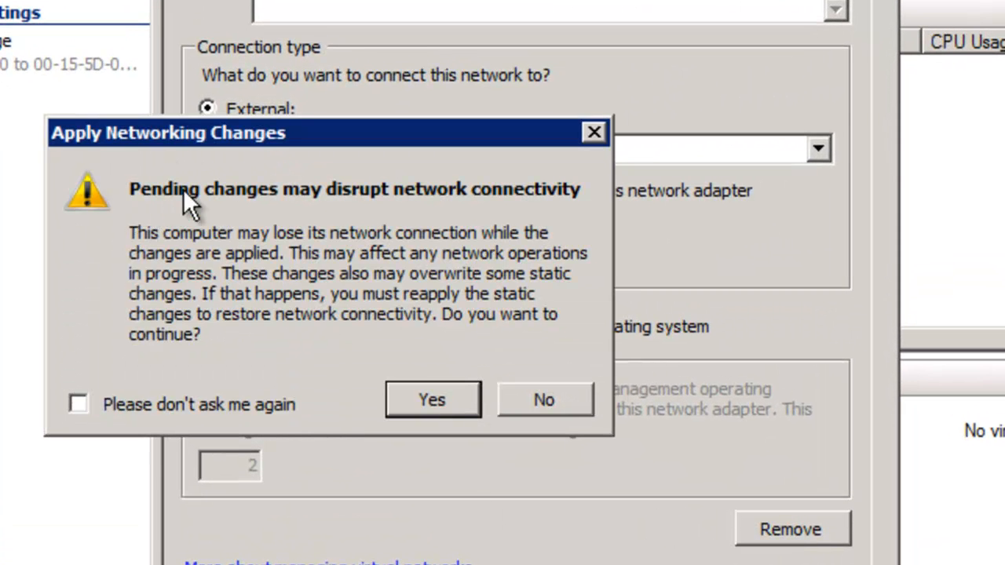
mouse_move(537, 200)
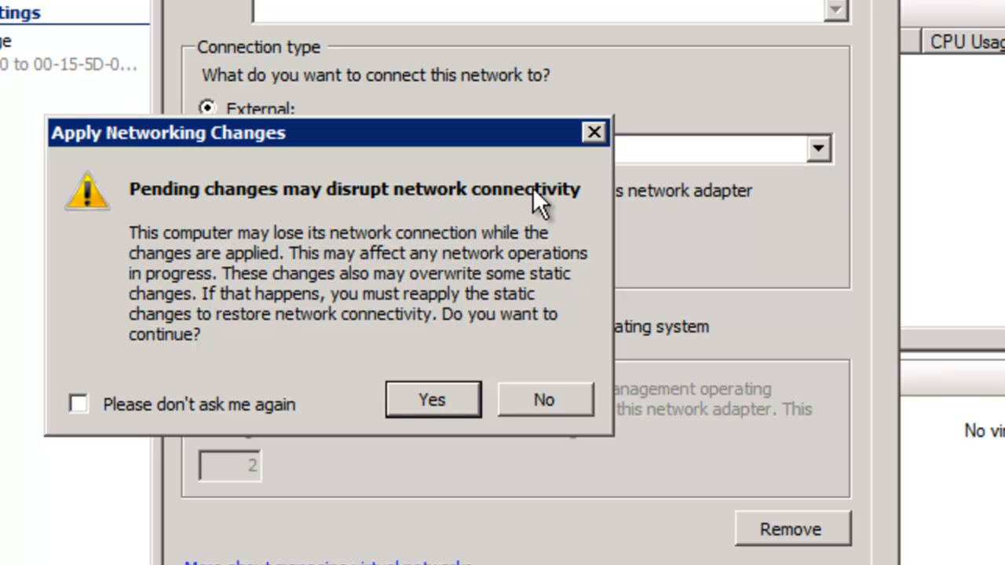
mouse_move(160, 248)
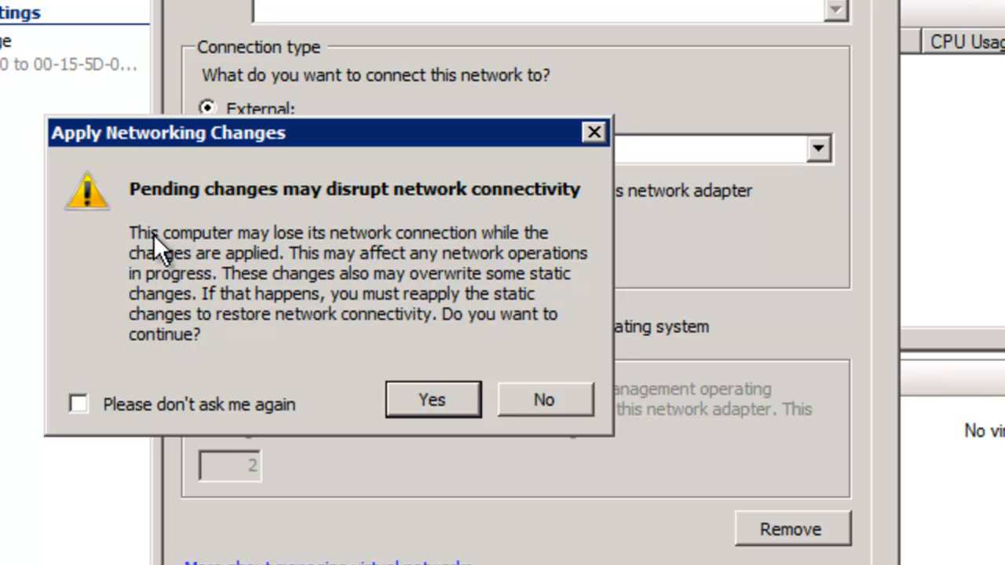
mouse_move(468, 238)
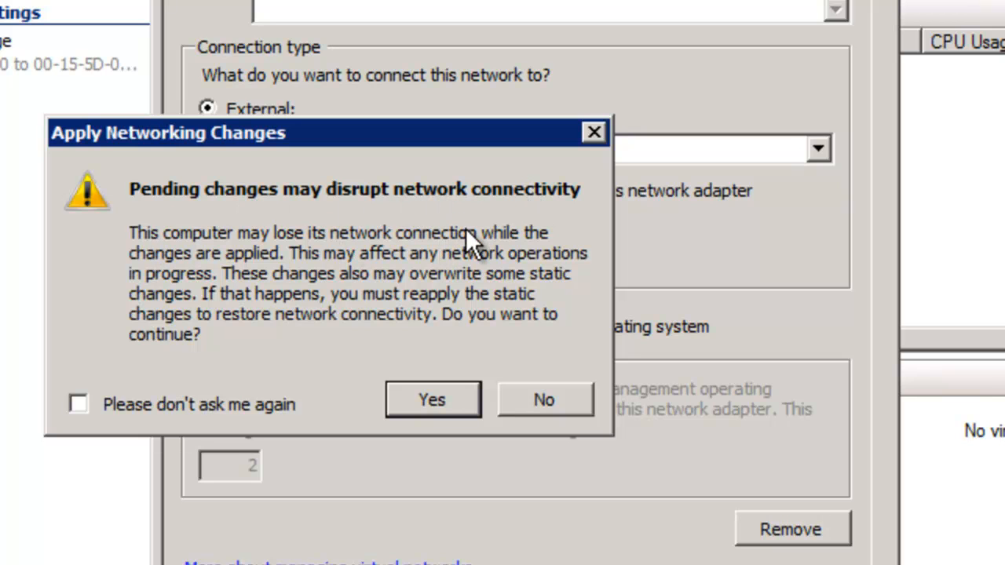
mouse_move(502, 219)
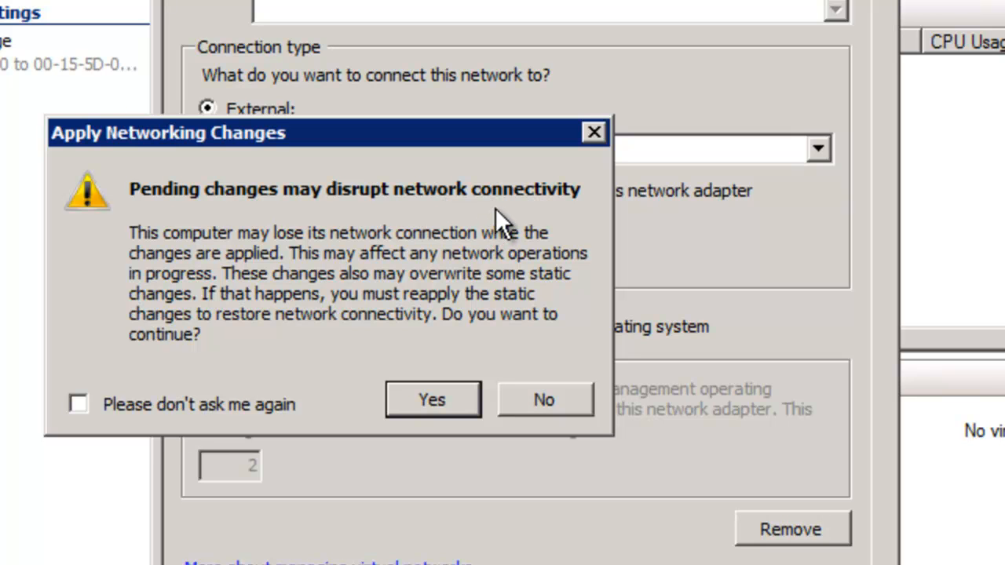
mouse_move(427, 239)
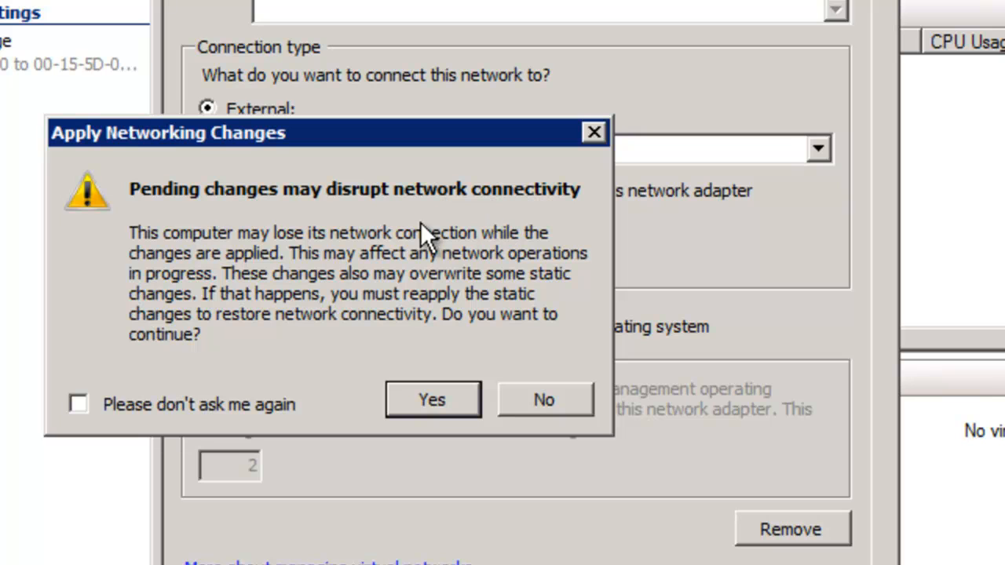
mouse_move(267, 325)
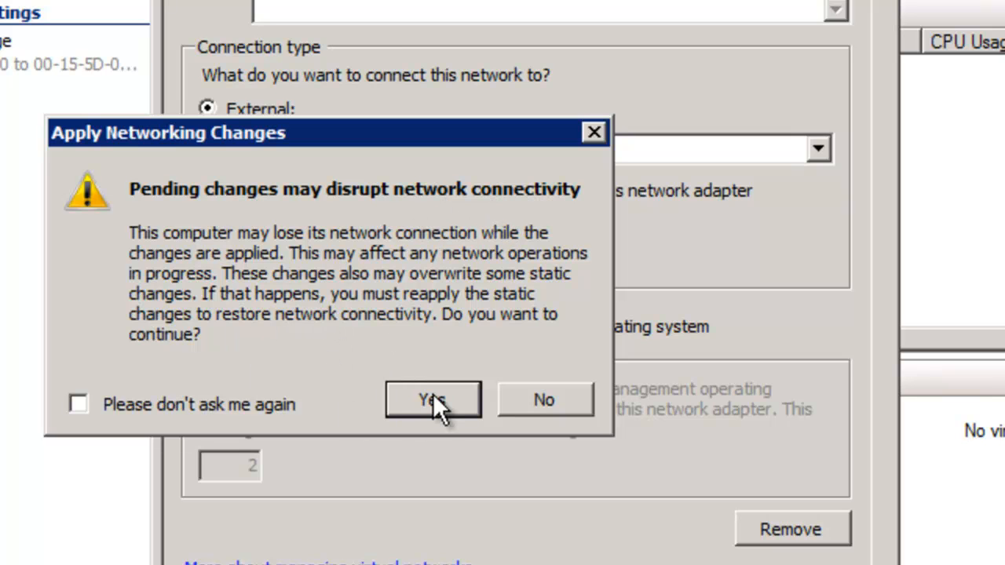
click(432, 400)
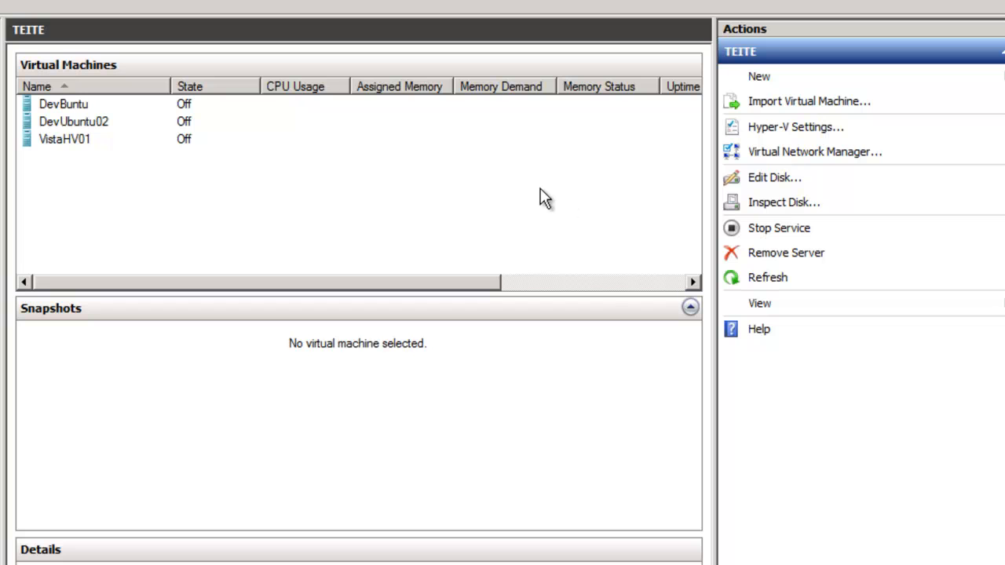
mouse_move(502, 185)
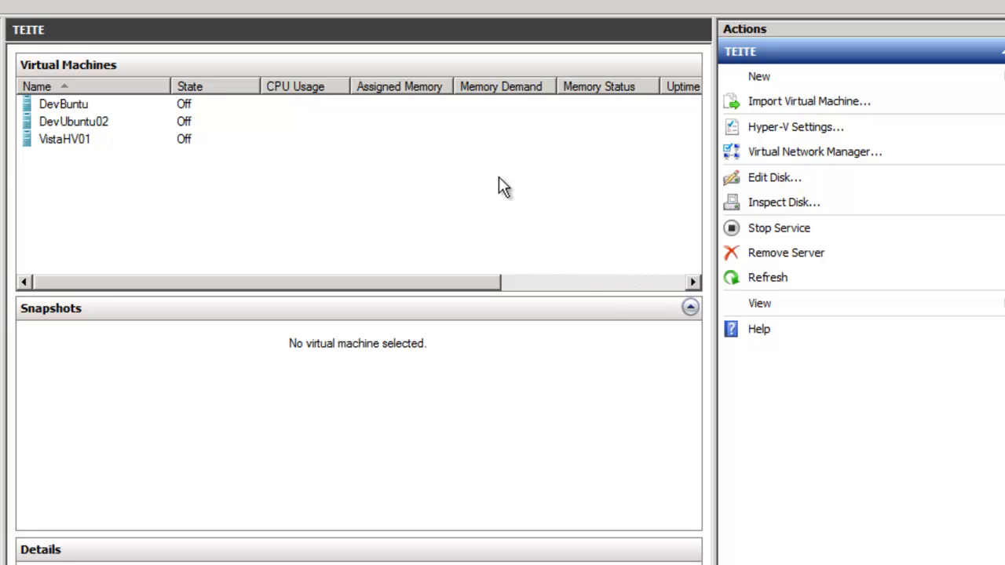
mouse_move(737, 179)
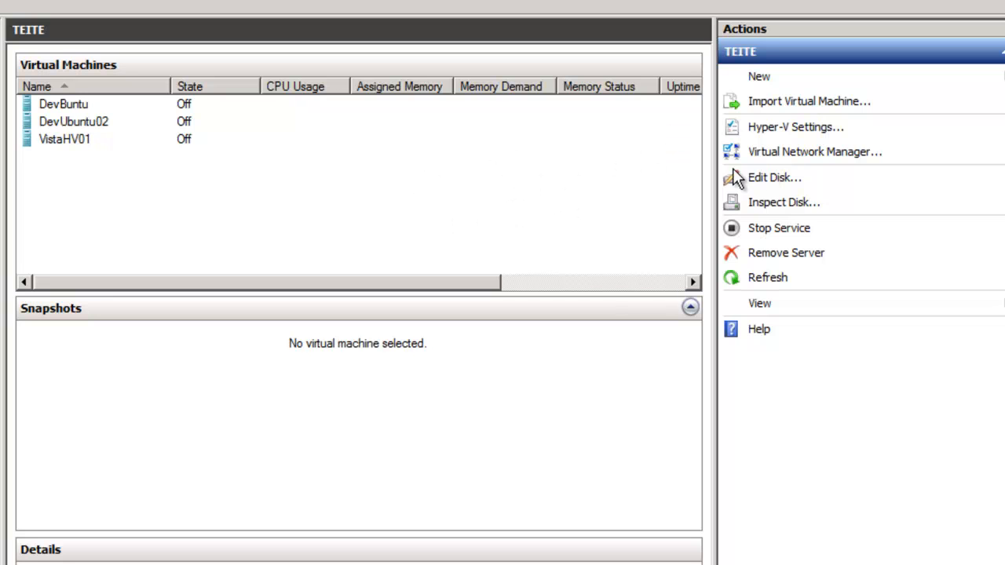
mouse_move(792, 157)
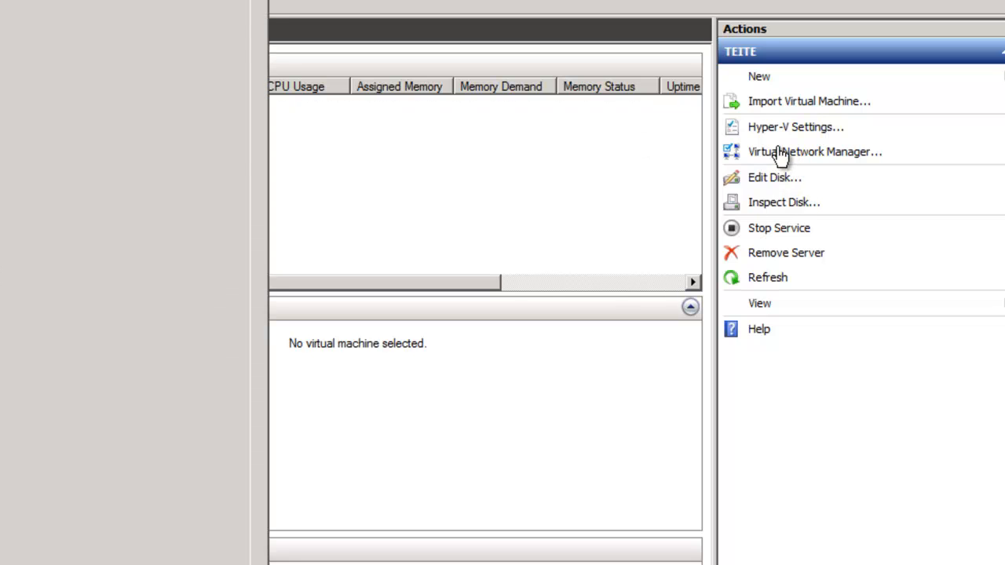
click(813, 151)
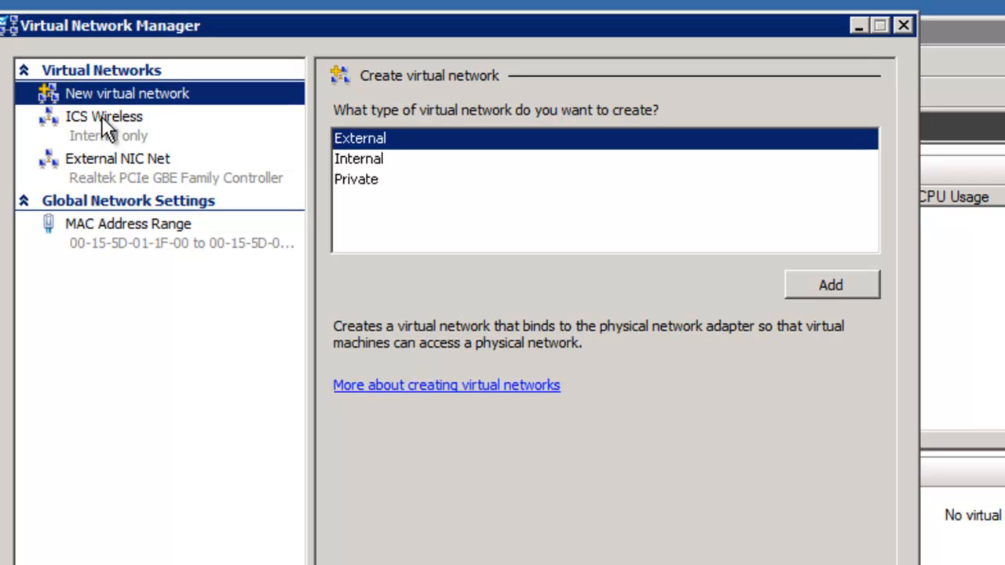
mouse_move(151, 165)
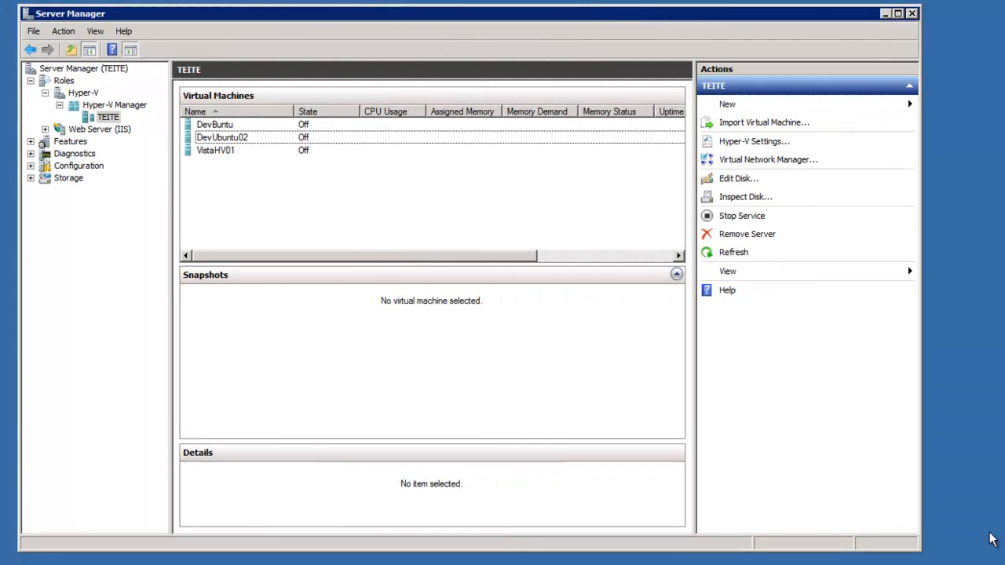
mouse_move(869, 505)
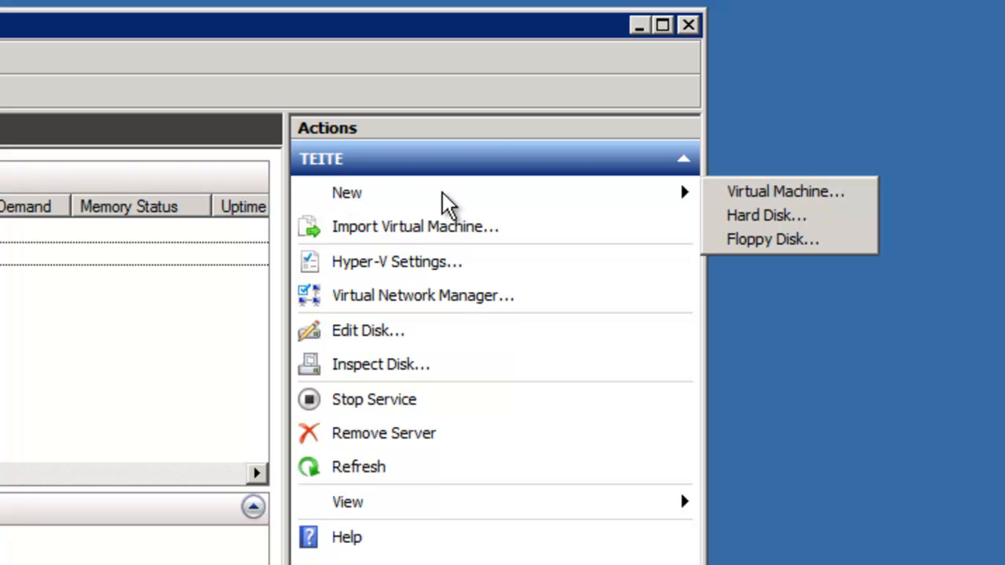
- Launch New > Virtual Machine… to reach the wizard's Before You Begin page
click(785, 192)
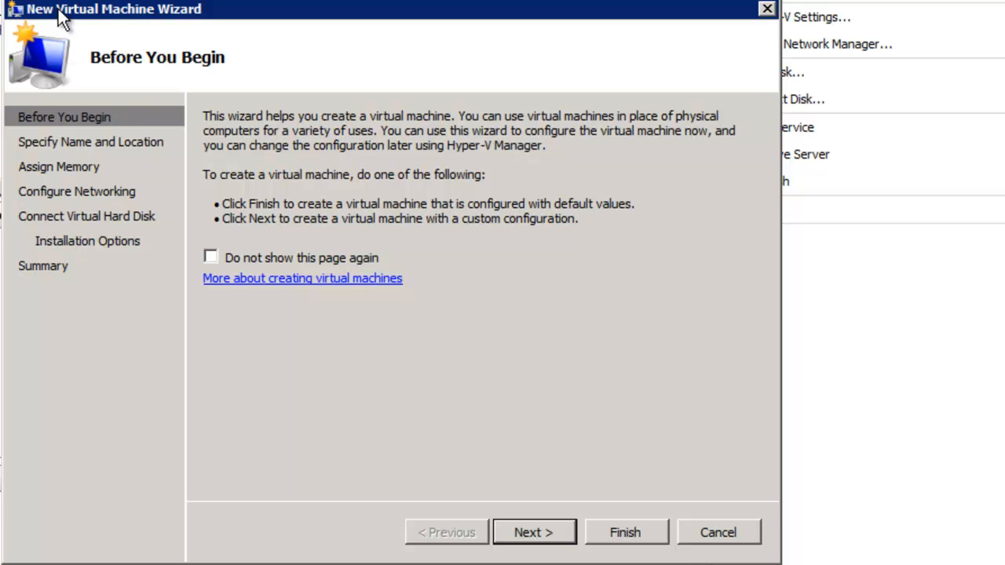
mouse_move(226, 71)
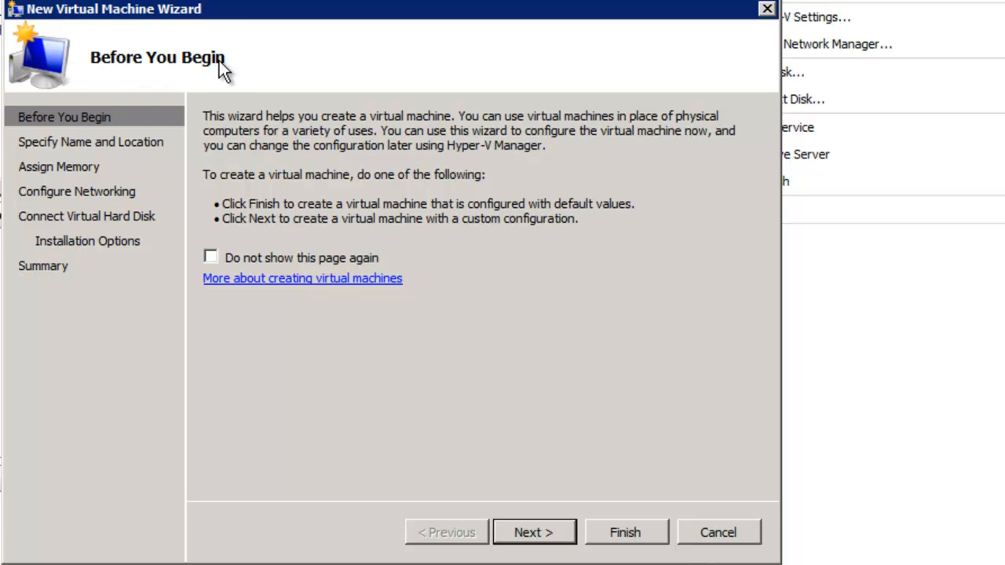
mouse_move(60, 167)
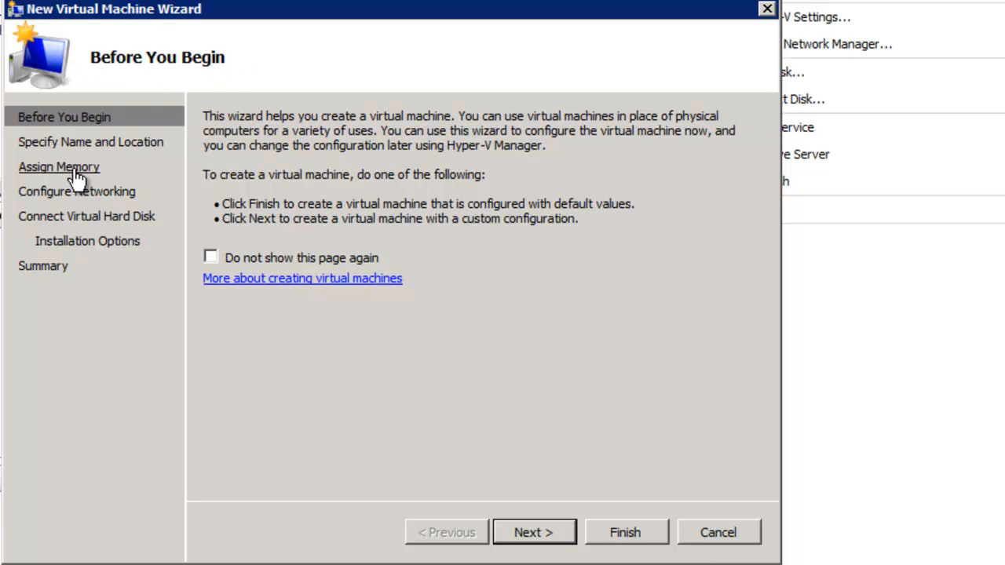
mouse_move(28, 223)
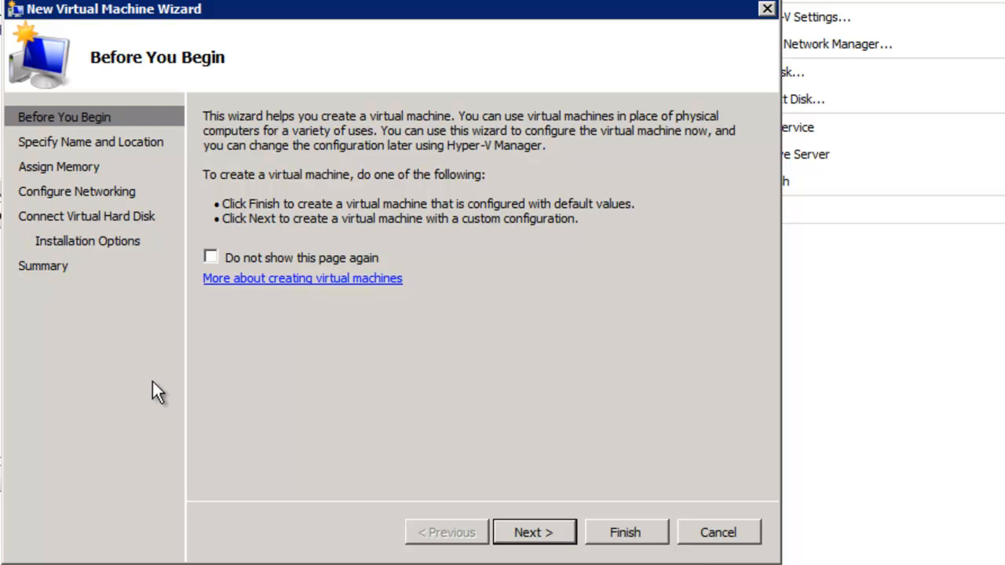
mouse_move(620, 553)
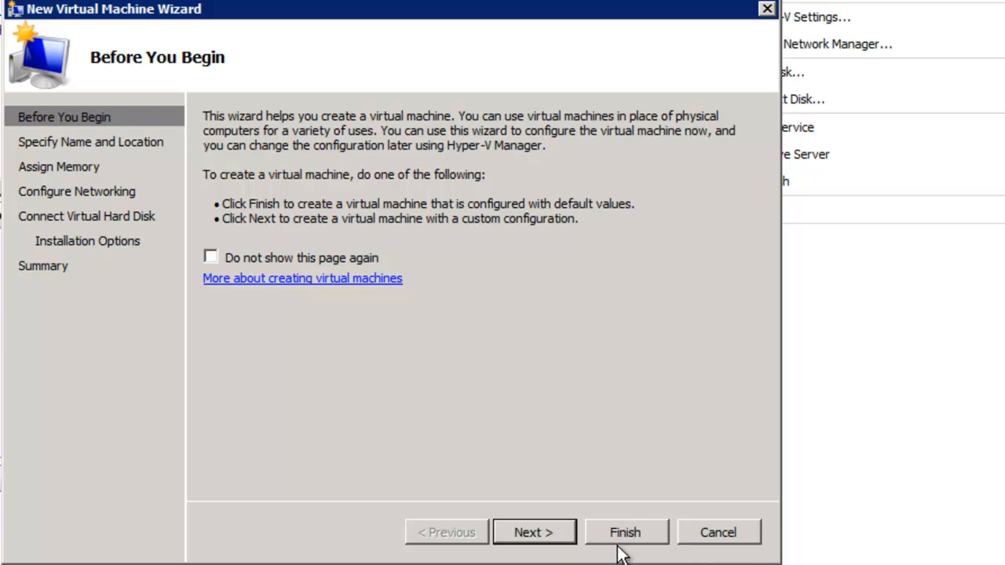
mouse_move(533, 532)
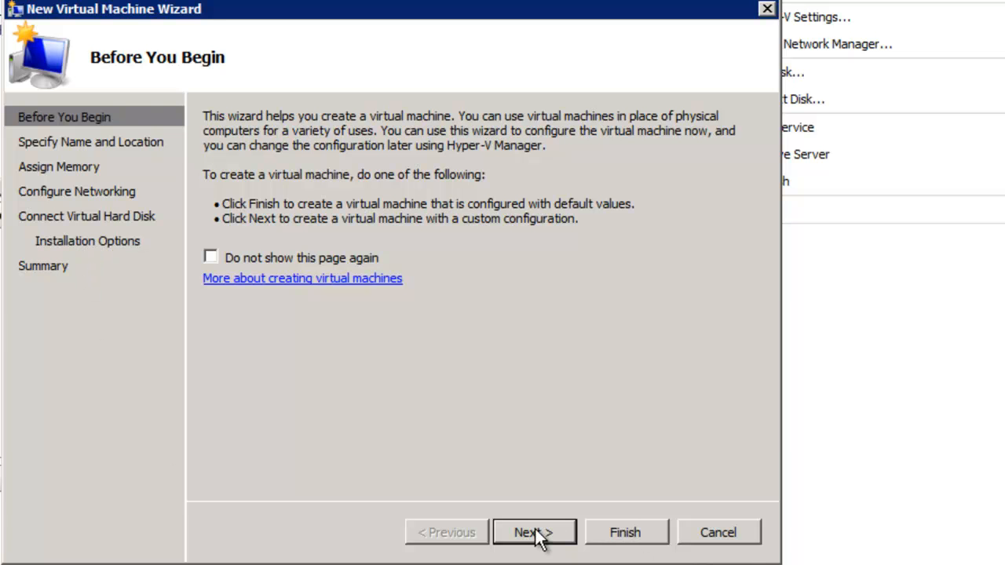
- Name the new virtual machine BaseBuntu01
click(534, 532)
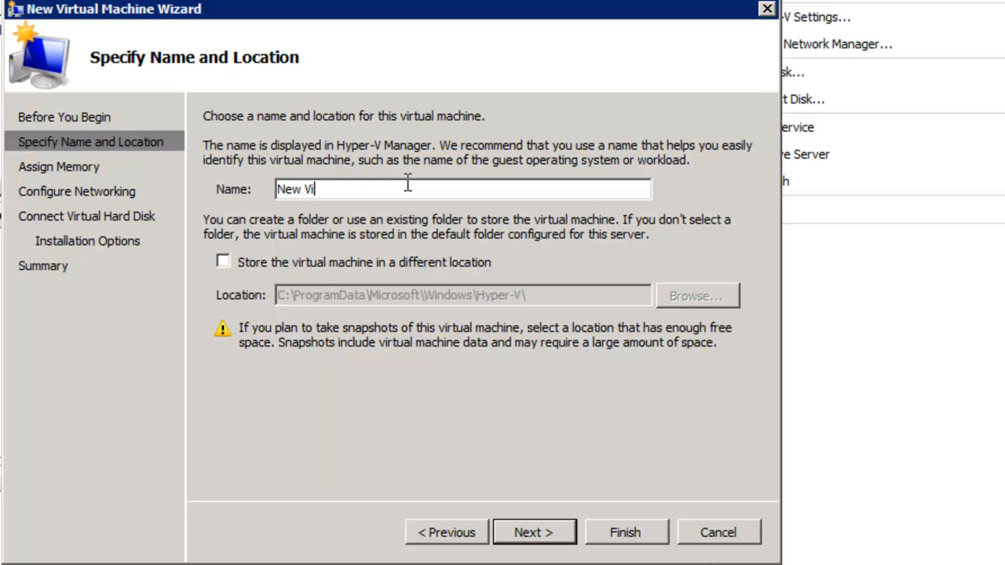
key(Ctrl+a)
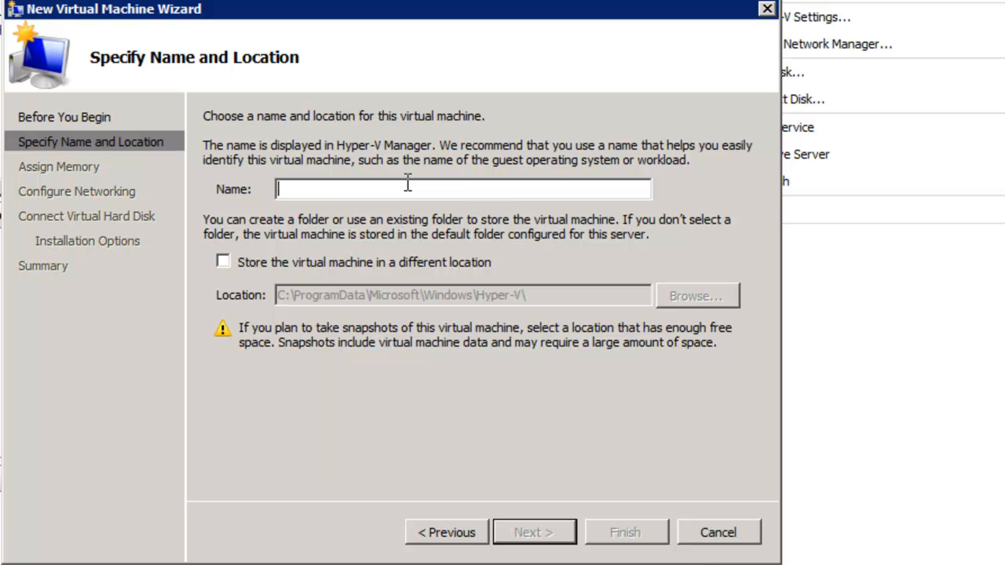
text(BaseBu)
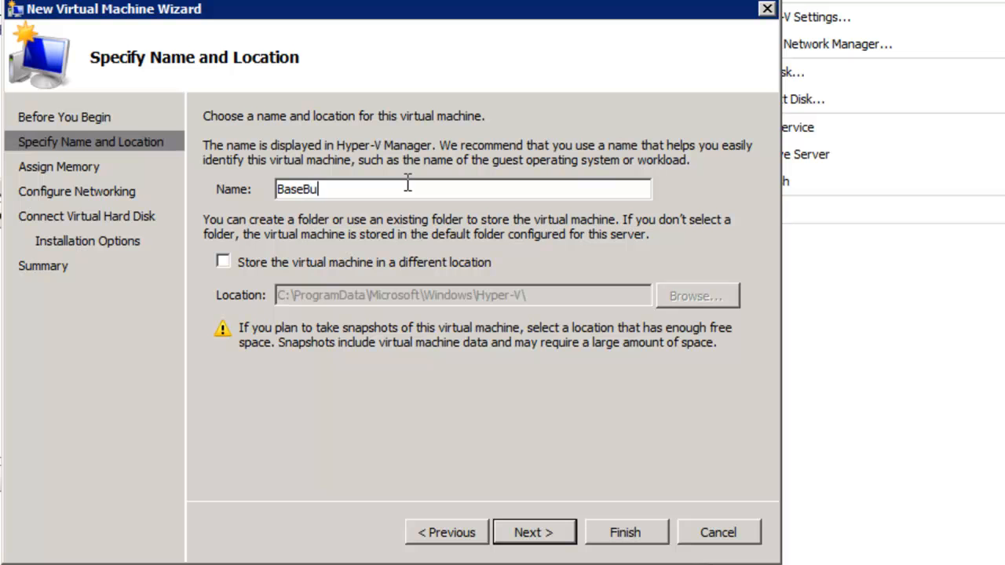
text(ntu01)
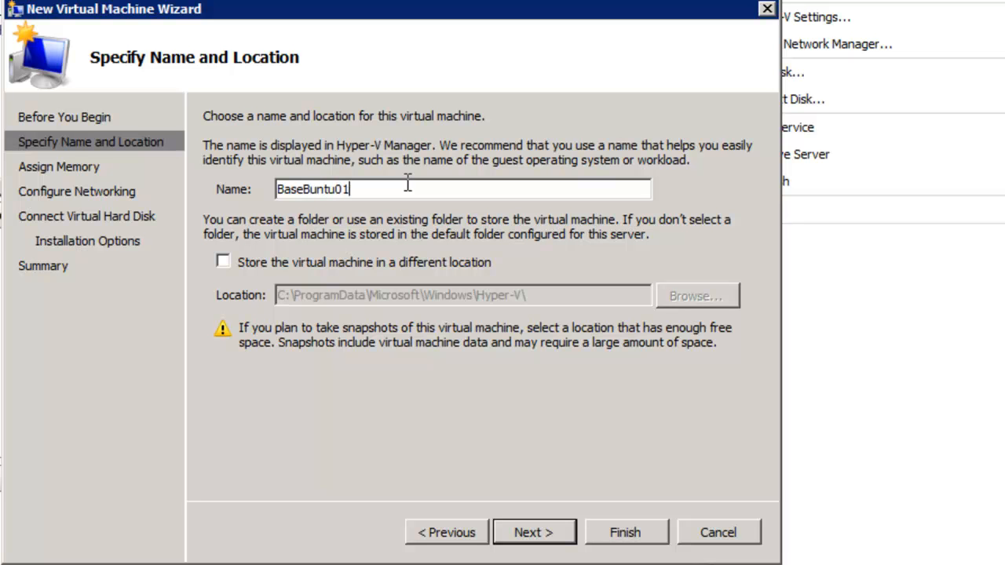
mouse_move(353, 267)
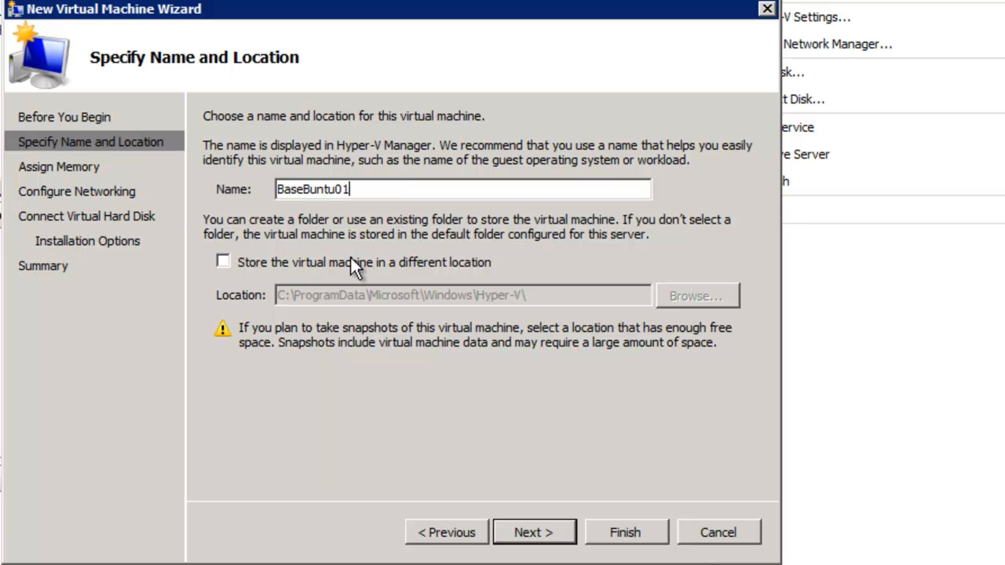
mouse_move(424, 270)
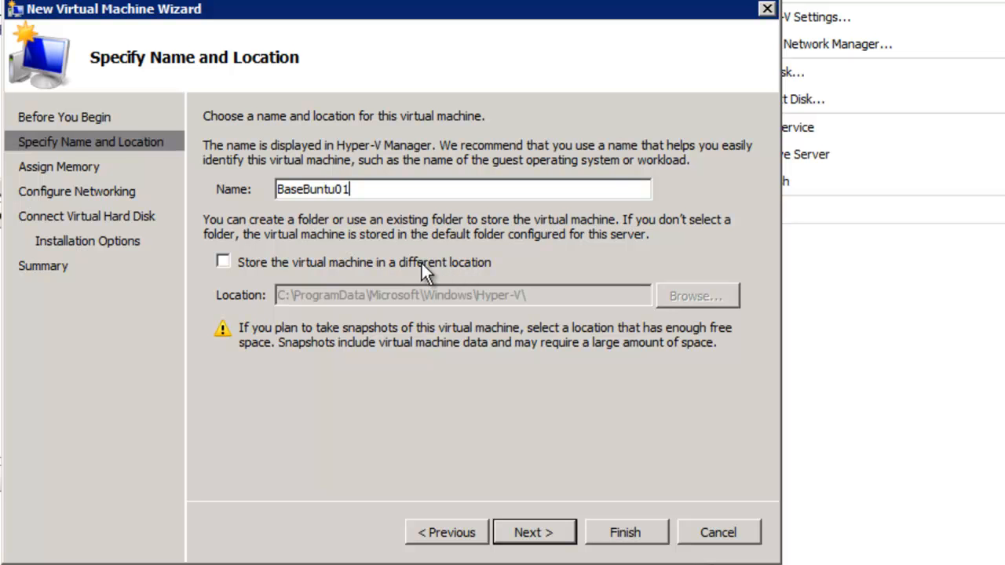
mouse_move(430, 270)
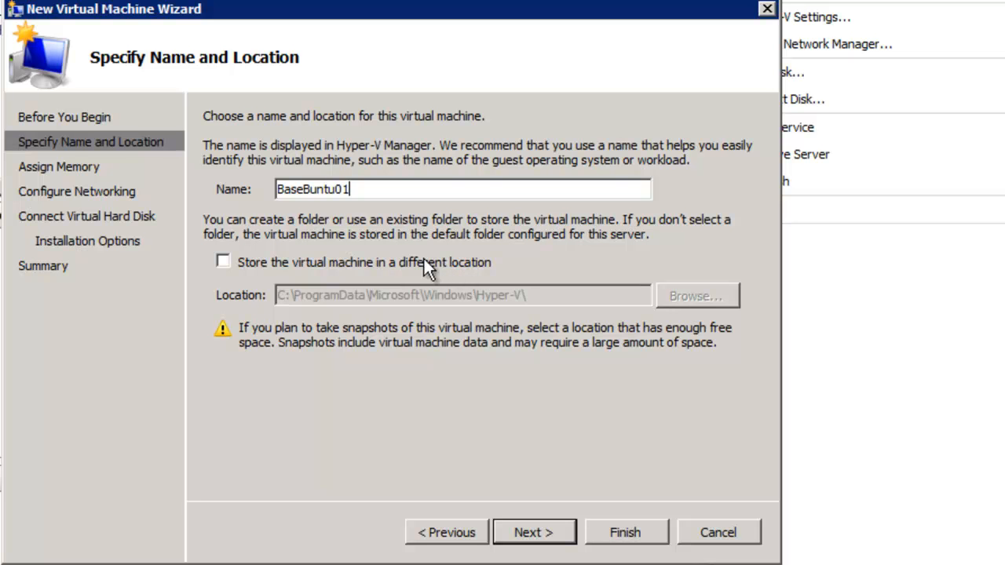
mouse_move(227, 263)
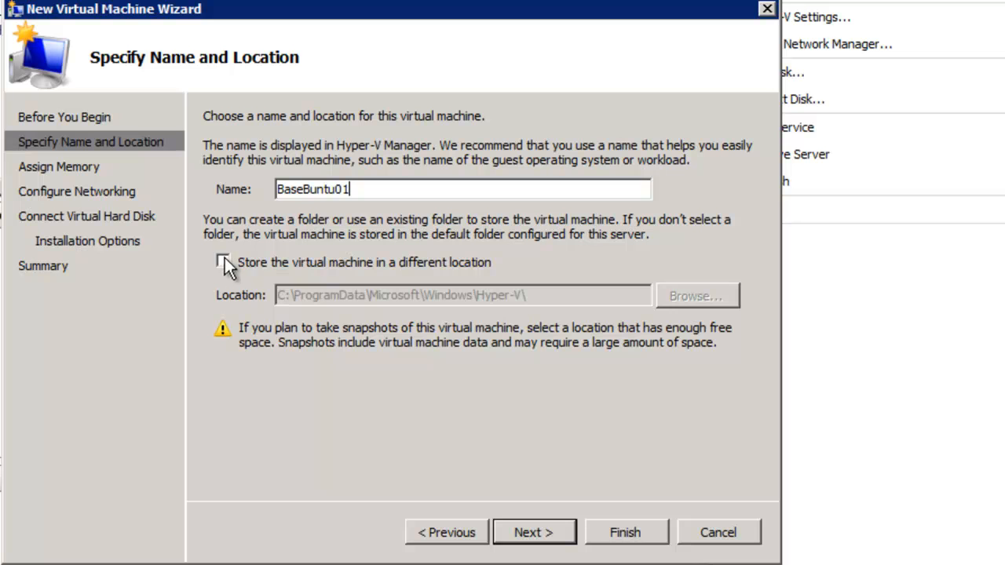
mouse_move(447, 270)
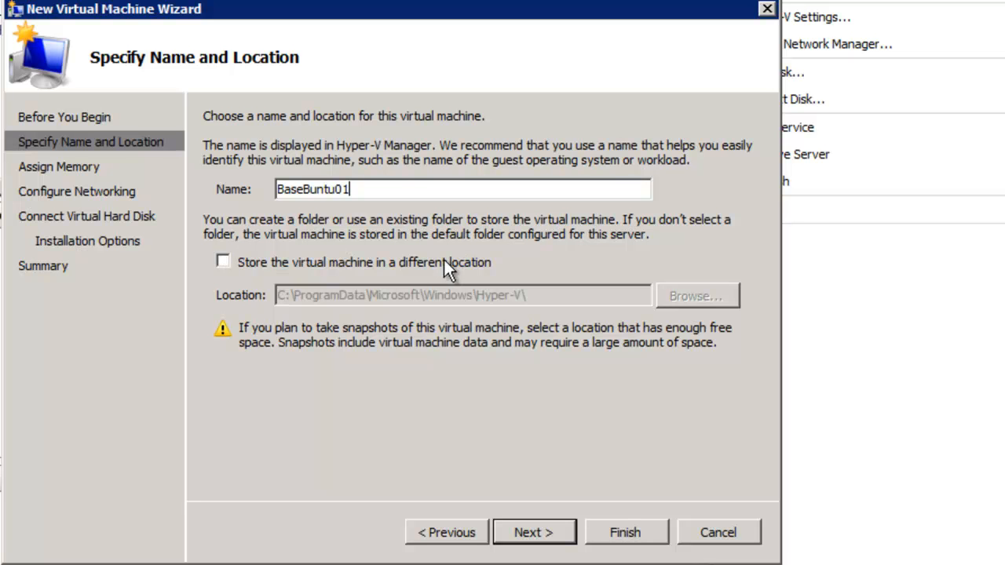
- Choose 'Store the virtual machine in a different location' and browse for a folder
click(223, 260)
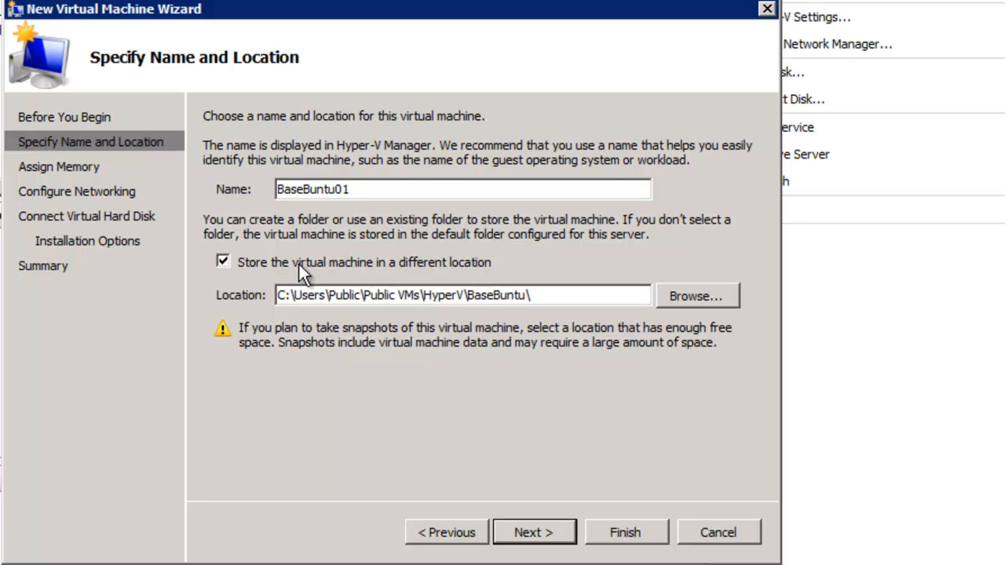
click(480, 295)
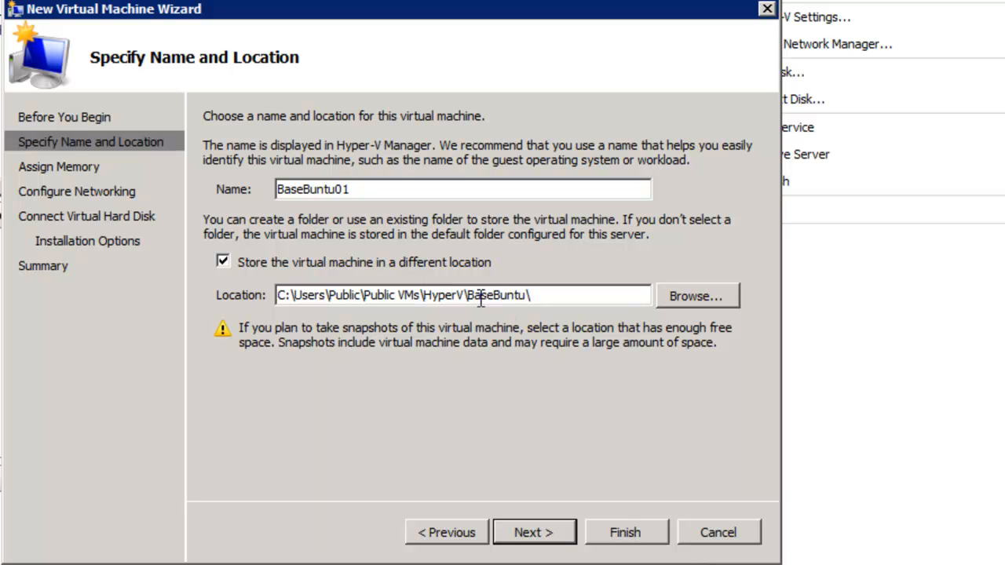
click(694, 295)
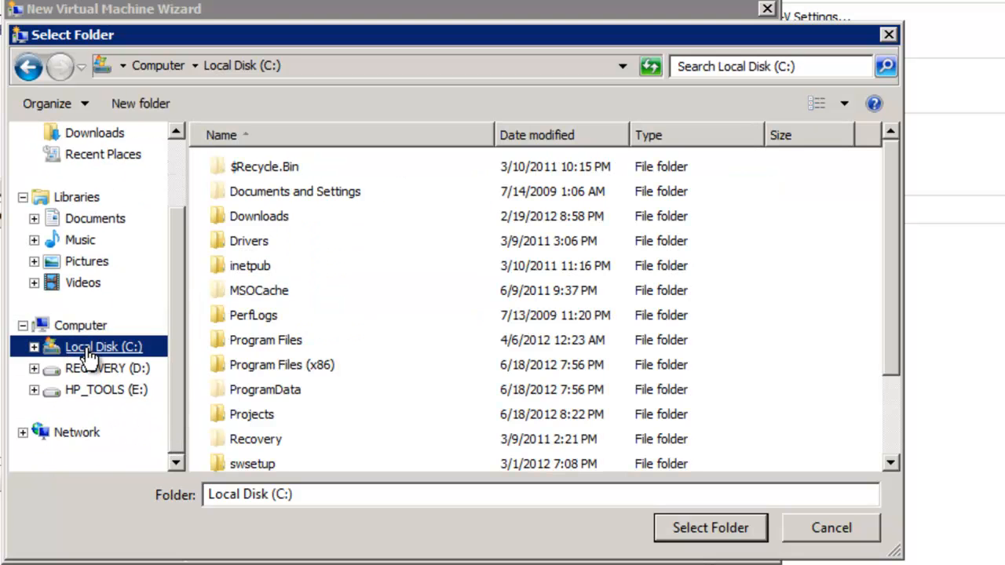
- Navigate into C:\Users\Public\Public VMs\HyperV in the folder picker
scroll(down, 3)
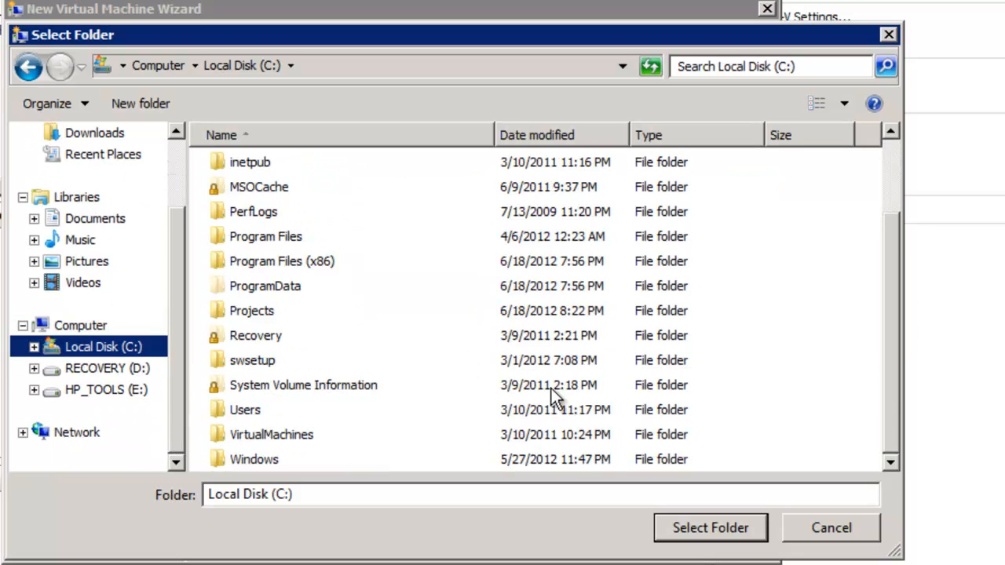
double_click(245, 408)
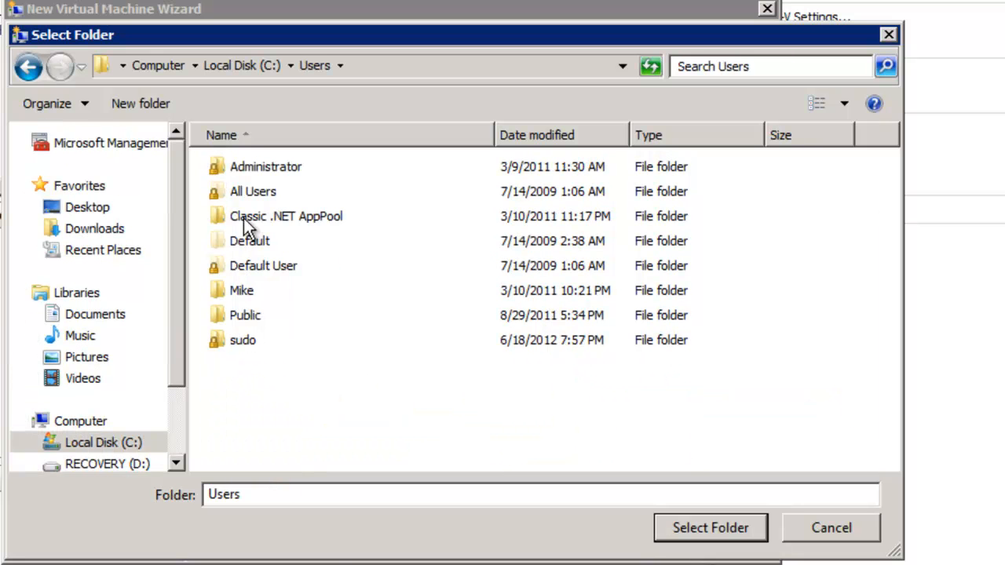
click(245, 314)
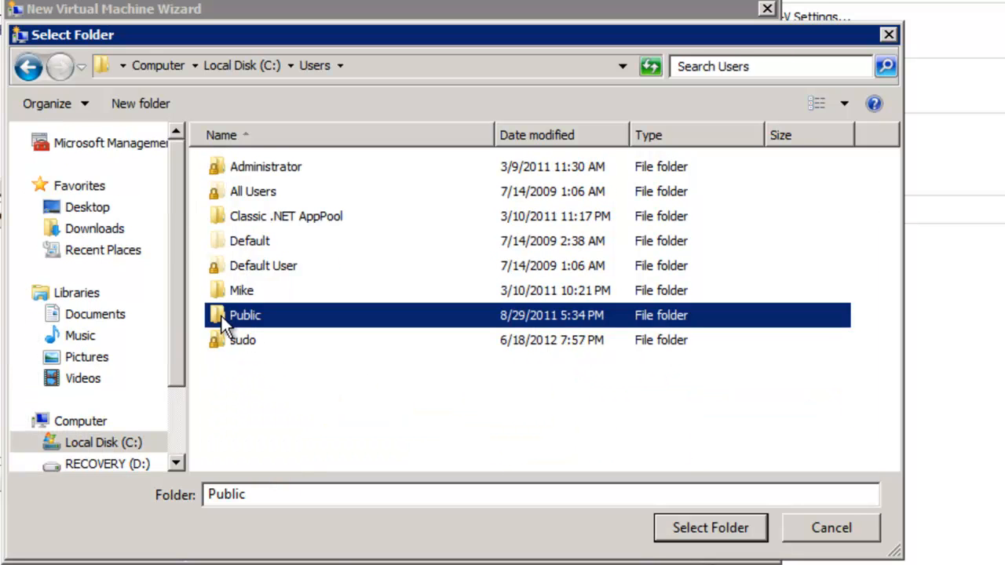
double_click(245, 314)
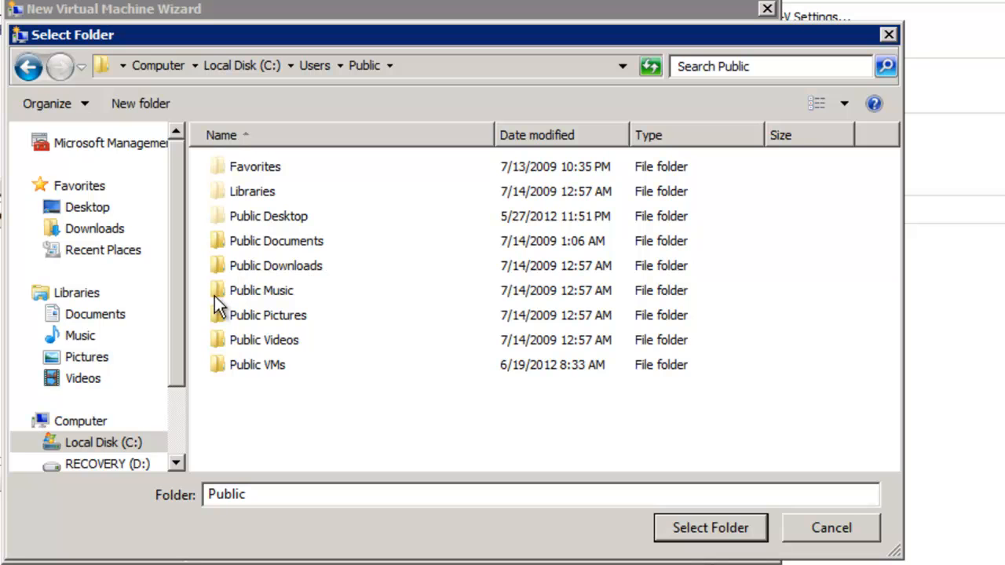
double_click(258, 364)
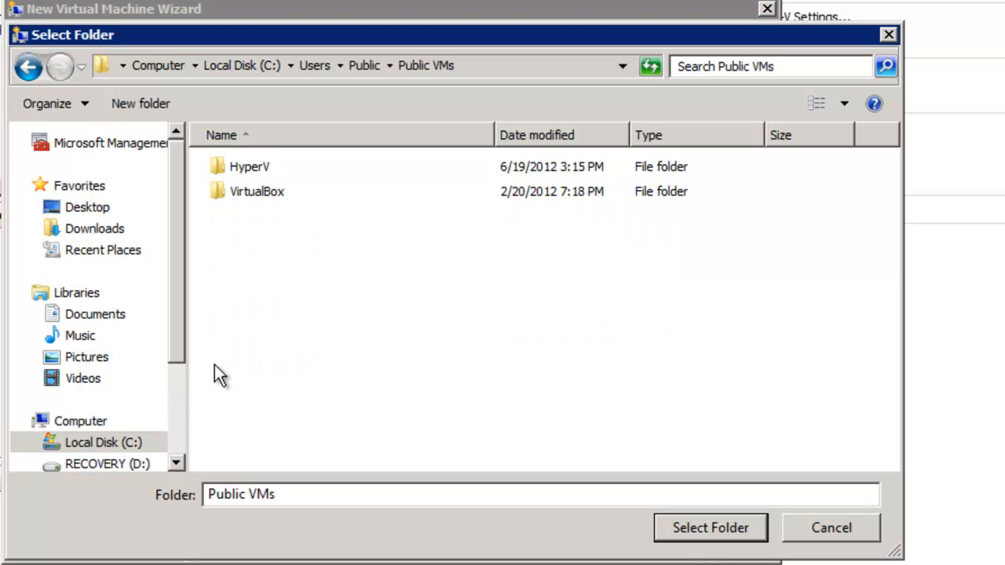
double_click(250, 166)
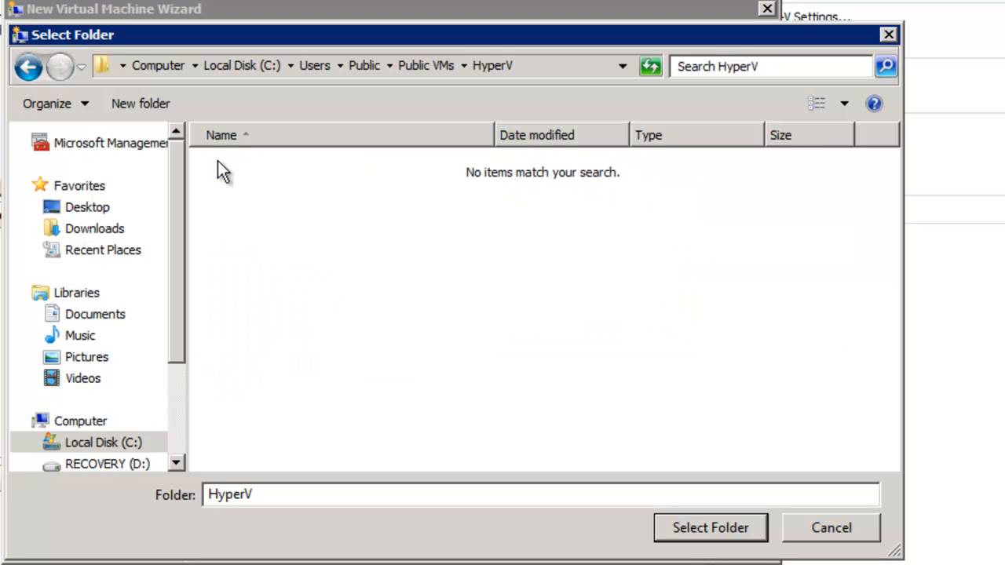
mouse_move(263, 202)
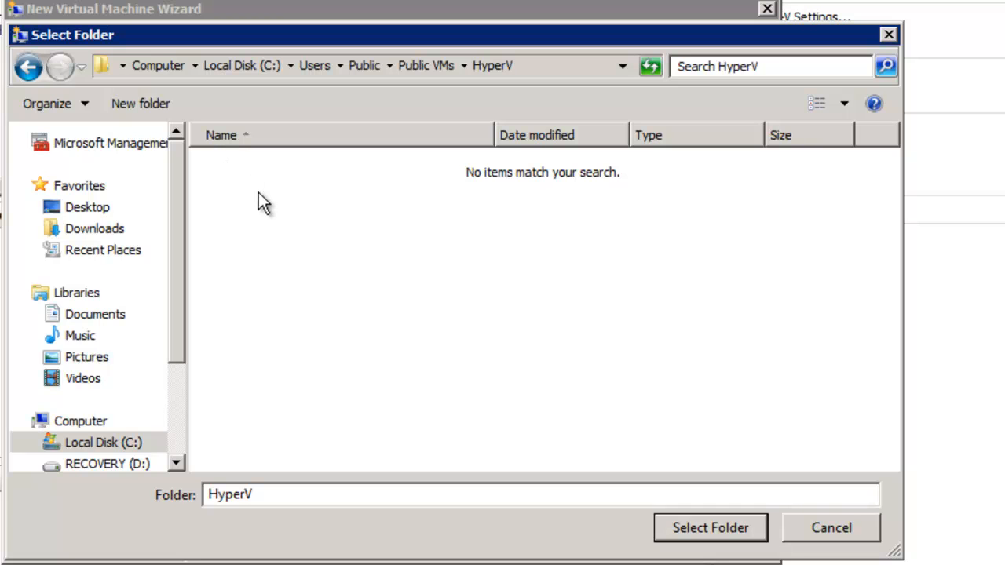
mouse_move(634, 347)
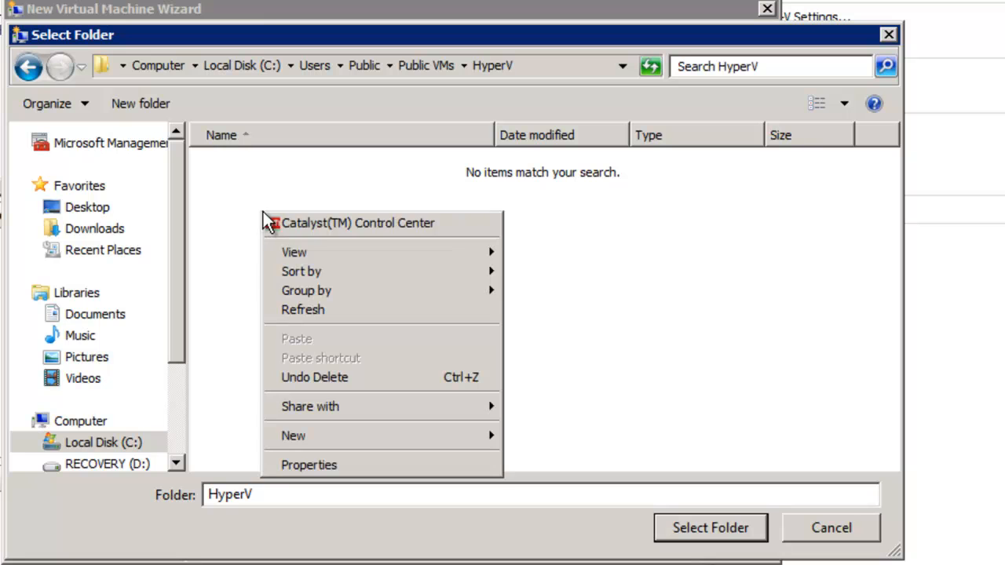
mouse_move(305, 440)
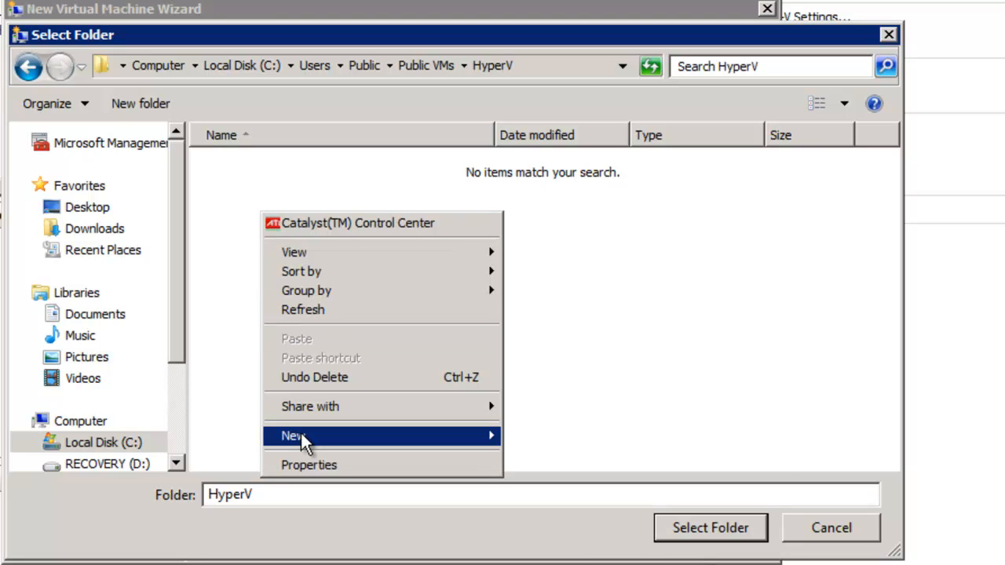
- Create a new folder there named BaseBuntu
click(294, 436)
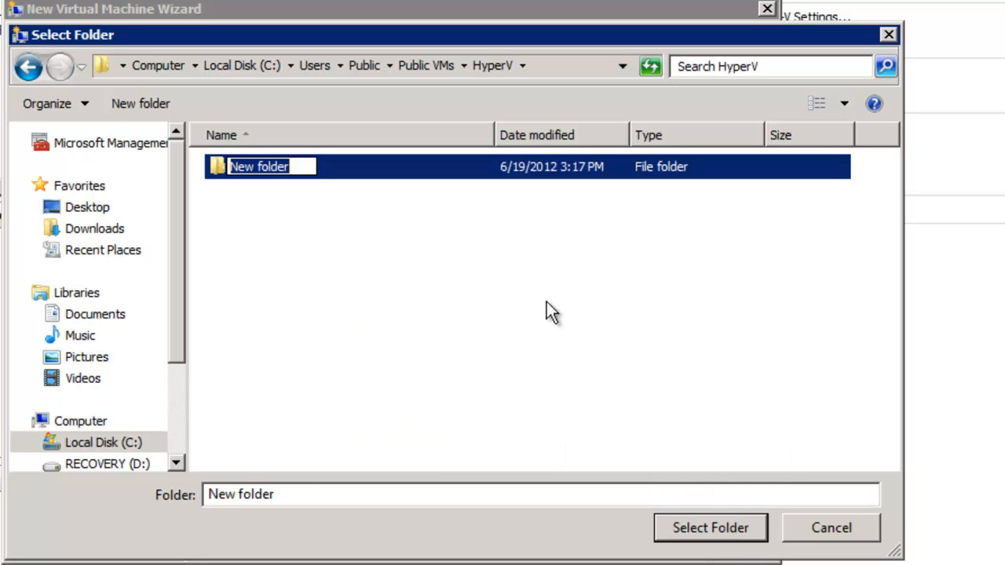
text(Base)
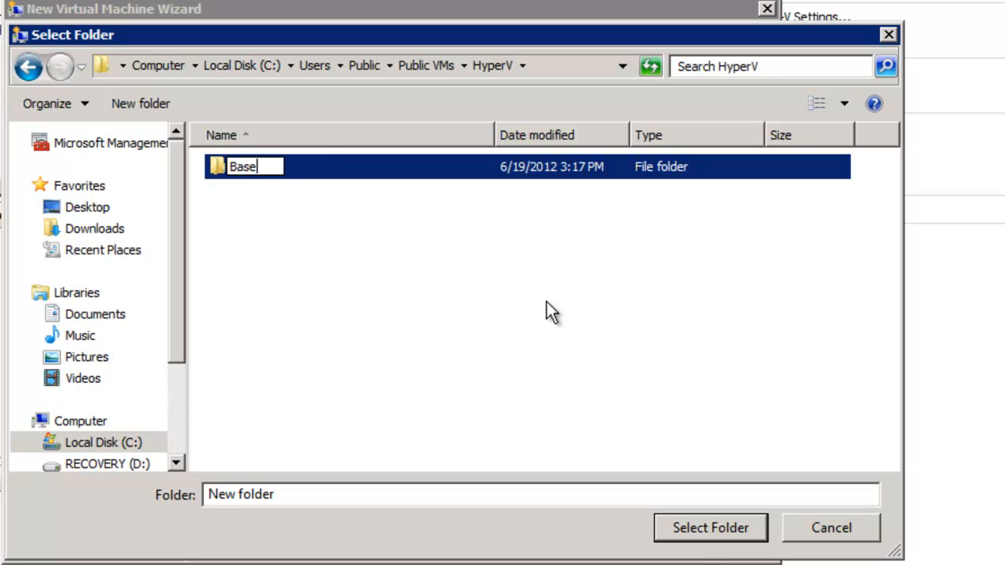
text(Buntu)
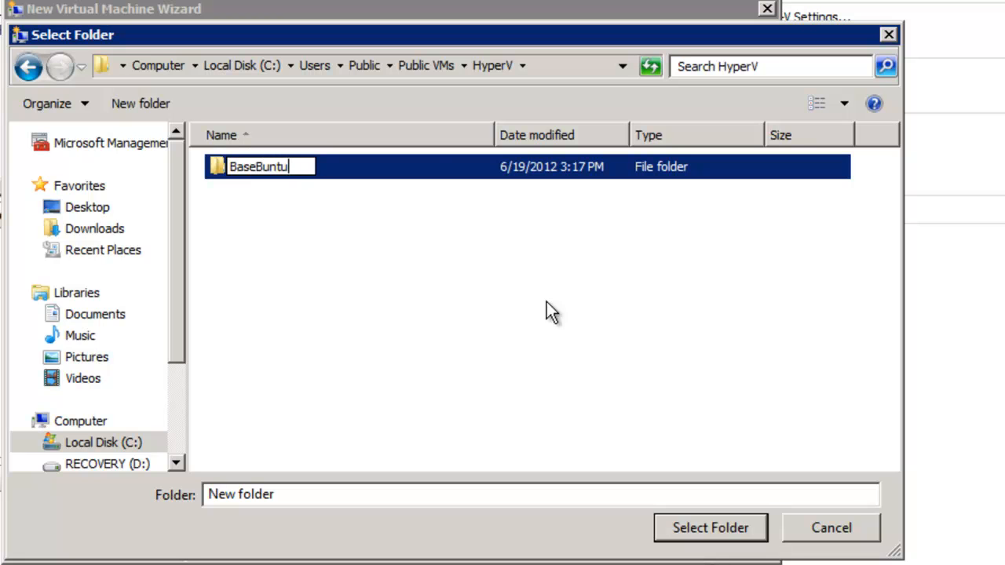
mouse_move(220, 192)
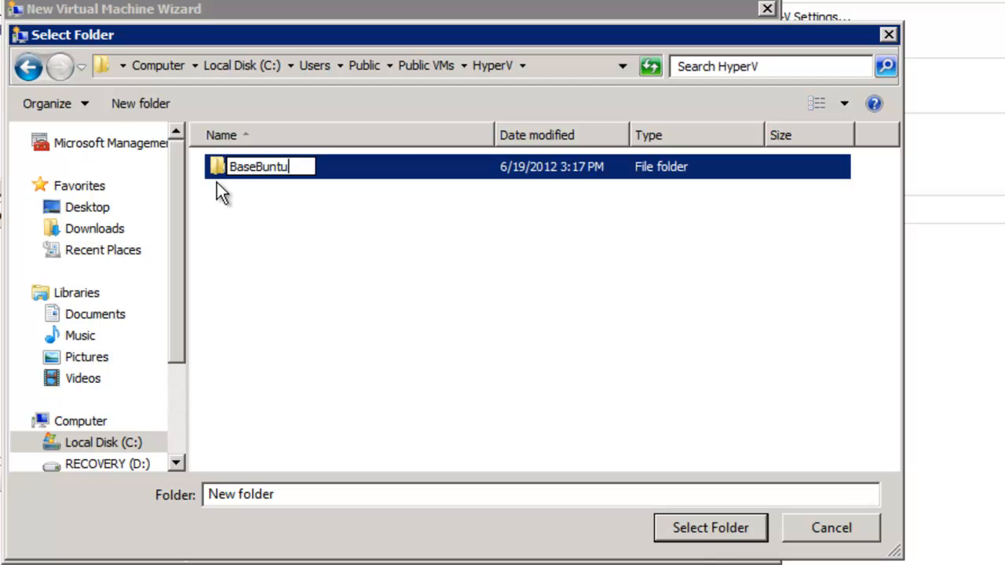
mouse_move(227, 205)
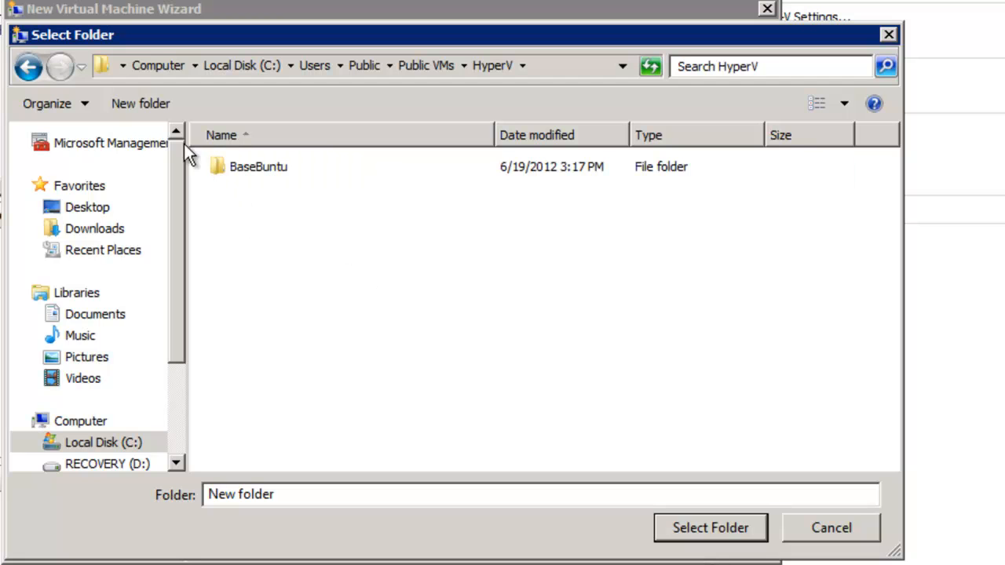
- Select the BaseBuntu folder as storage, set memory to 1024 MB, and continue to networking
click(709, 528)
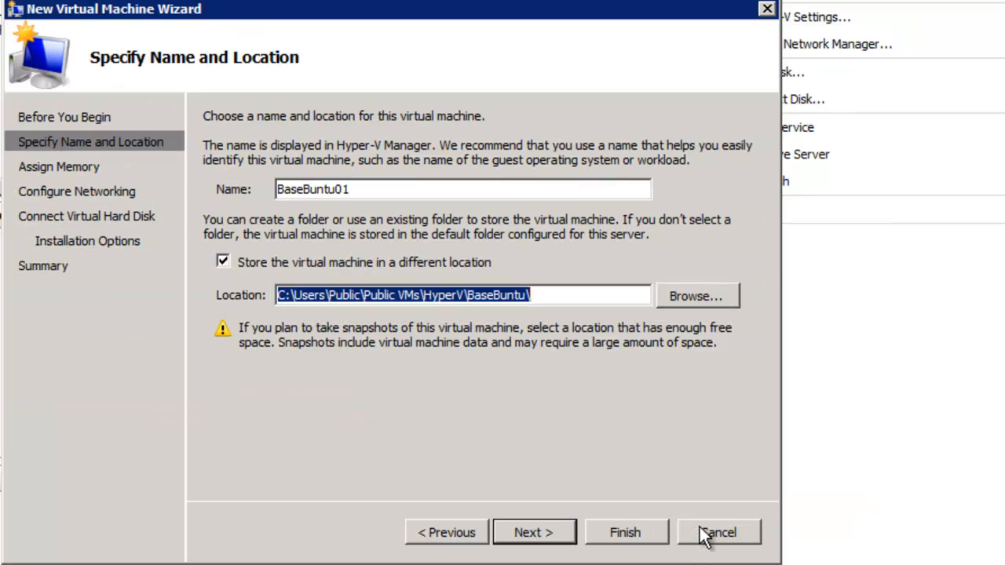
mouse_move(624, 532)
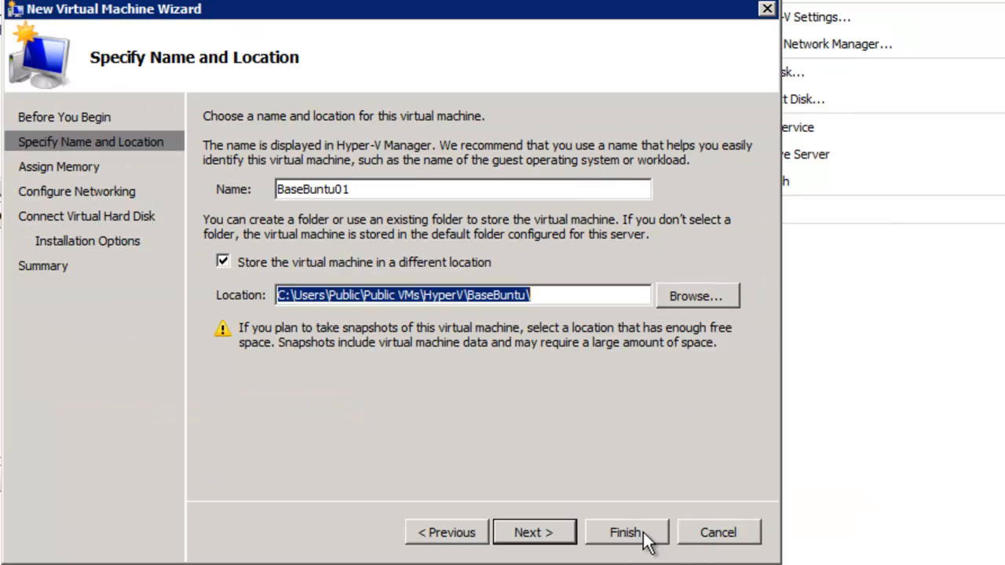
click(534, 532)
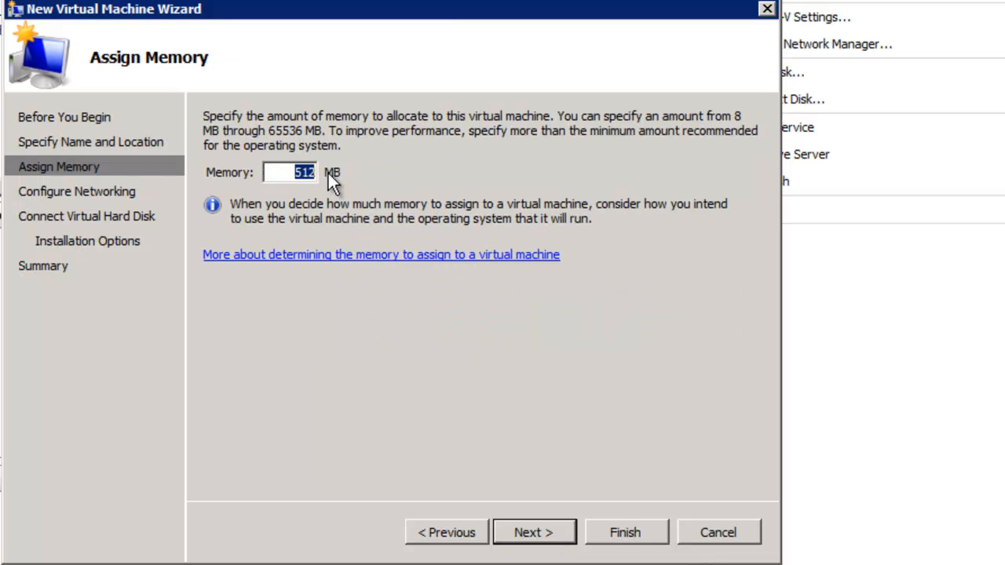
text(1024)
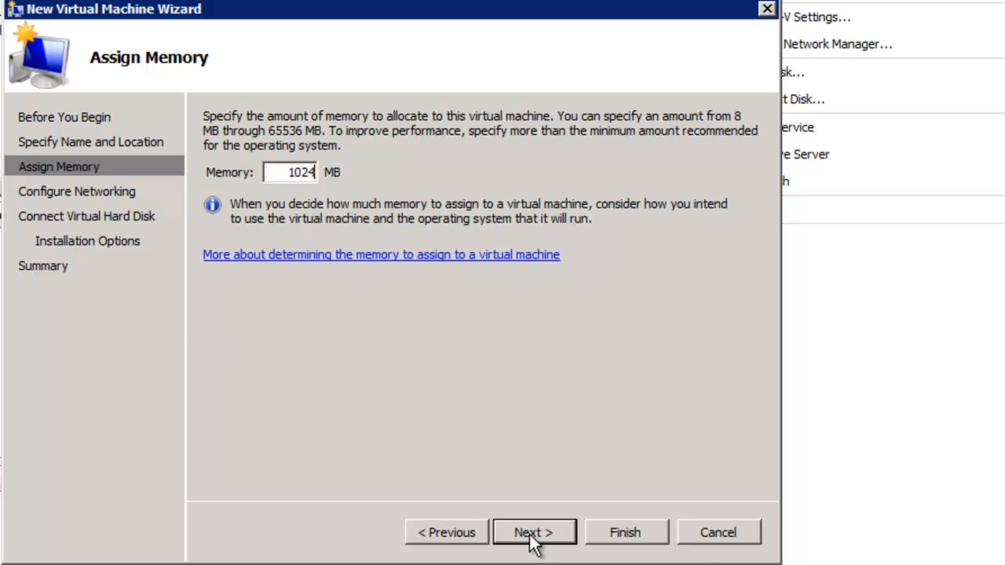
click(534, 532)
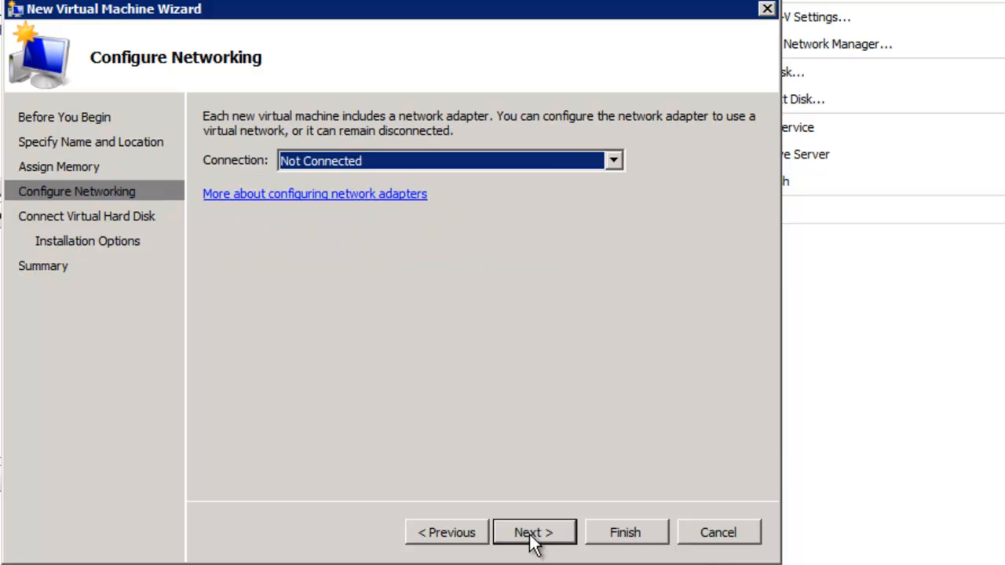
- Connect the VM's adapter to External NIC Net and continue to the virtual hard disk page
click(612, 160)
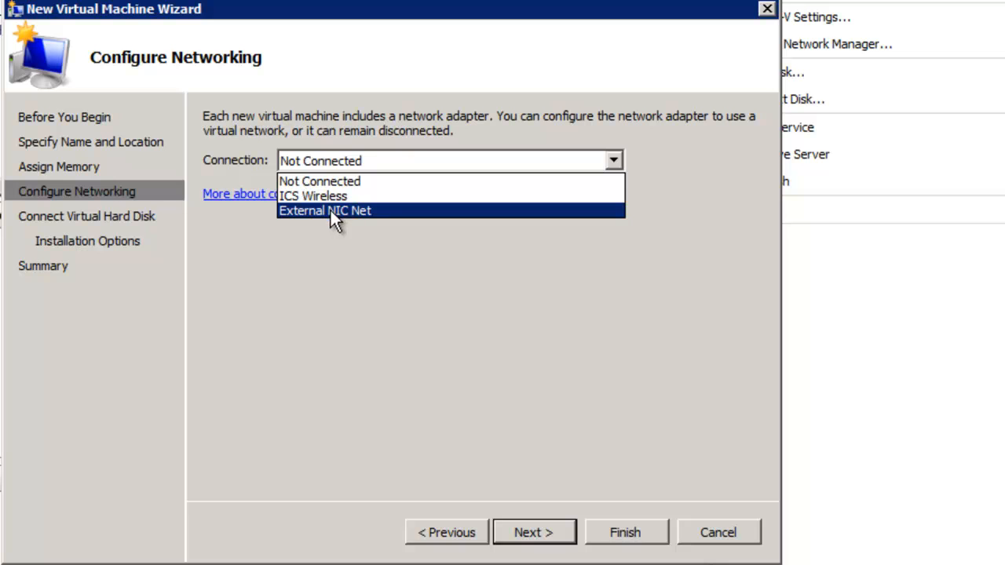
click(324, 210)
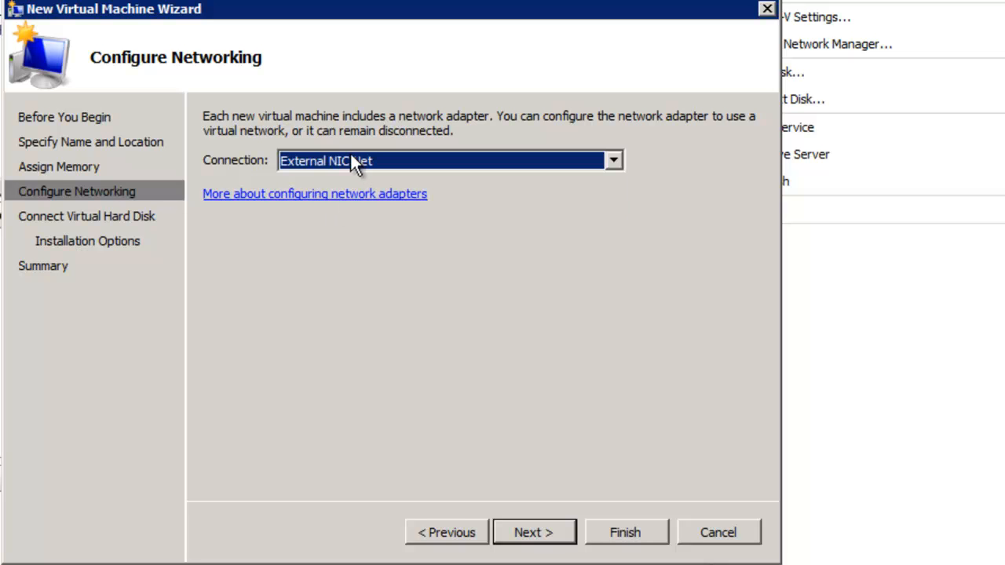
mouse_move(547, 540)
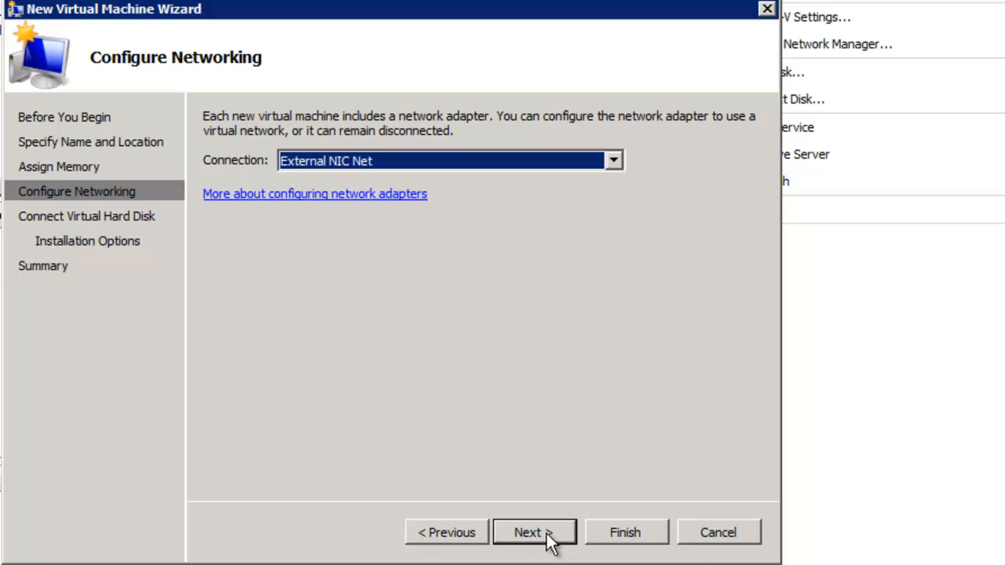
click(533, 532)
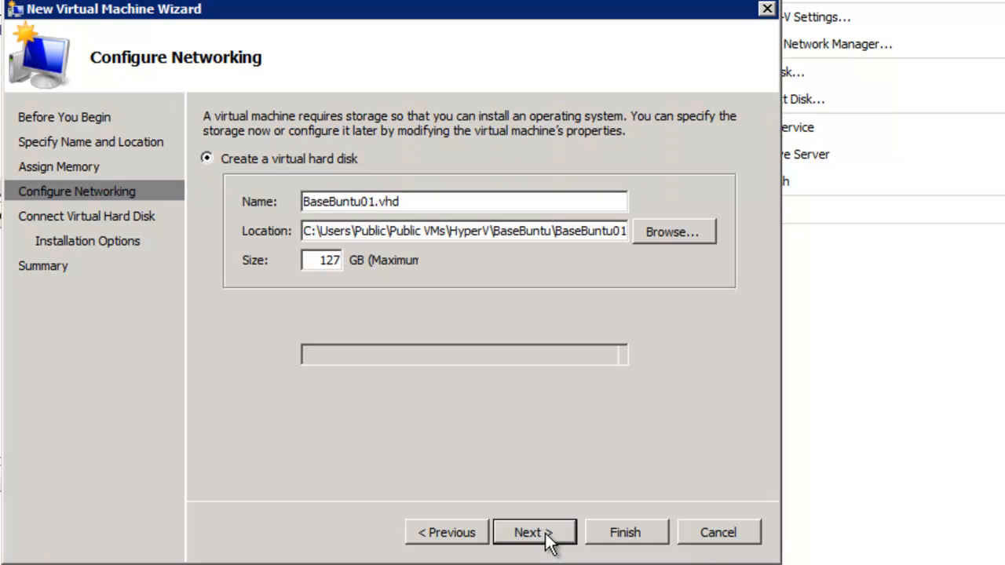
click(534, 532)
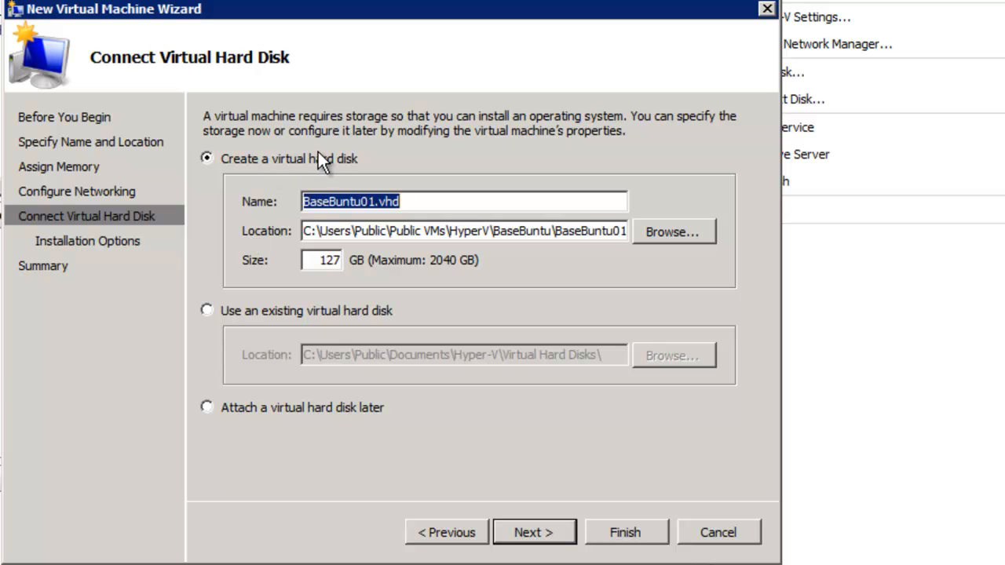
mouse_move(270, 312)
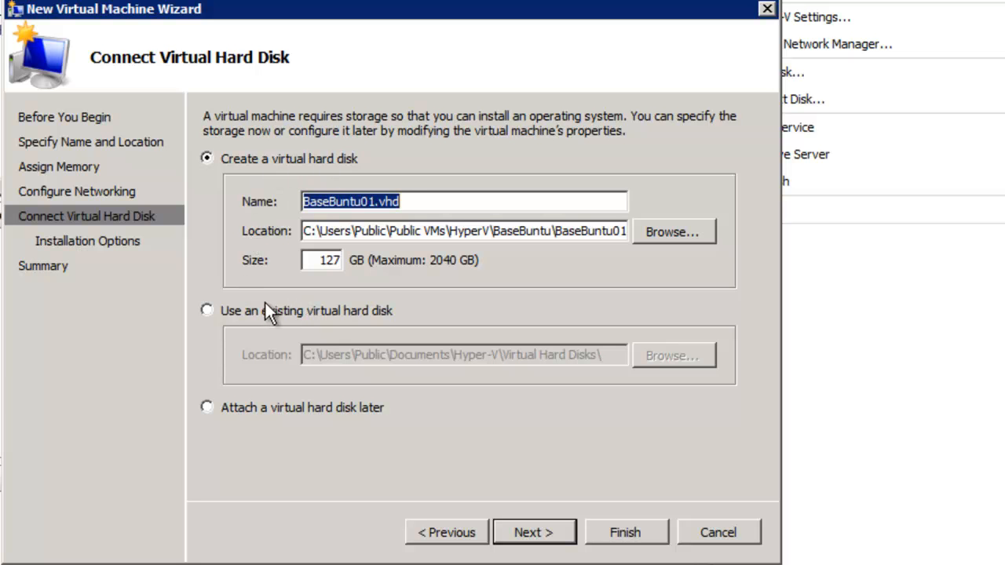
mouse_move(385, 333)
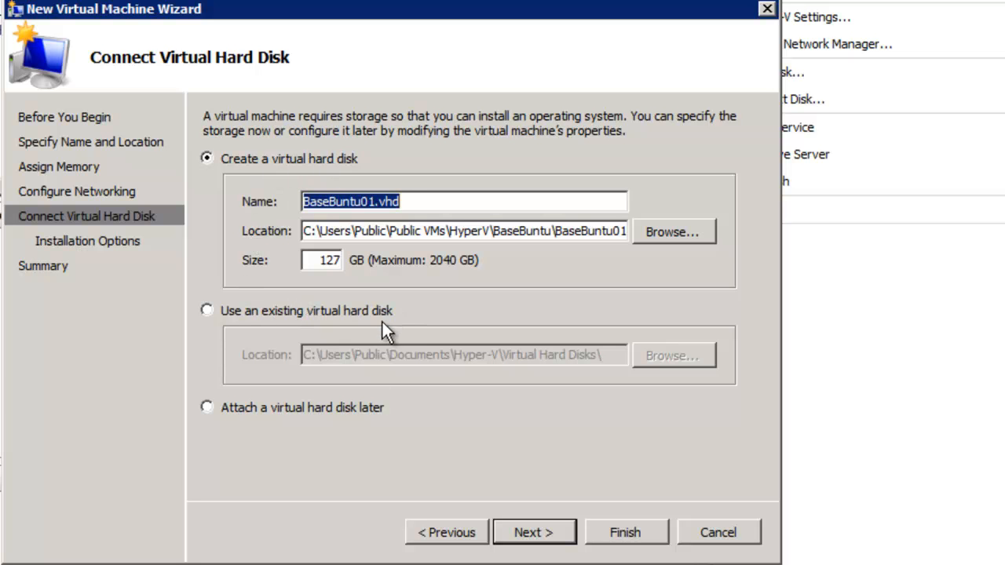
- Keep the default 127 GB BaseBuntu01.vhd and choose install from a boot CD/DVD image file (.iso)
click(534, 532)
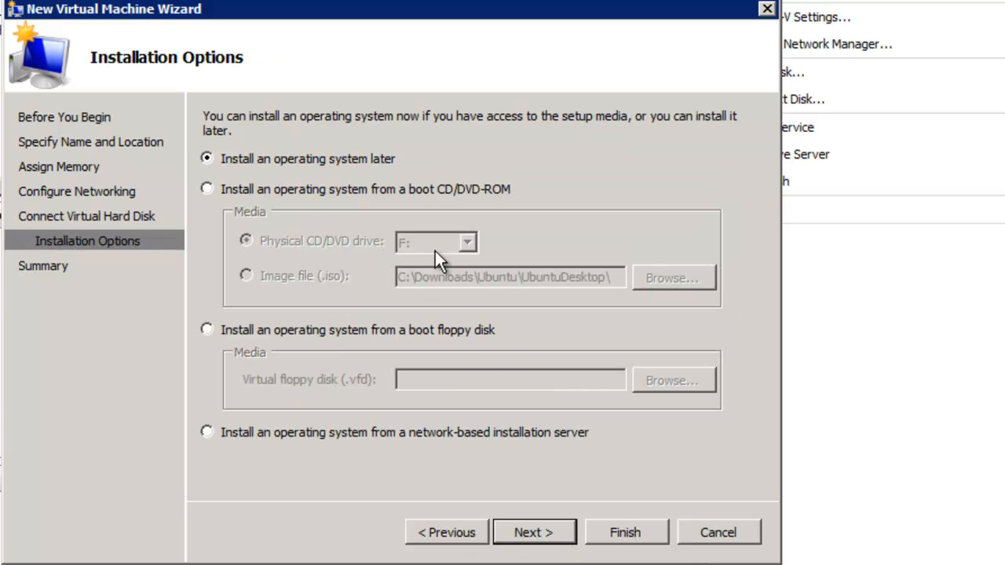
mouse_move(251, 201)
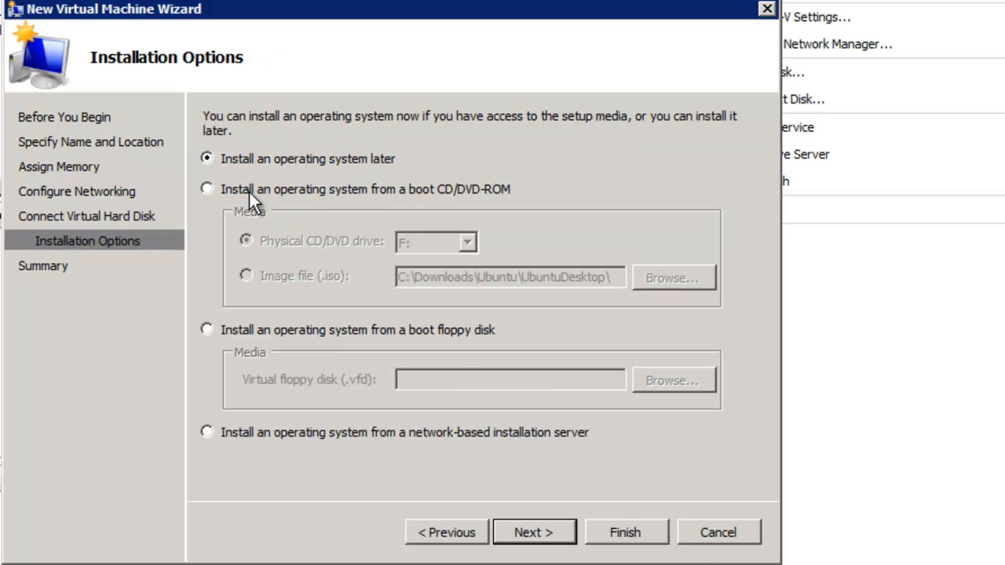
click(207, 189)
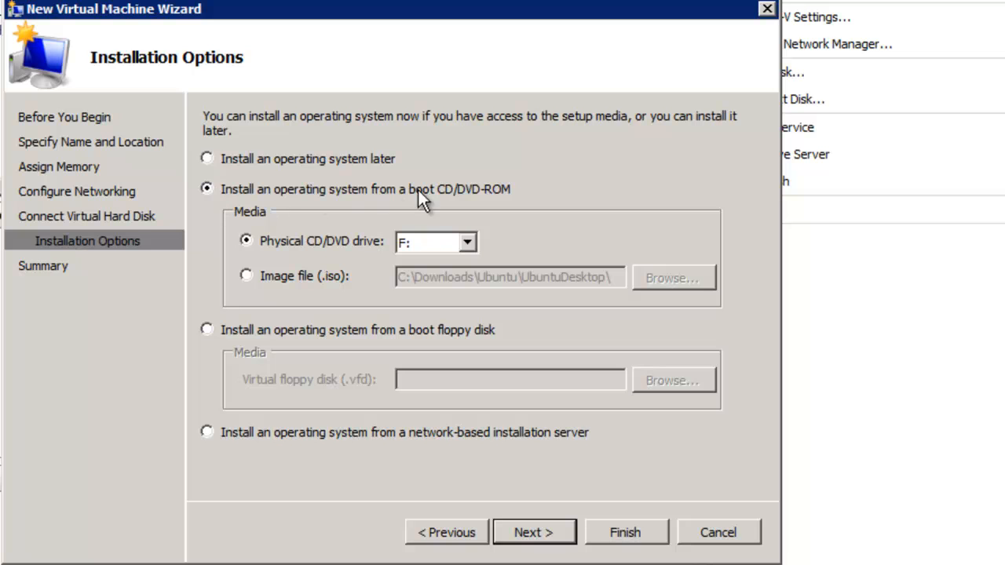
mouse_move(521, 196)
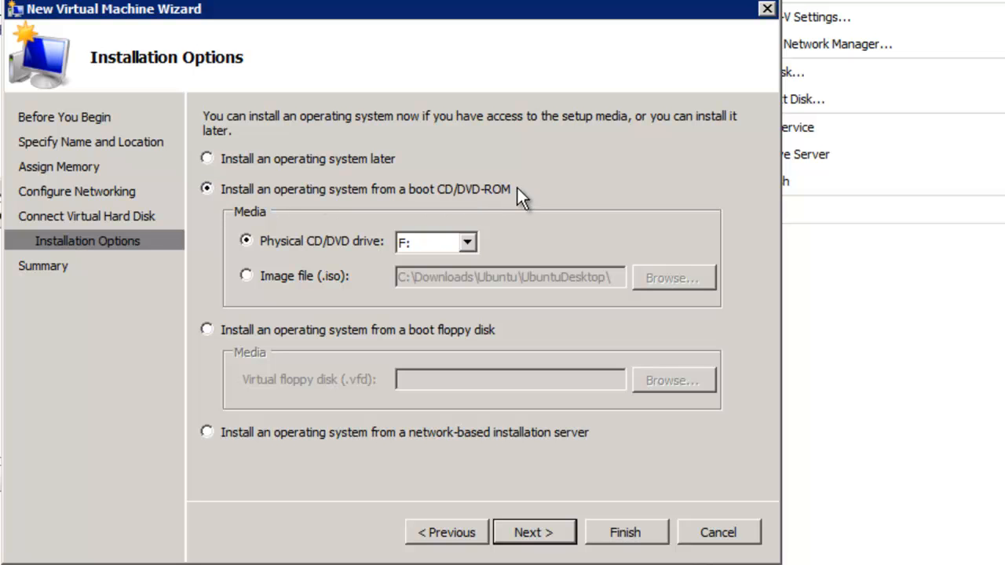
mouse_move(249, 277)
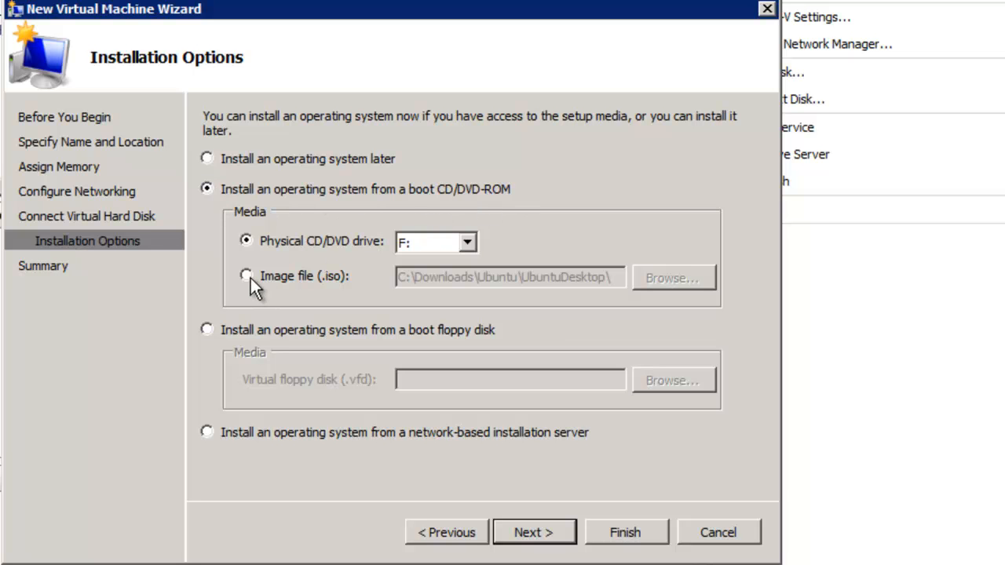
click(247, 276)
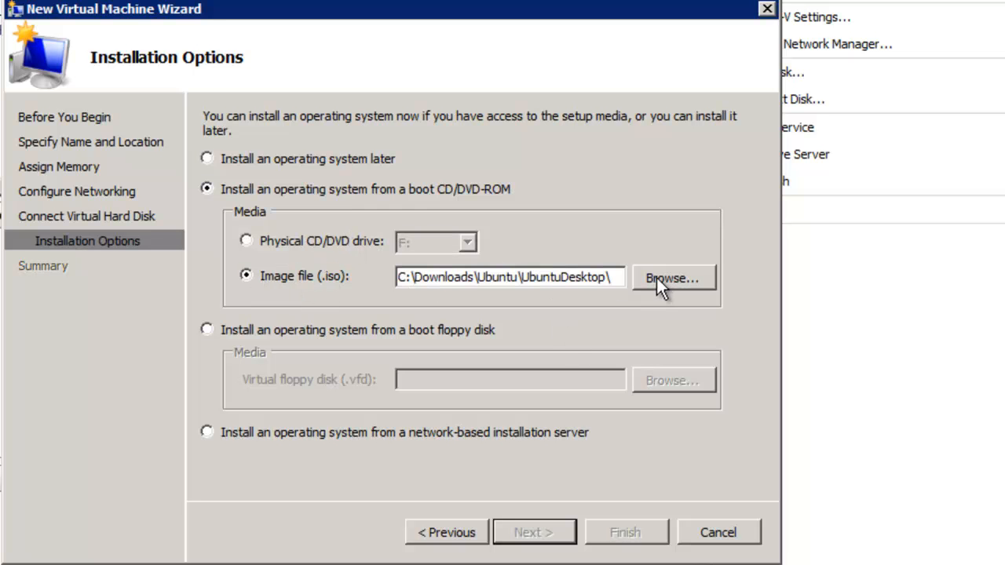
- Browse to the UbuntuDesktop12.04-32b folder and choose ubuntu-12.04-desktop-i386.iso as installation media
click(672, 278)
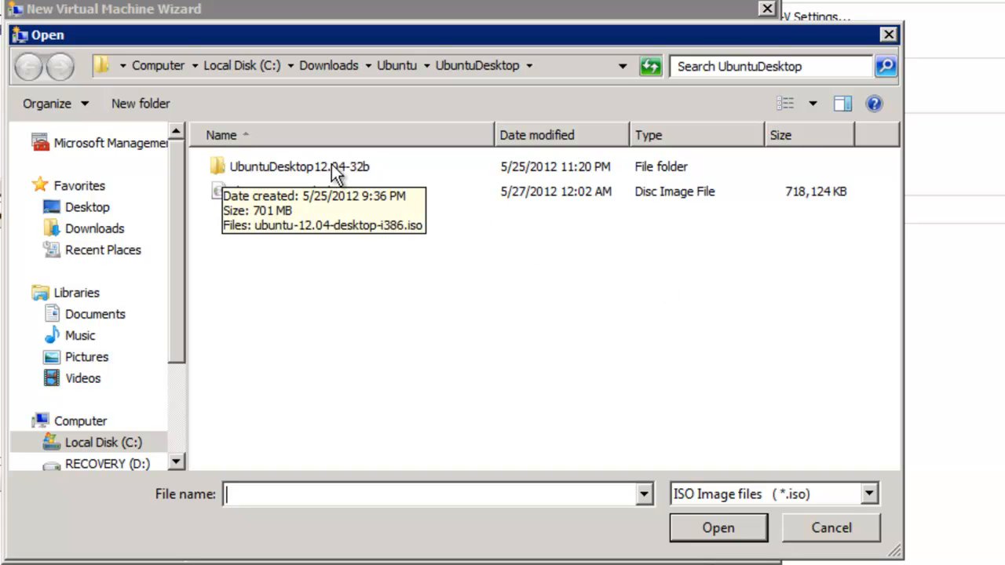
mouse_move(369, 169)
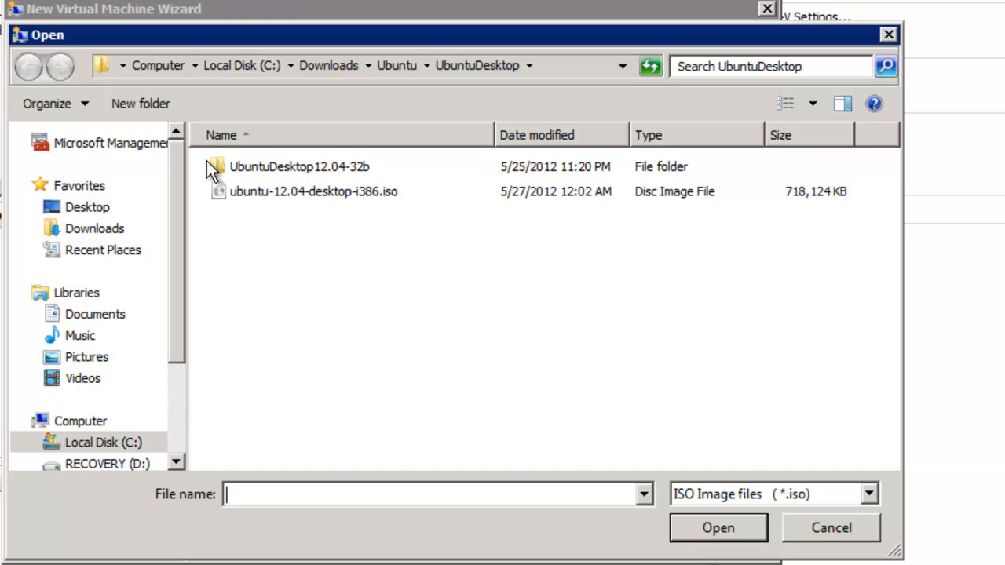
double_click(298, 167)
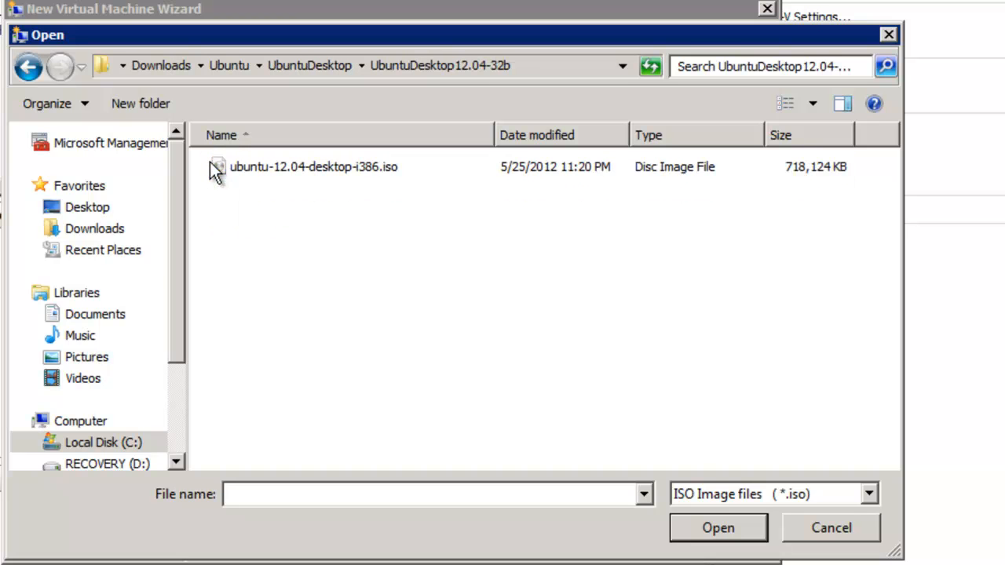
click(313, 166)
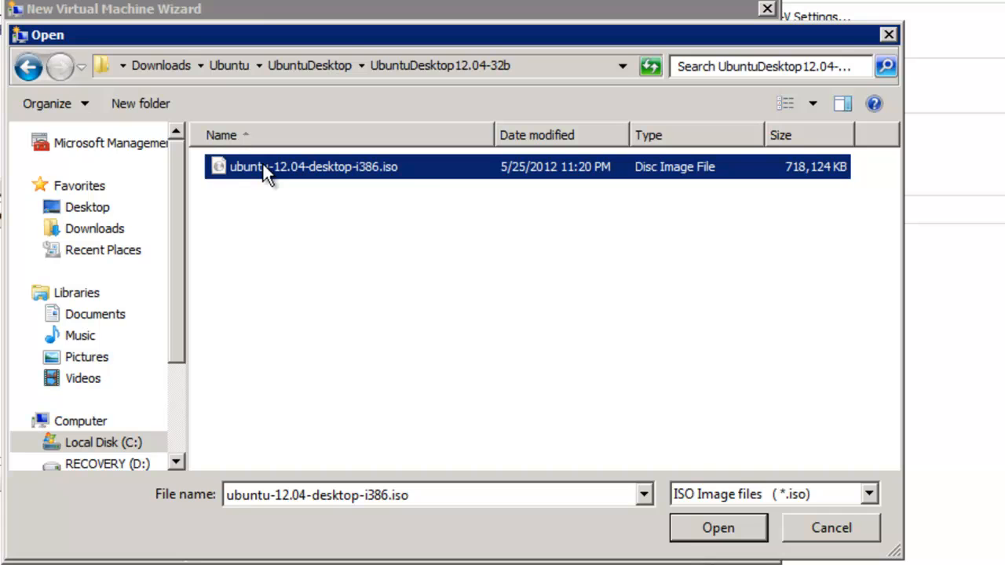
mouse_move(414, 179)
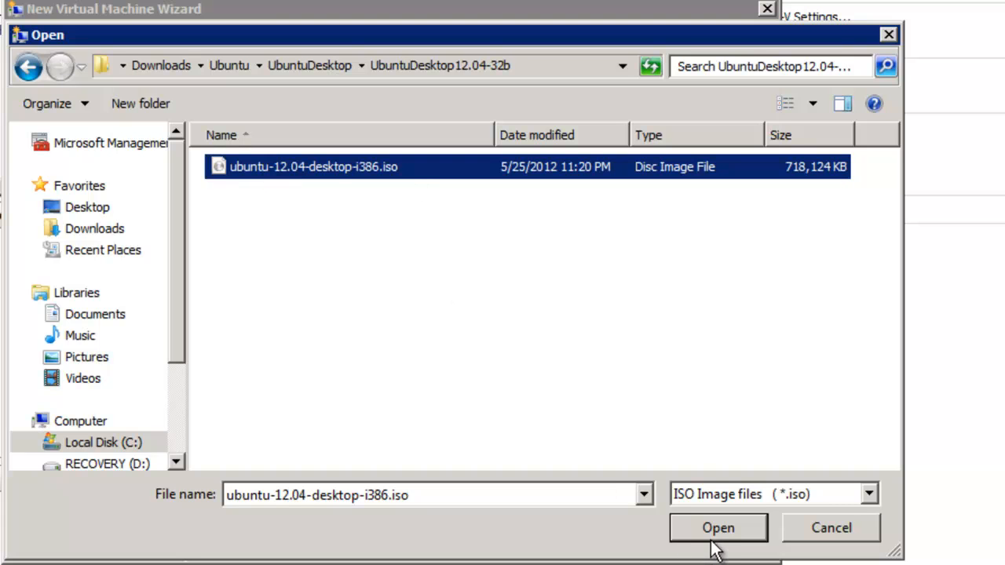
click(716, 528)
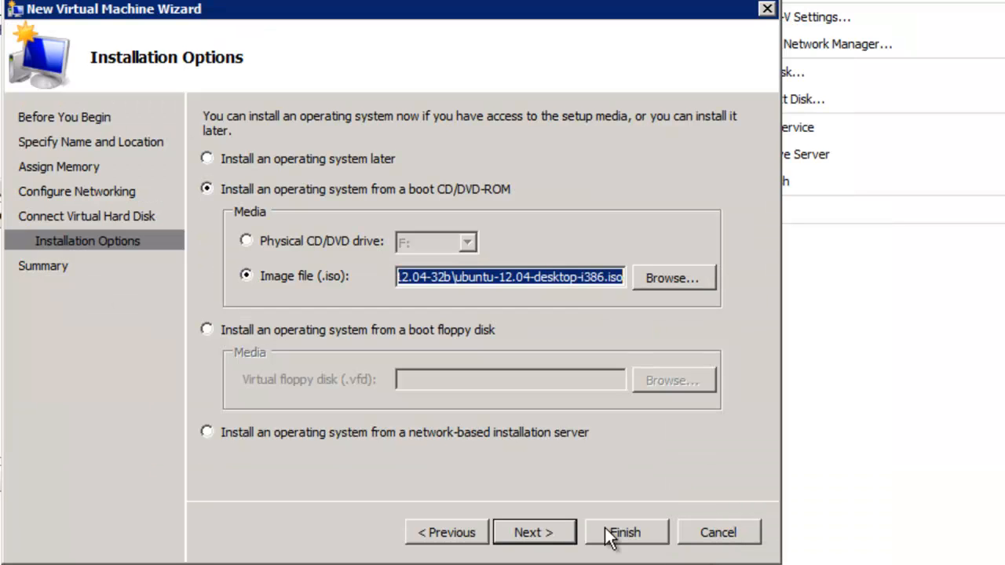
- Review the wizard summary and finish, creating BaseBuntu01 and its virtual disk
click(534, 532)
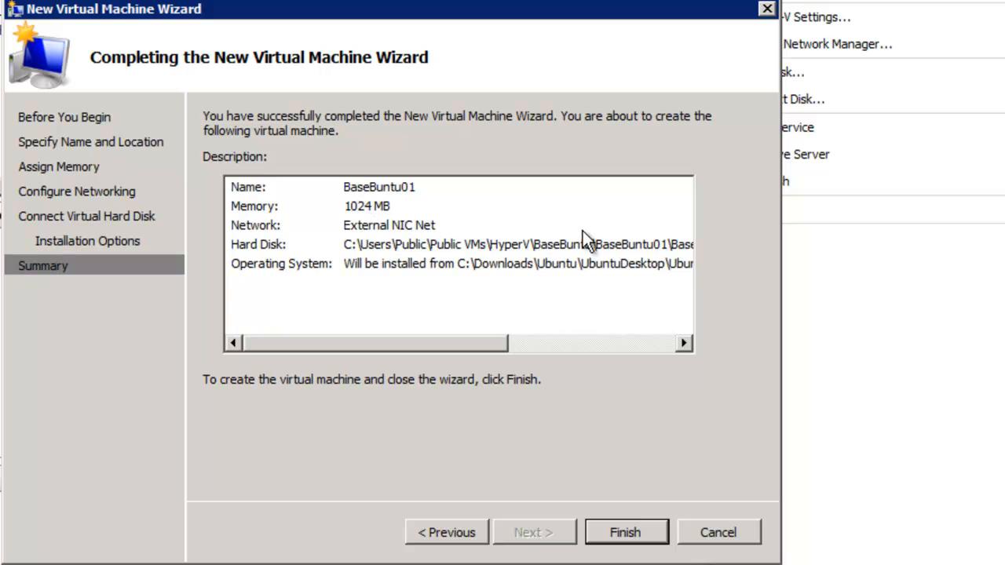
click(625, 532)
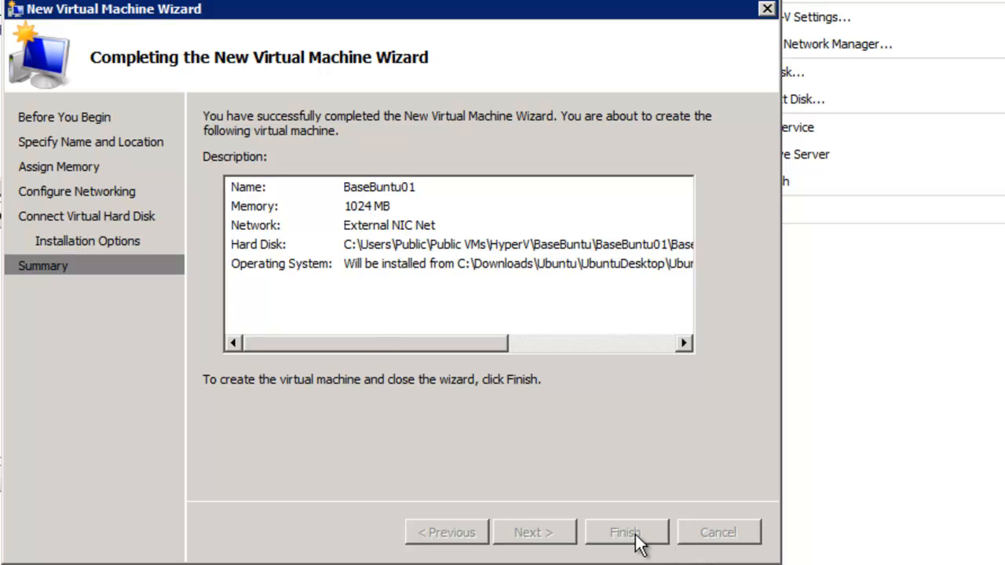
click(625, 531)
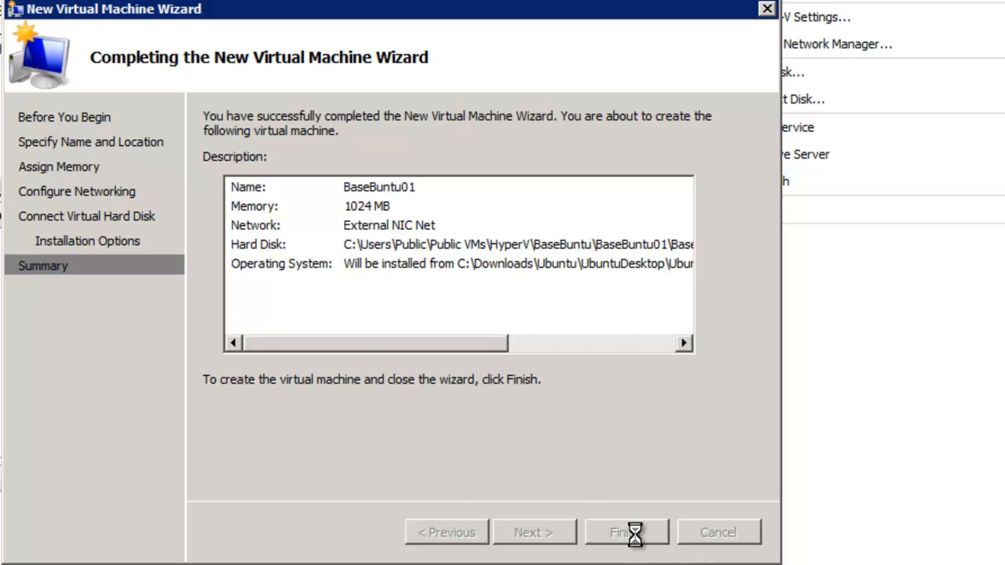
click(625, 531)
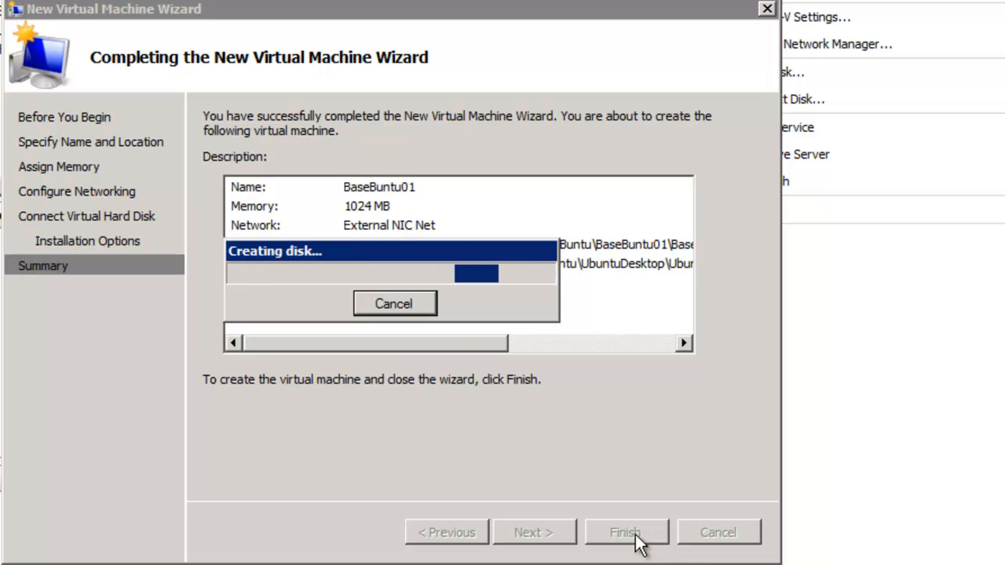
click(625, 533)
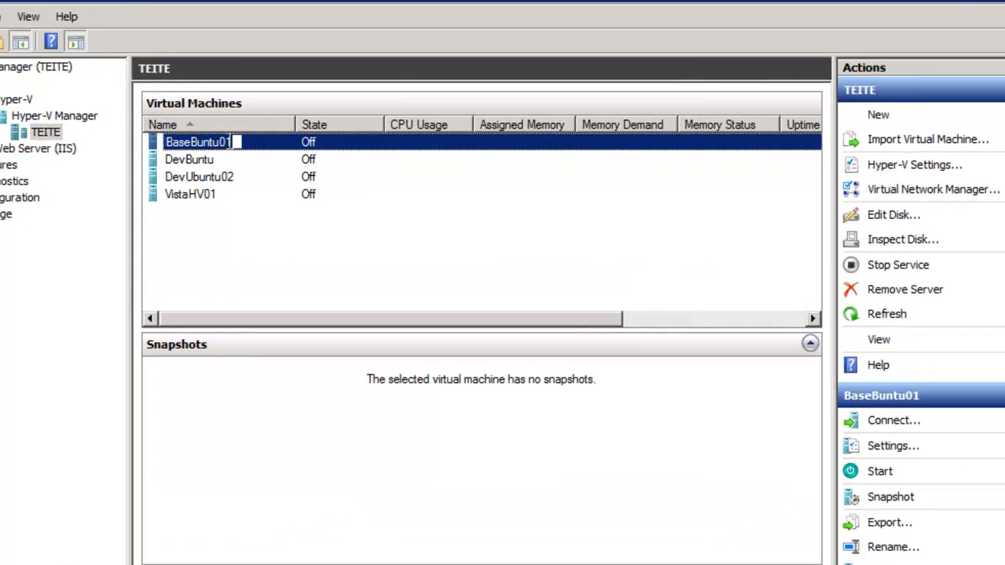
- Connect to BaseBuntu01 from its context menu and boot it to the Ubuntu installer Welcome screen
right_click(197, 142)
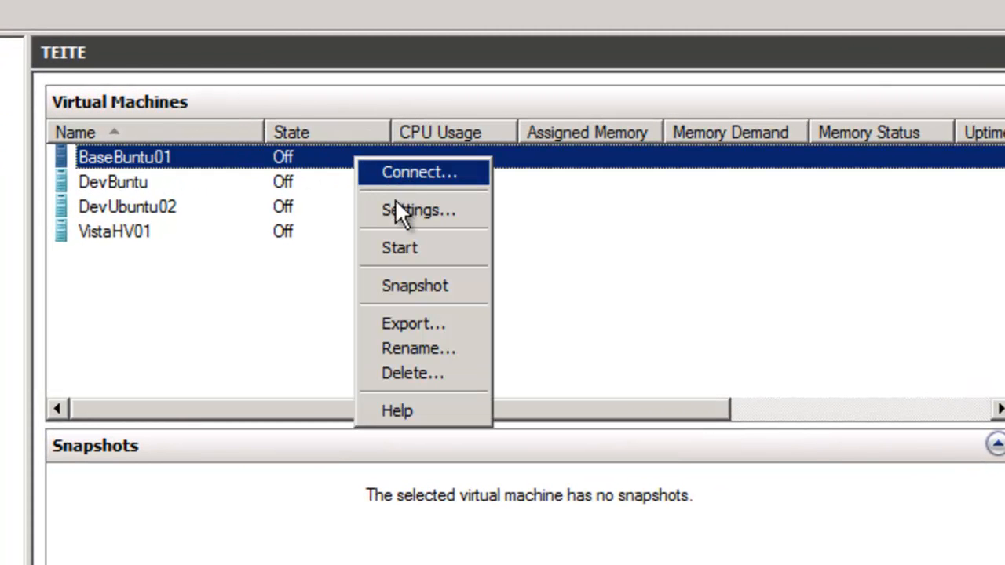
click(399, 248)
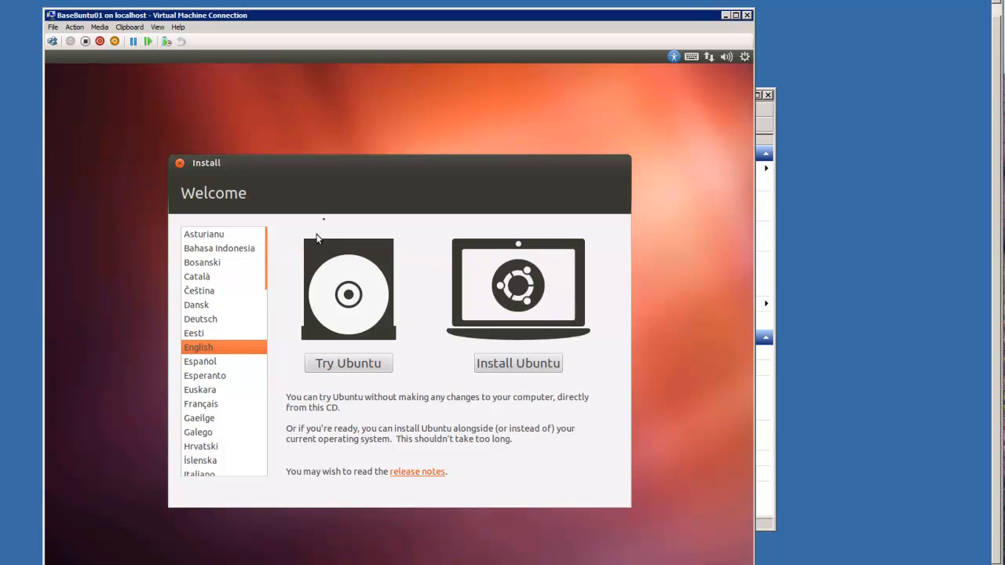
mouse_move(325, 215)
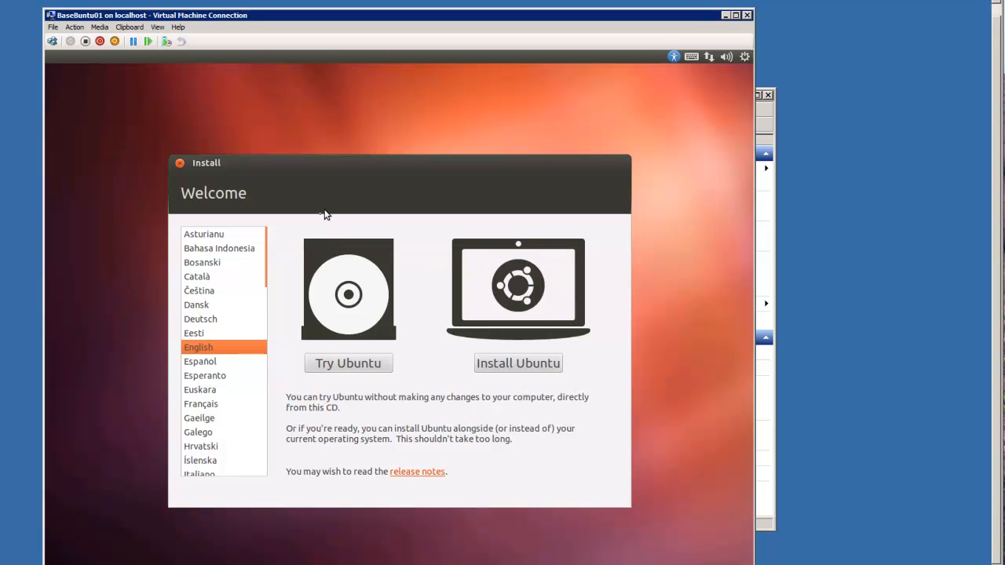
mouse_move(474, 308)
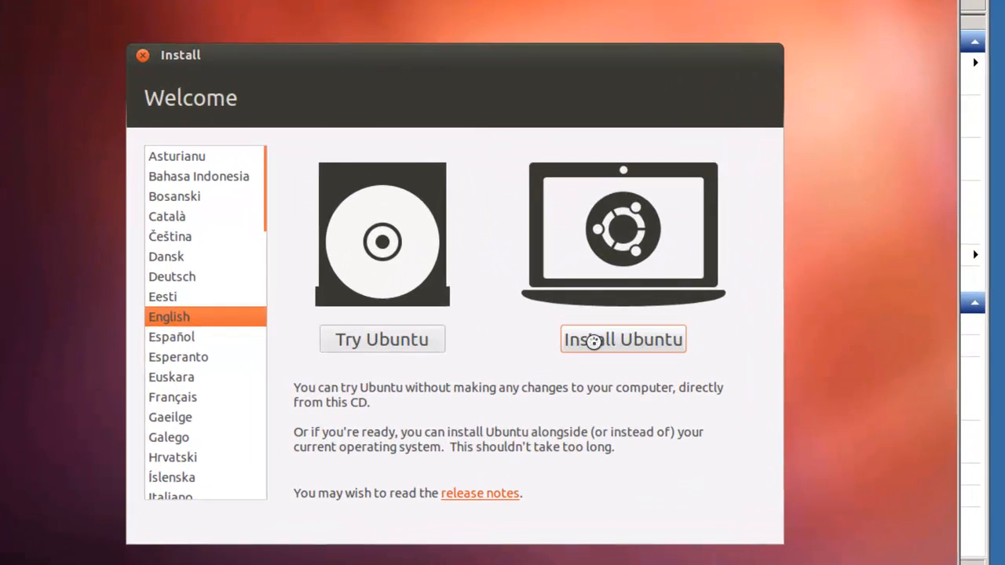
- Choose Install Ubuntu with 'Download updates while installing' and third-party software enabled, then continue
click(622, 339)
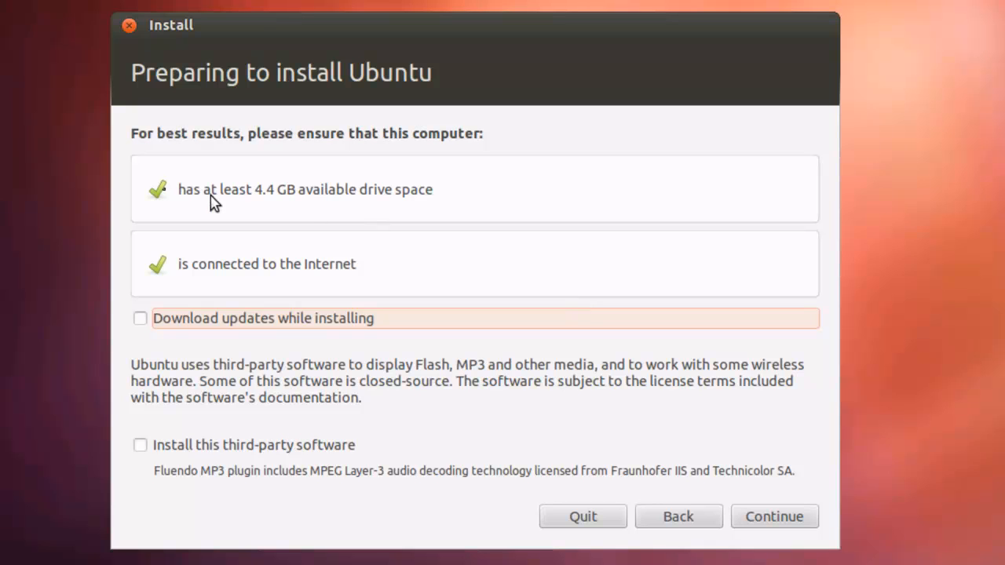
mouse_move(195, 255)
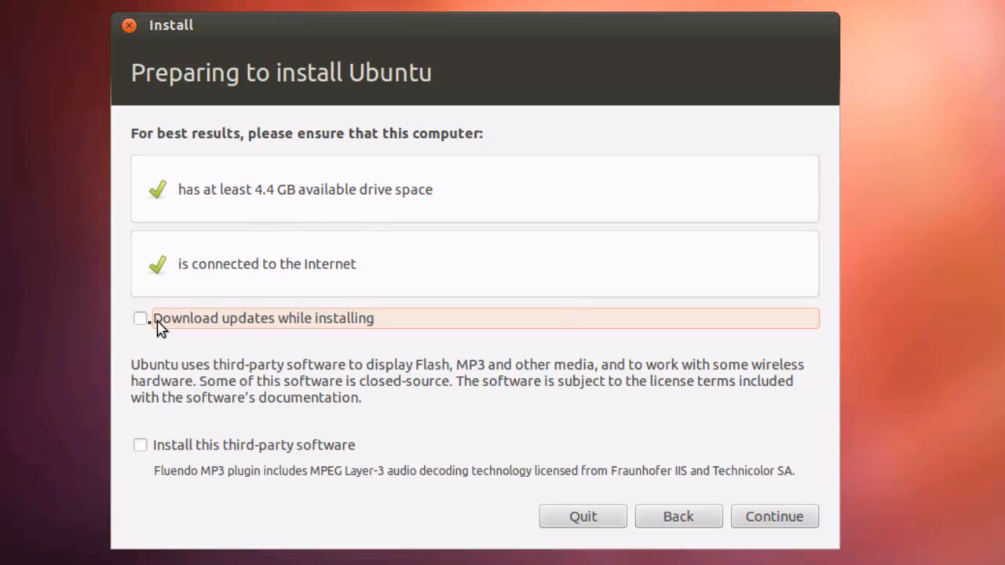
click(139, 317)
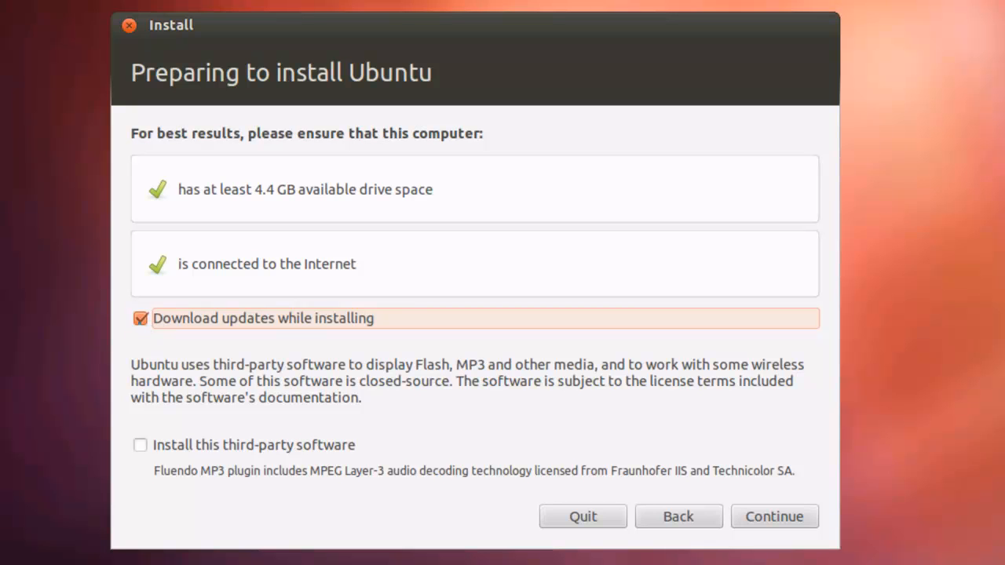
click(142, 446)
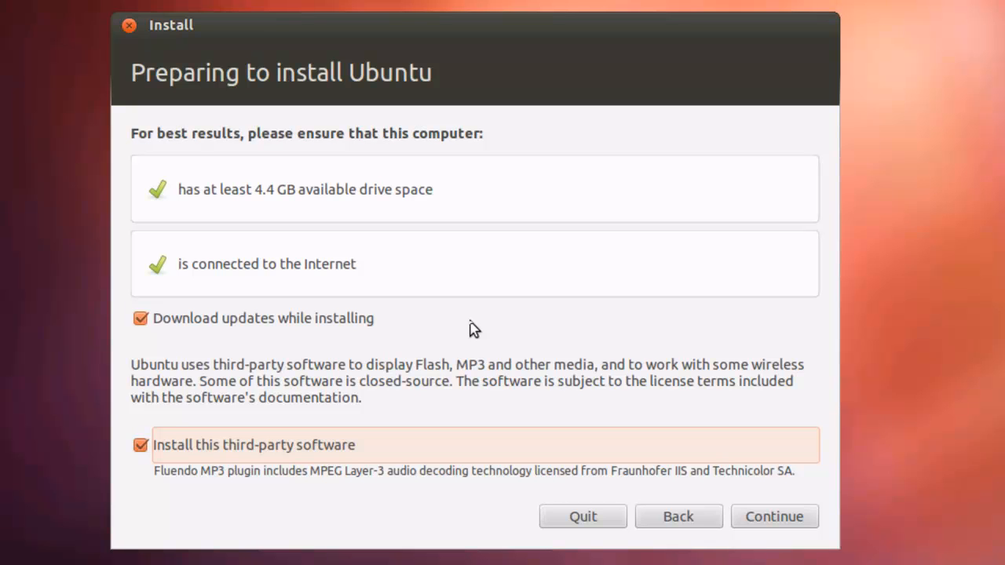
mouse_move(495, 325)
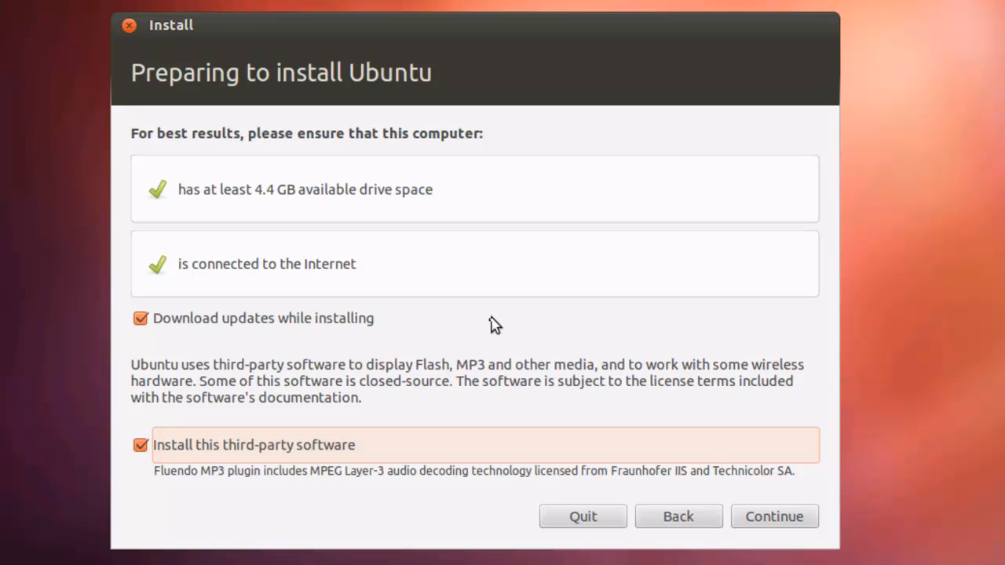
mouse_move(706, 470)
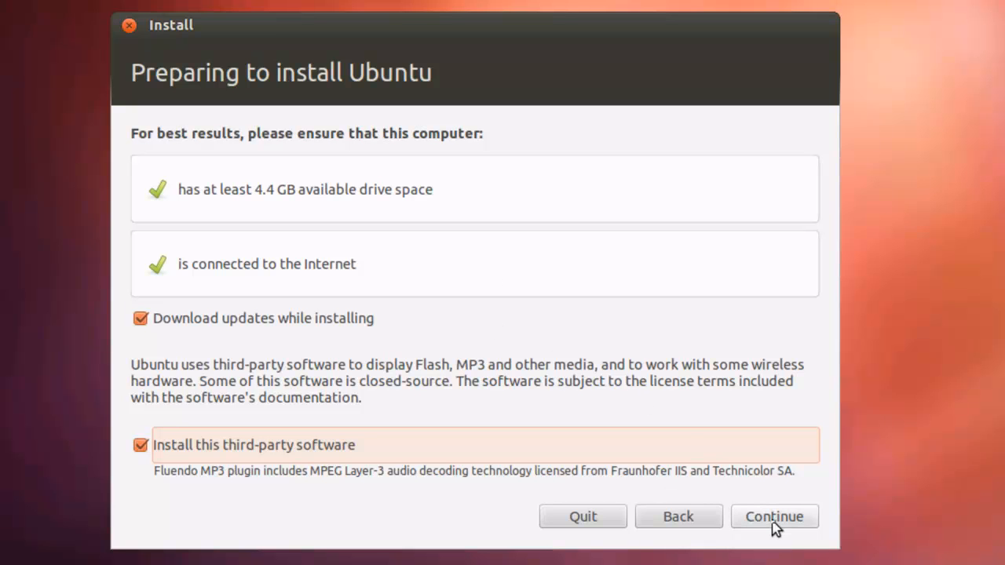
click(774, 516)
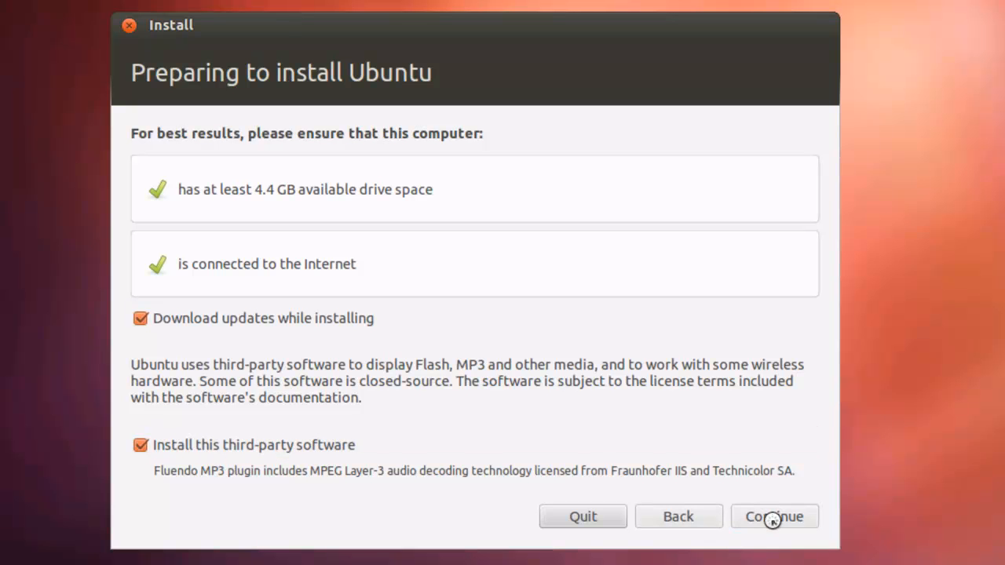
- Keep 'Erase disk and install Ubuntu', start Install Now and accept New York as the location
click(772, 515)
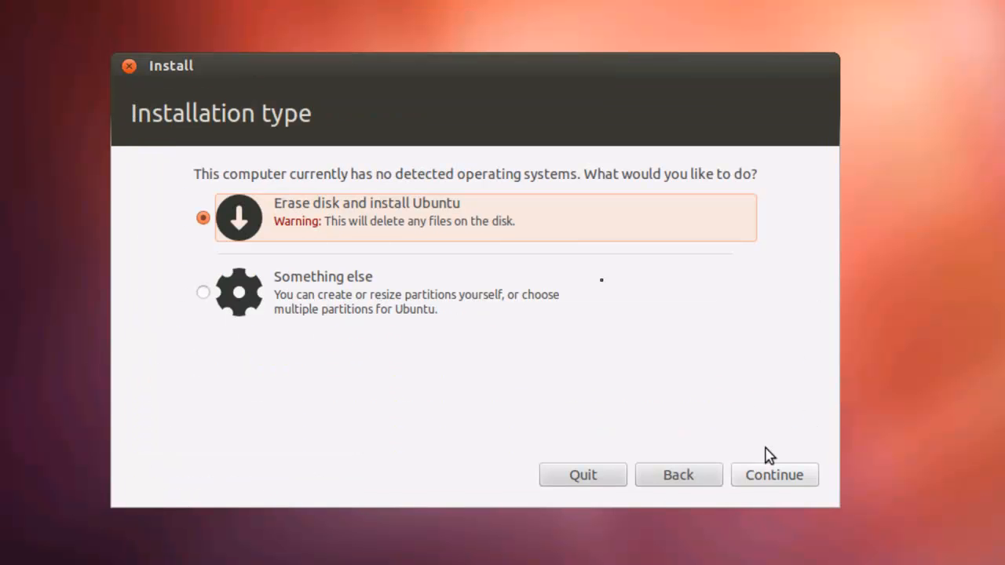
mouse_move(401, 220)
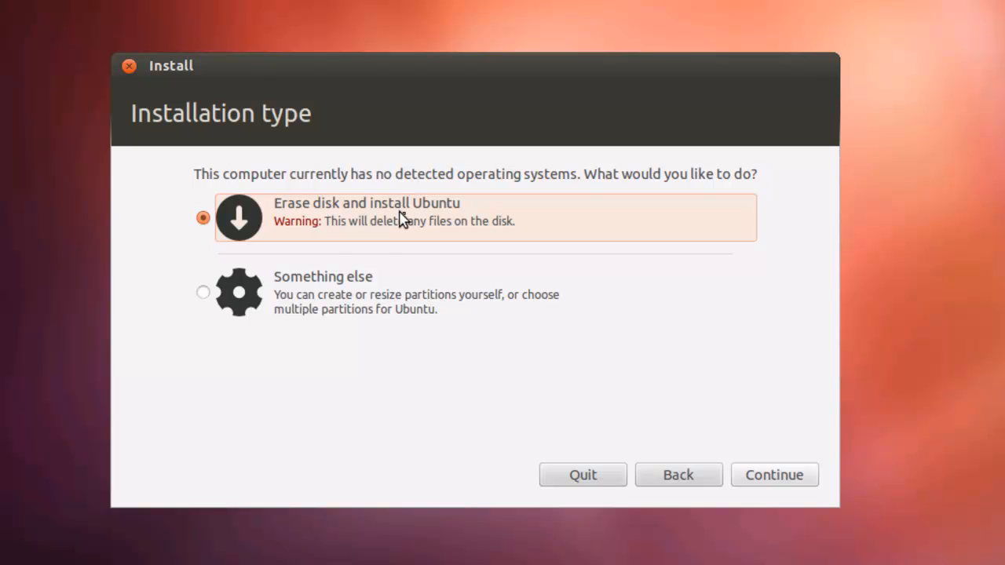
mouse_move(778, 487)
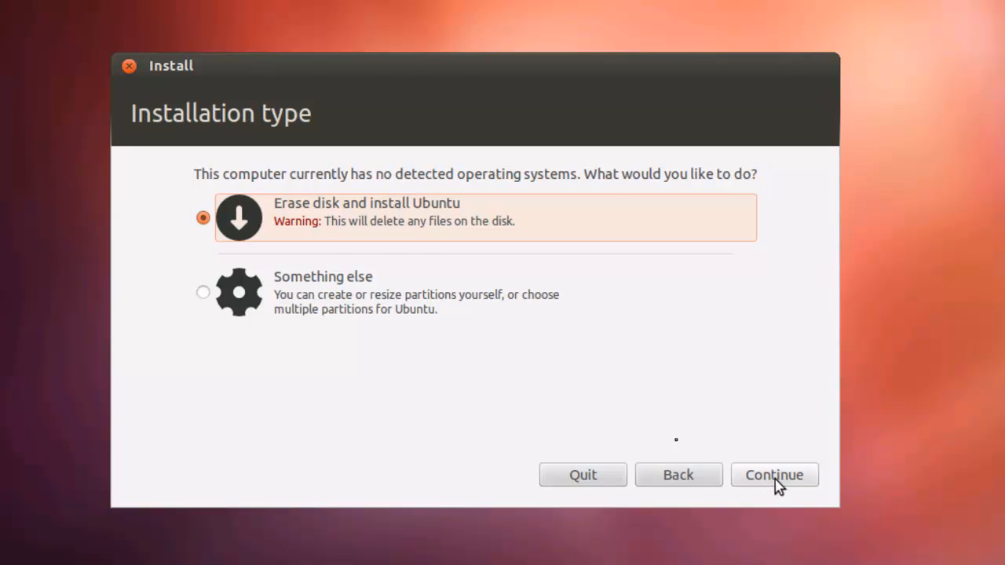
mouse_move(468, 302)
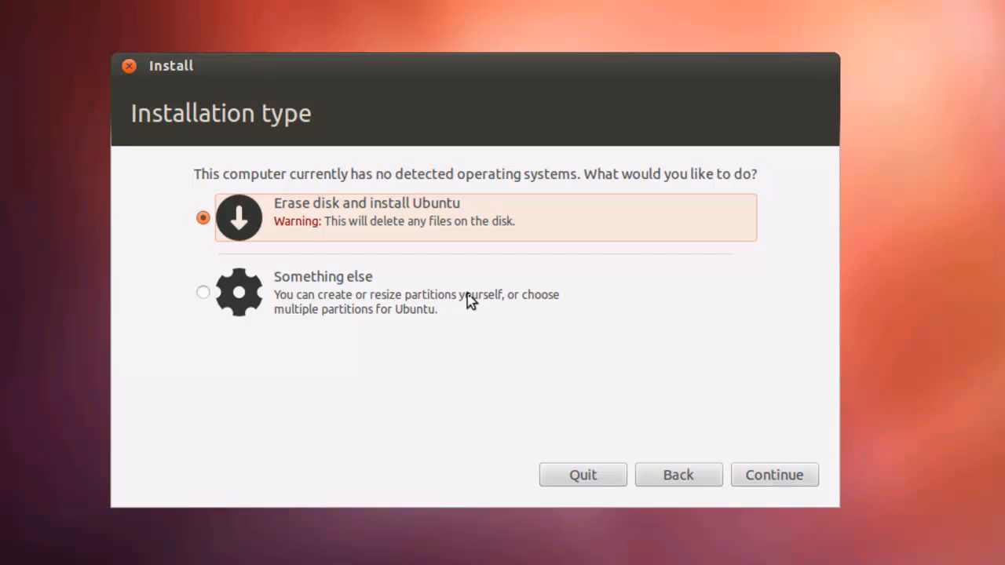
mouse_move(248, 306)
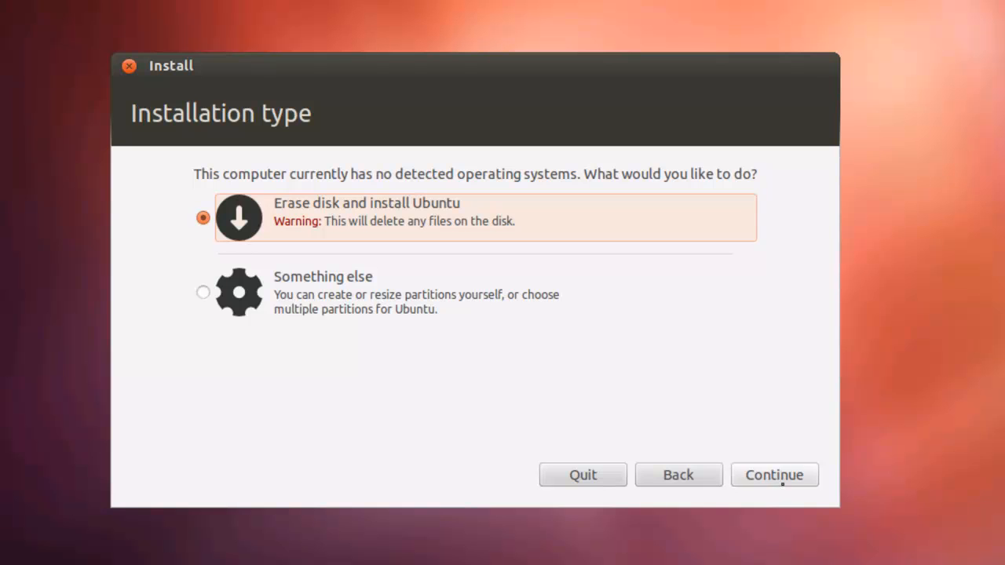
click(774, 474)
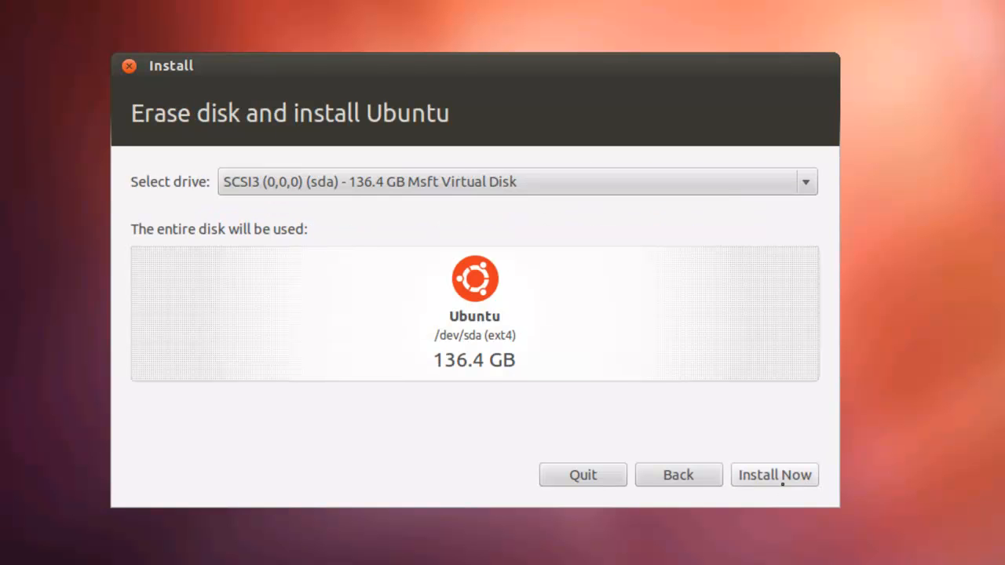
click(774, 474)
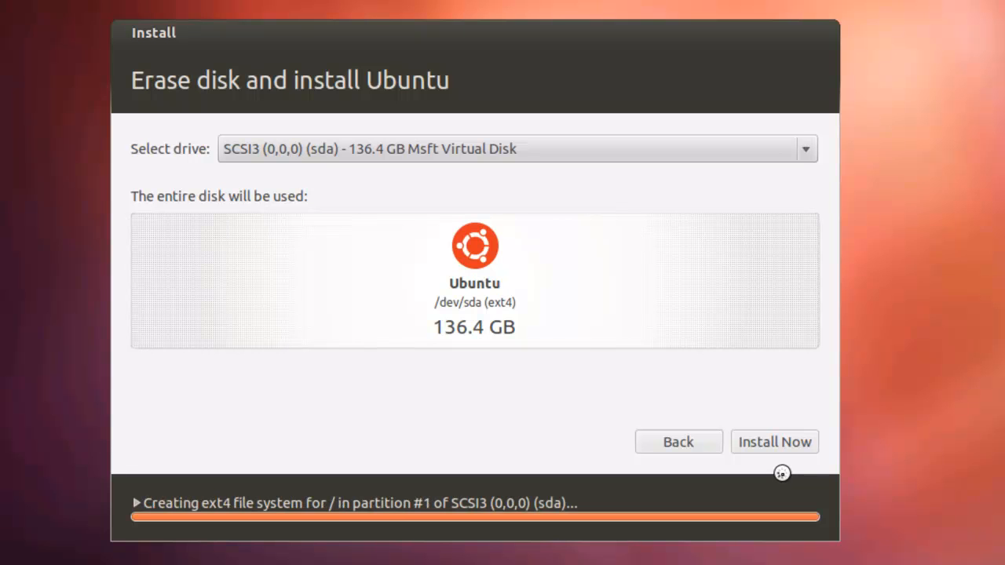
click(774, 442)
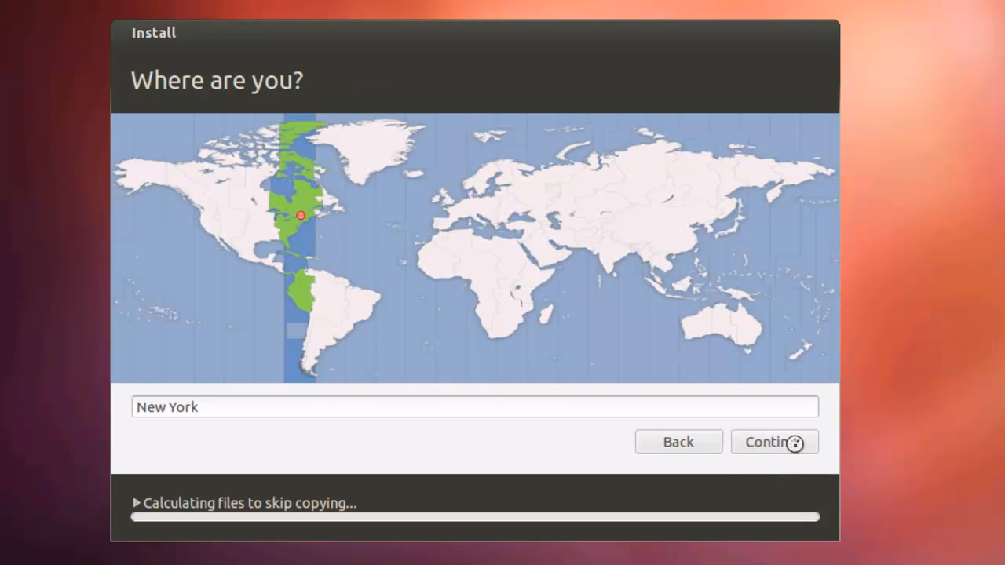
click(772, 442)
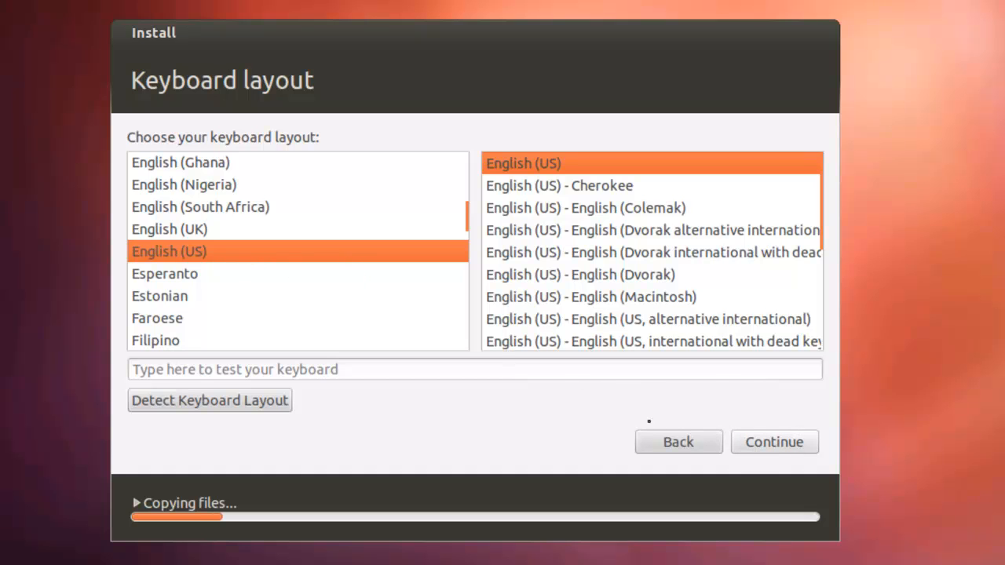
mouse_move(766, 455)
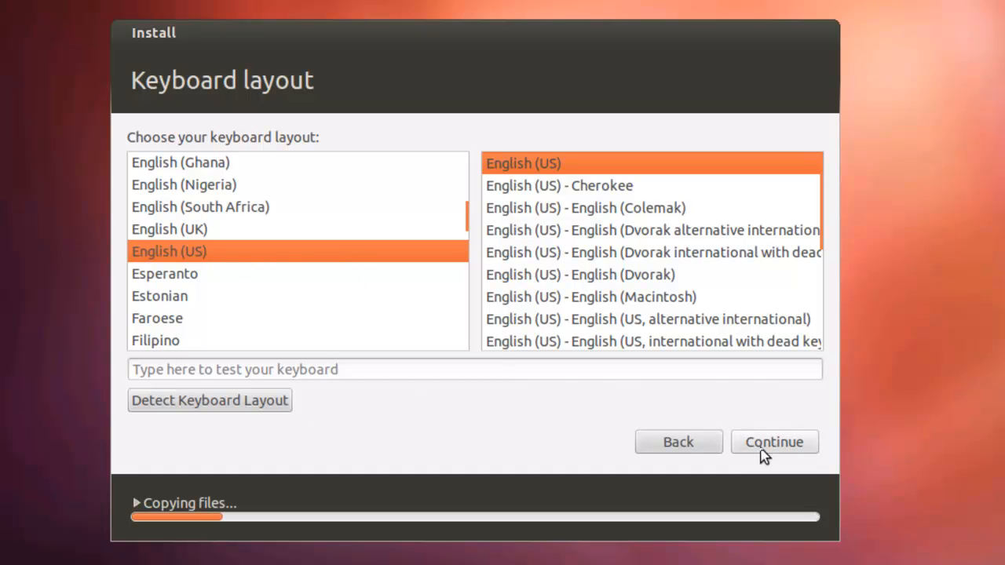
- Accept the US English keyboard, enter the name mike and rename the computer to basebuntu01
click(772, 441)
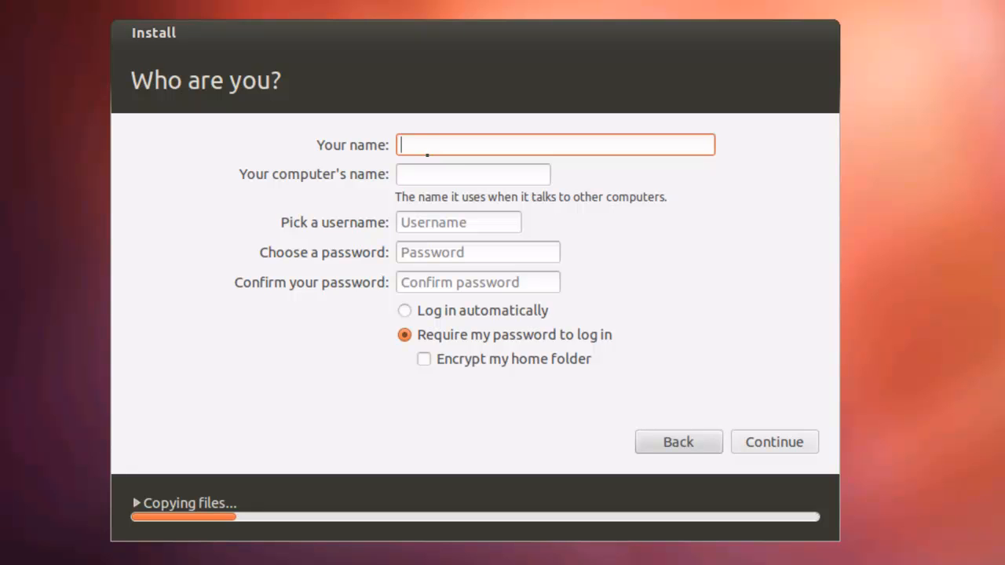
text(mike)
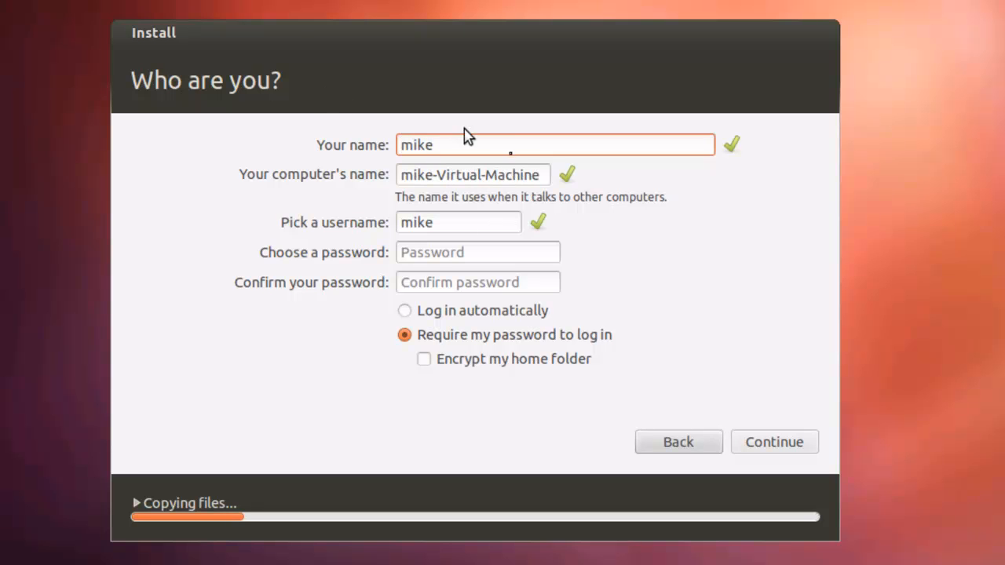
click(471, 174)
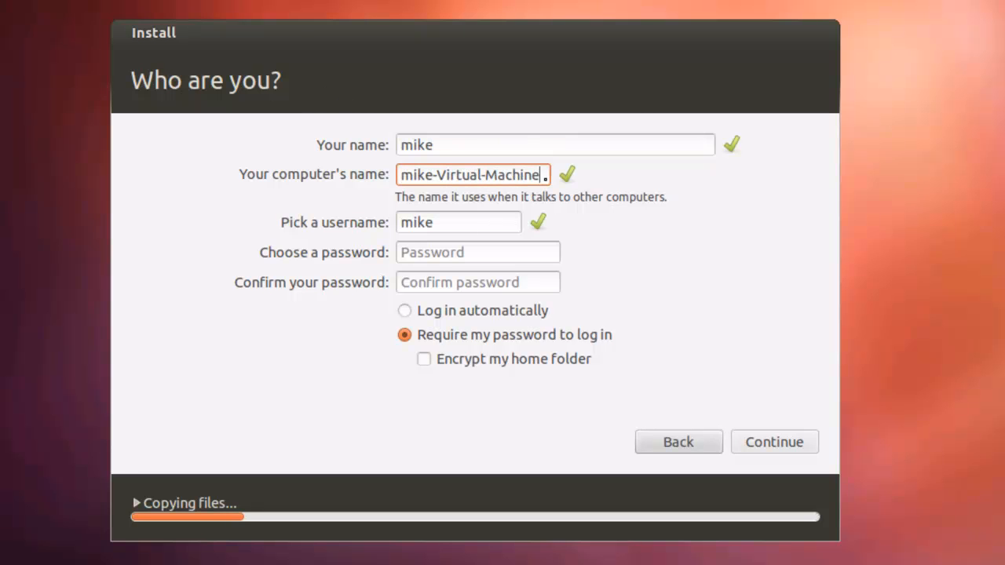
key(BackSpace)
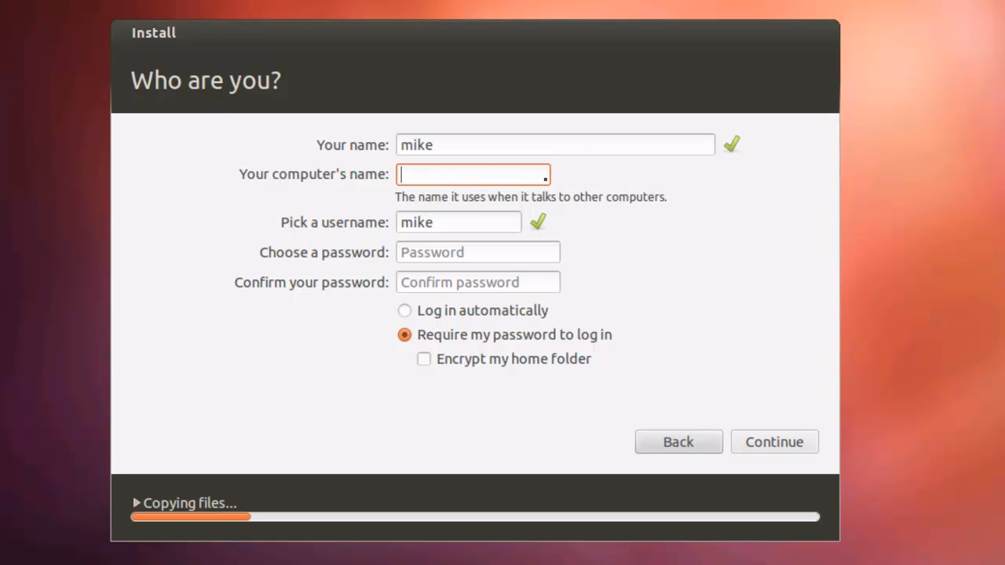
text(ubuntu)
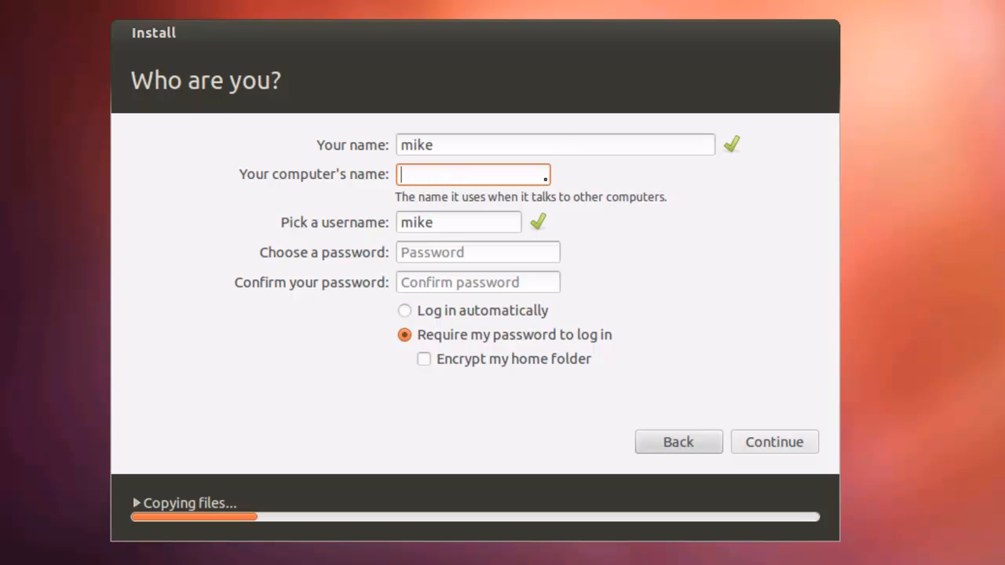
text(basebuntu01)
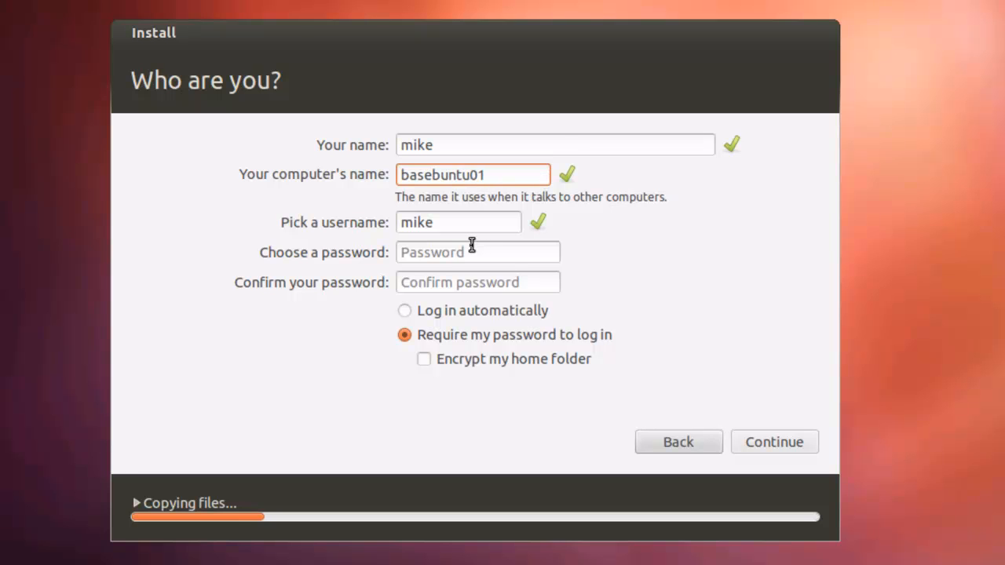
- Enter and confirm the password and choose 'Log in automatically'
click(477, 251)
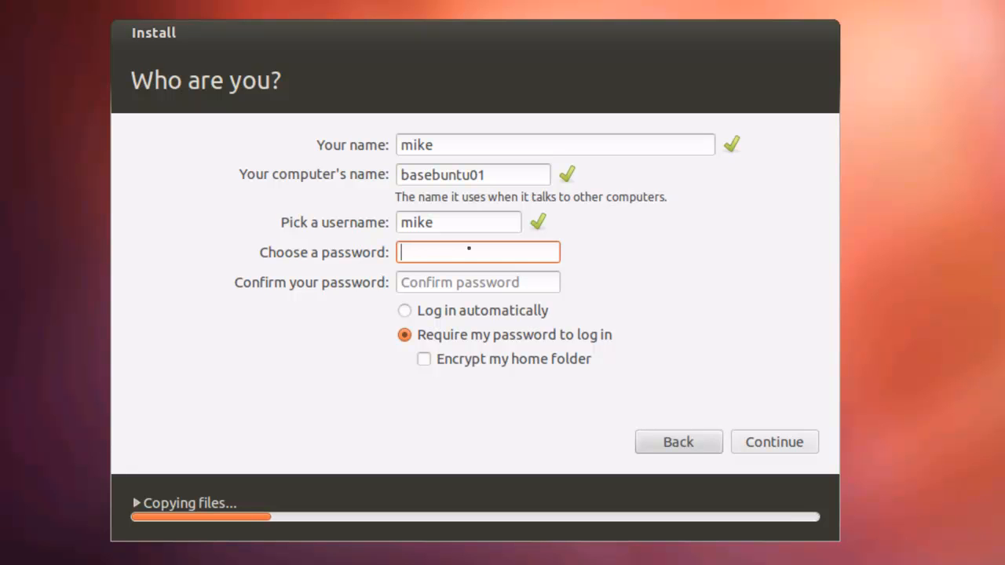
text(password)
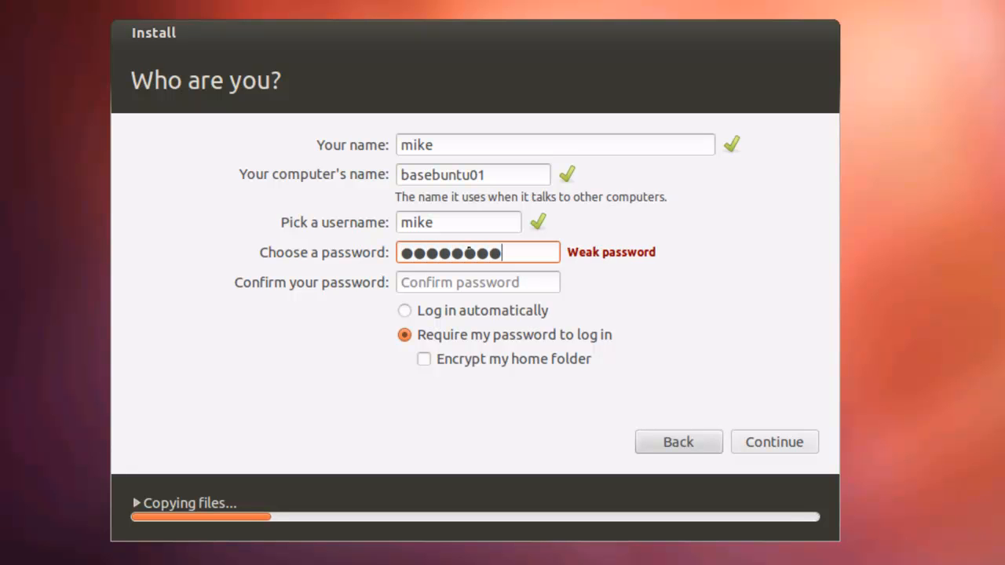
click(478, 282)
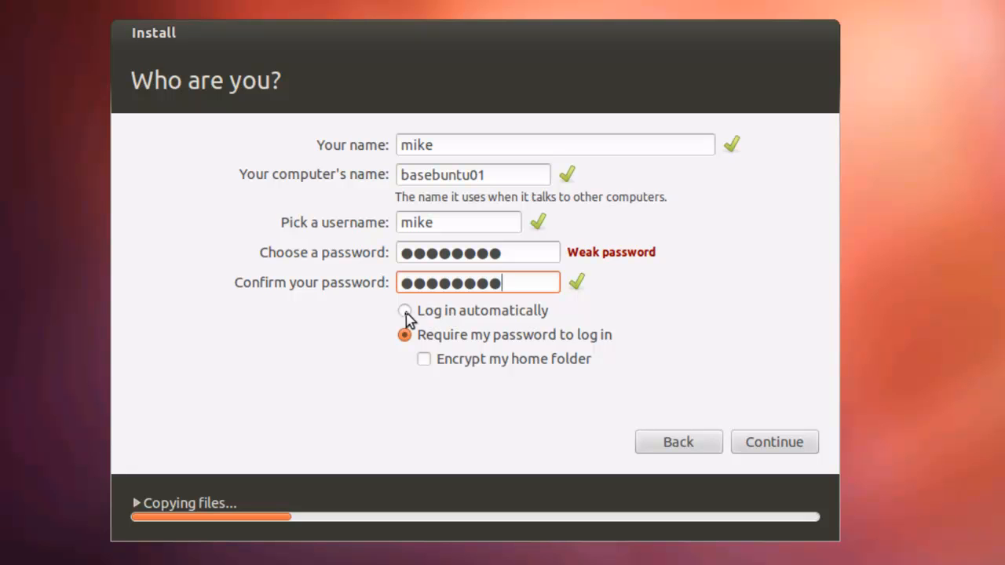
click(406, 311)
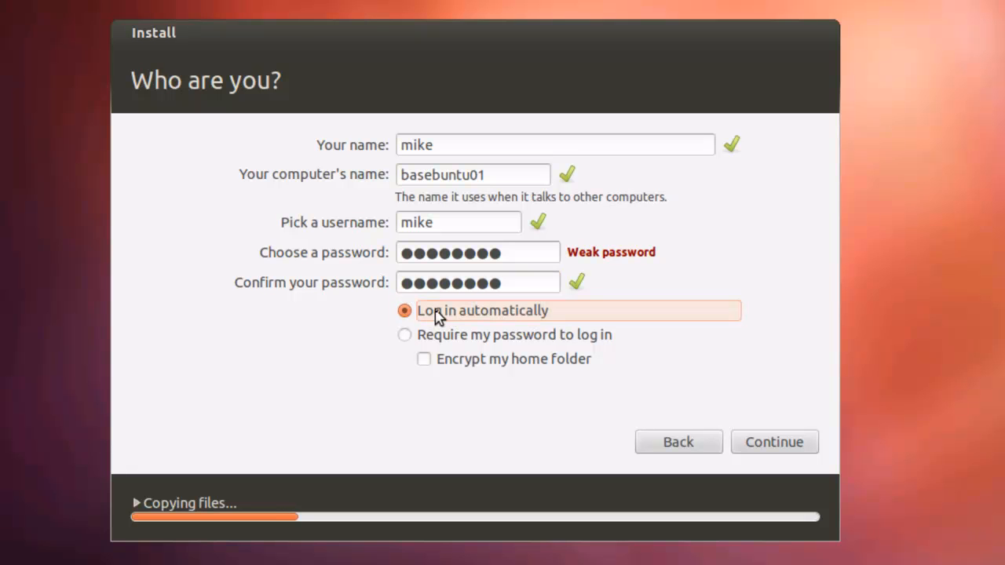
mouse_move(511, 322)
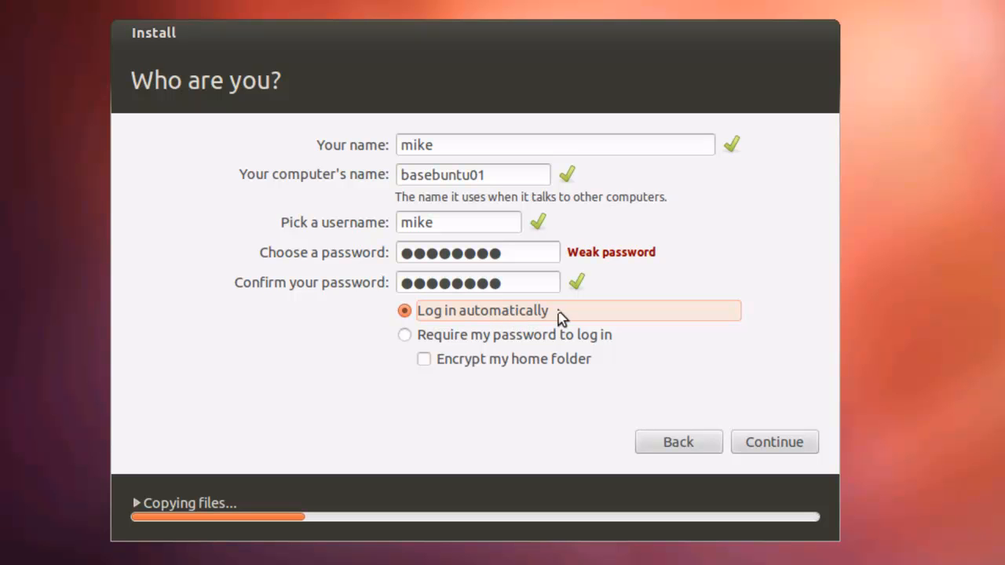
mouse_move(547, 317)
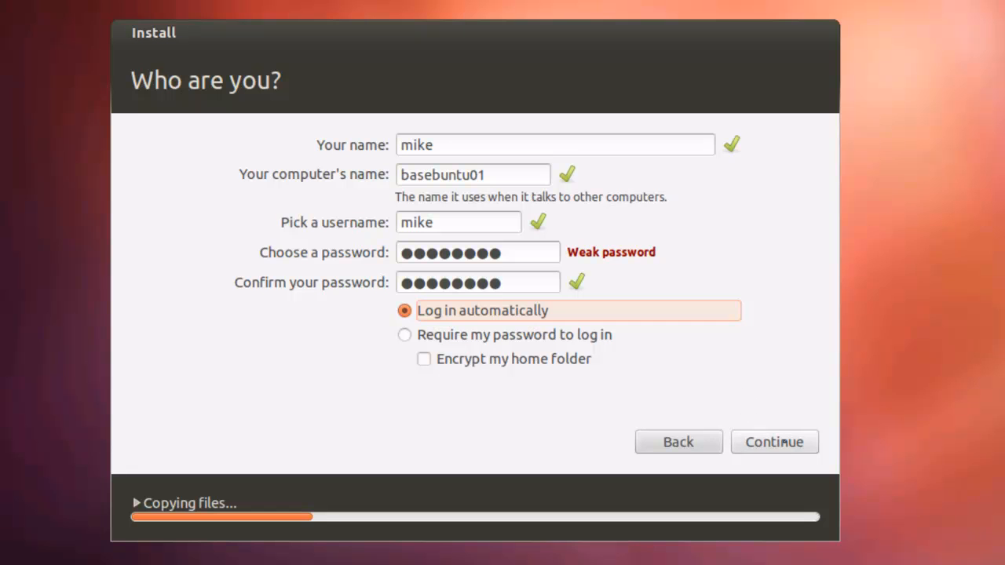
- Submit the 'Who are you?' details and wait through the slideshow while Ubuntu copies files
click(772, 441)
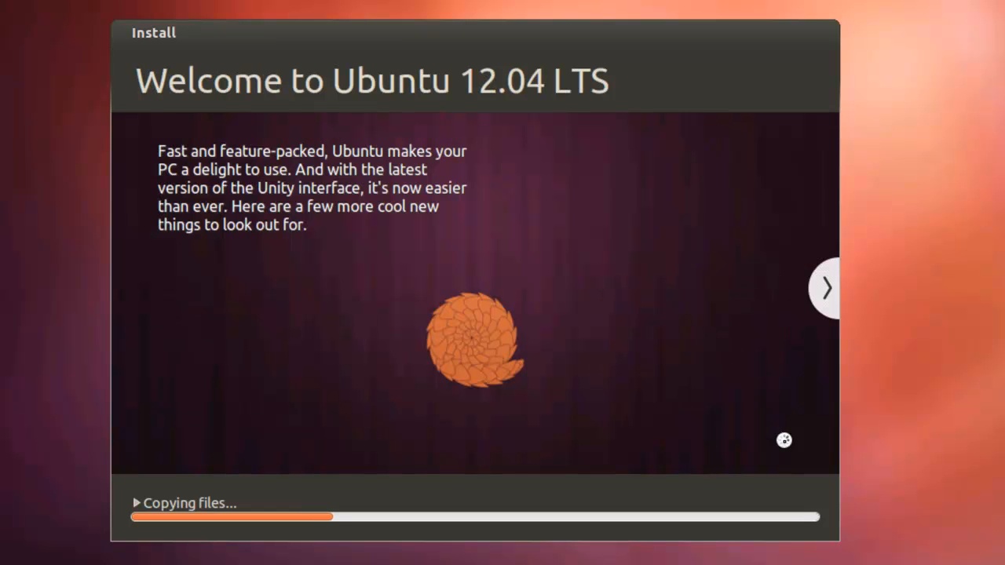
mouse_move(640, 308)
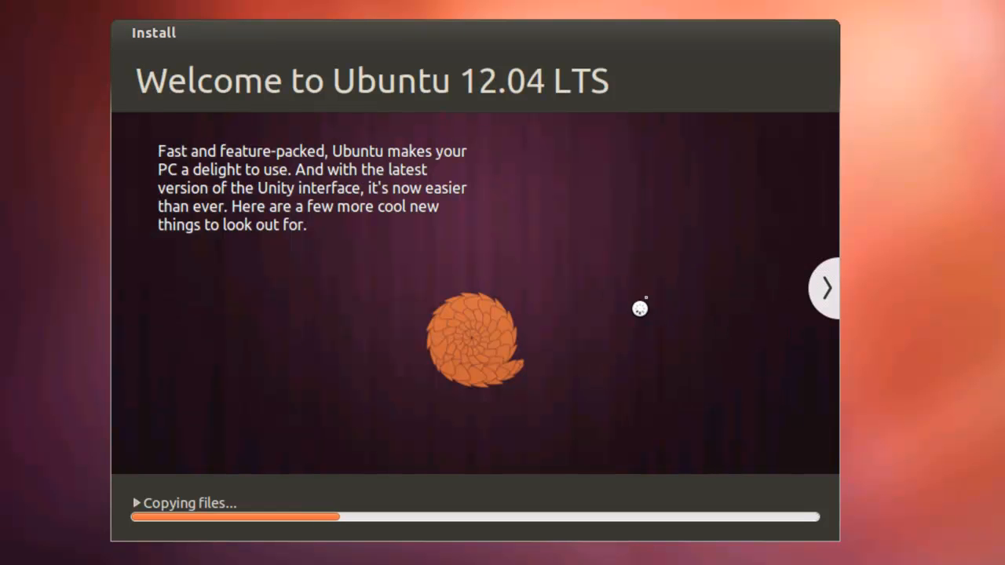
mouse_move(455, 248)
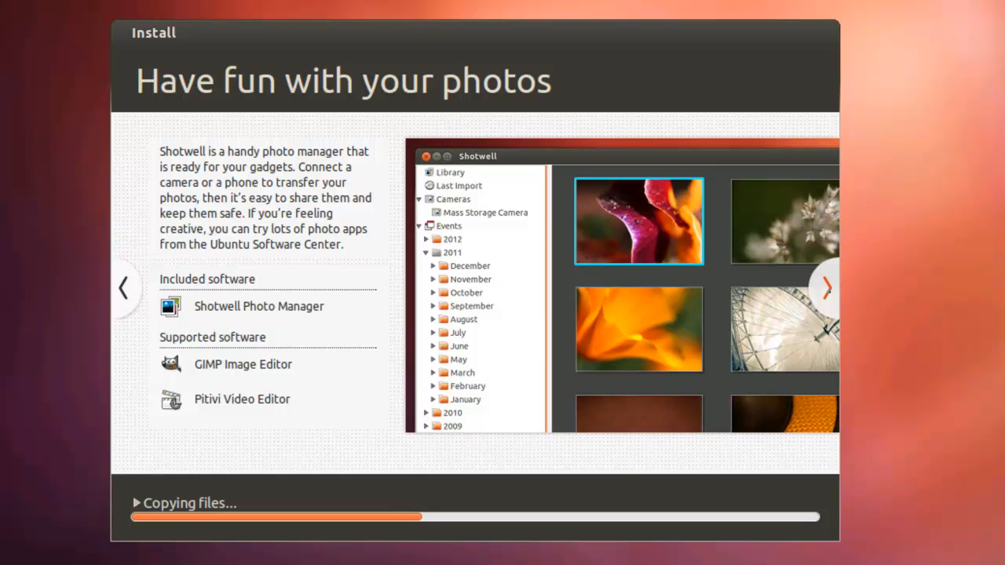
click(826, 289)
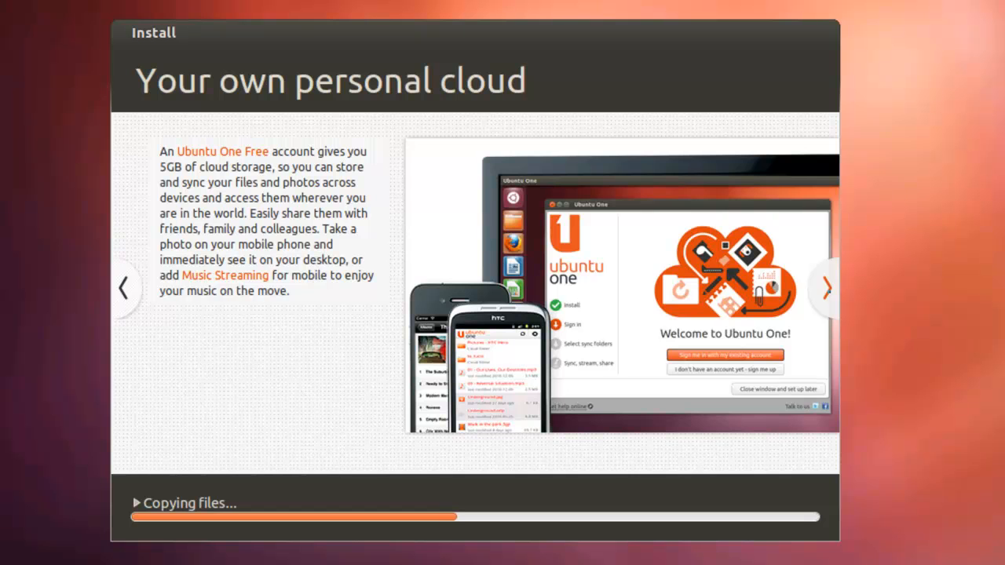
click(826, 289)
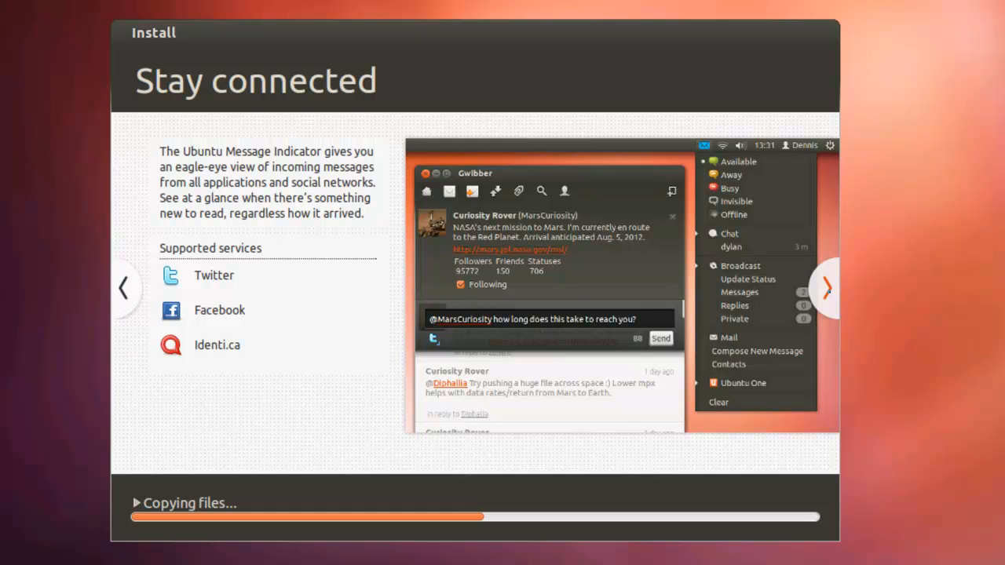
click(826, 289)
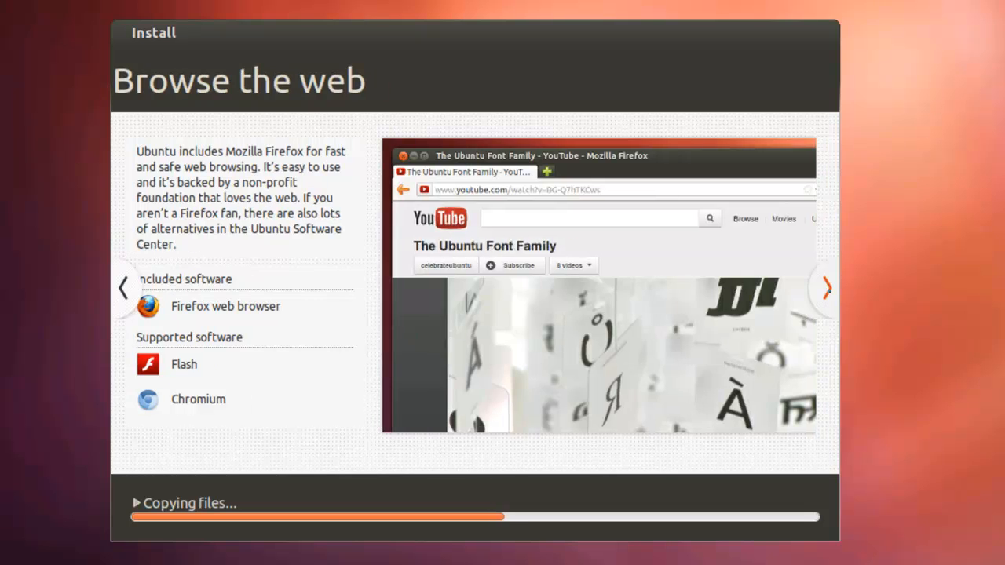
click(826, 288)
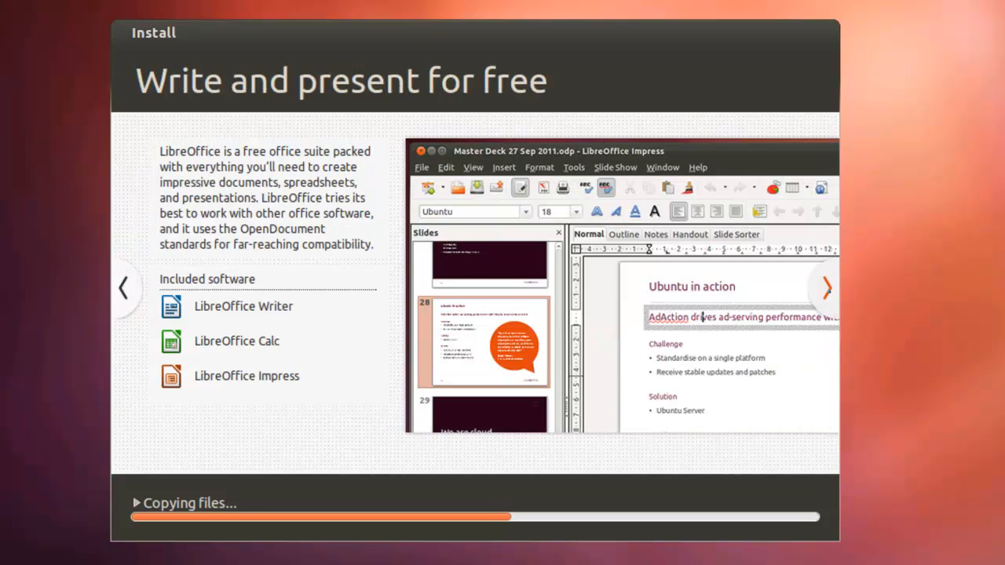
mouse_move(129, 314)
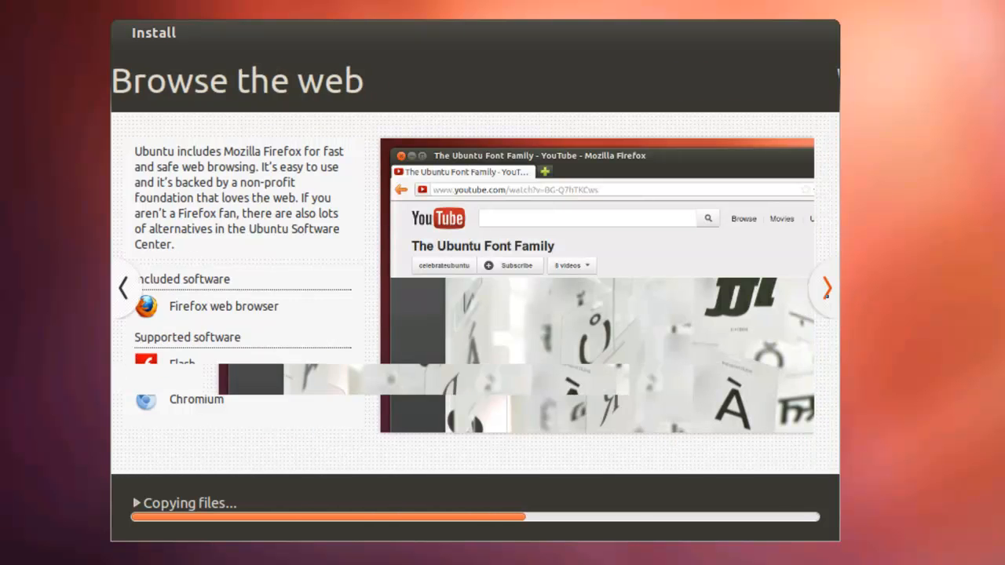
click(826, 288)
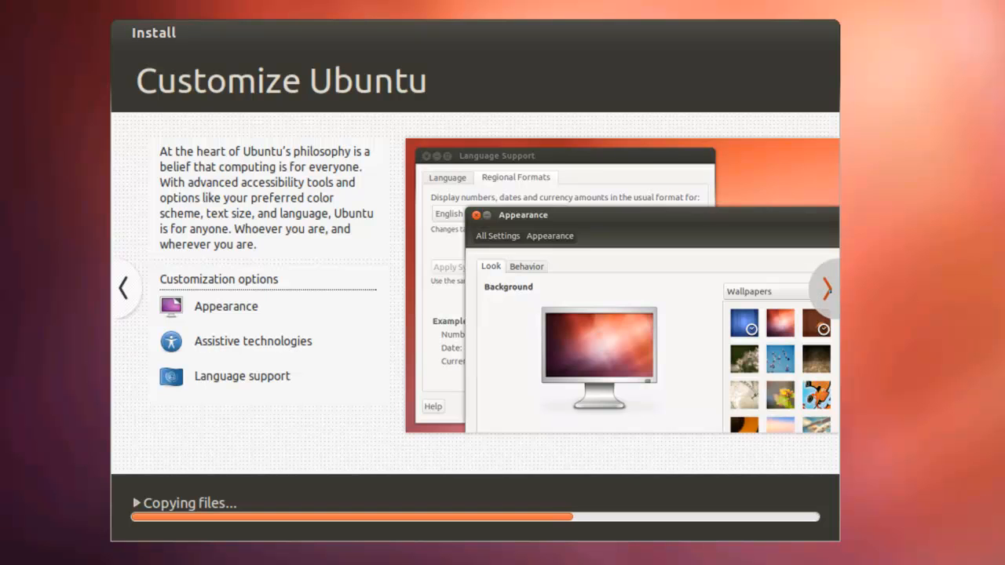
click(824, 288)
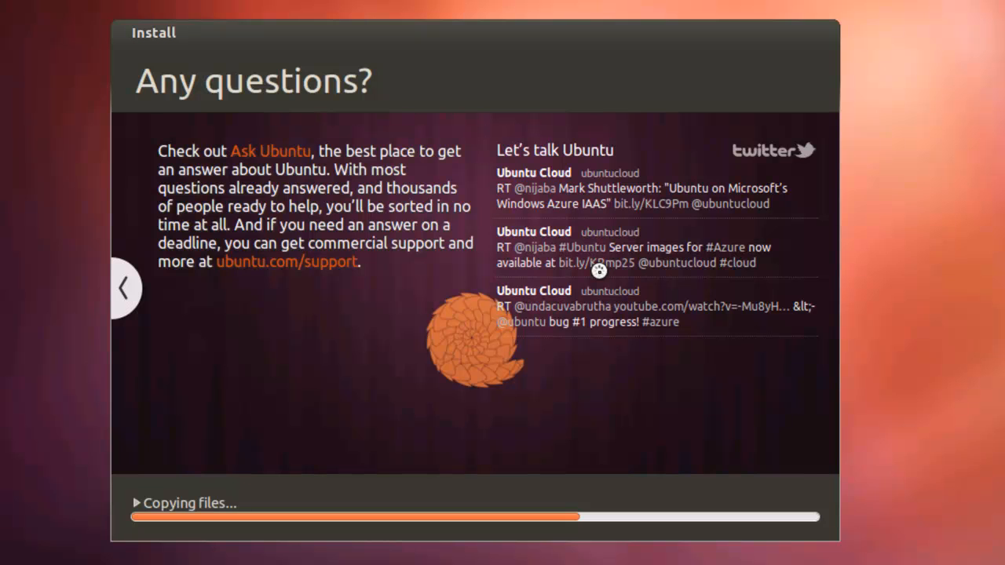
mouse_move(910, 290)
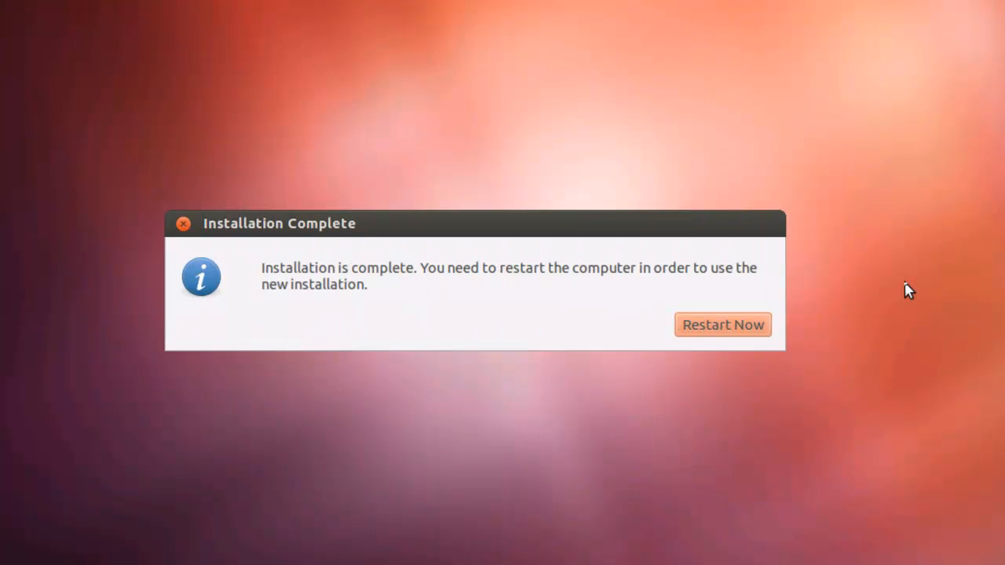
mouse_move(383, 320)
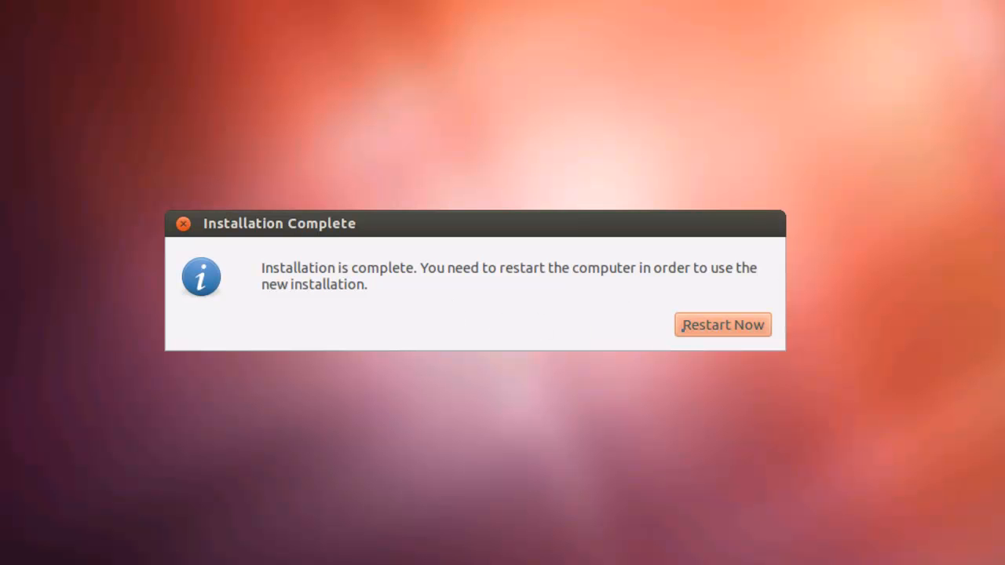
- Restart the virtual machine into the newly installed Ubuntu
click(722, 324)
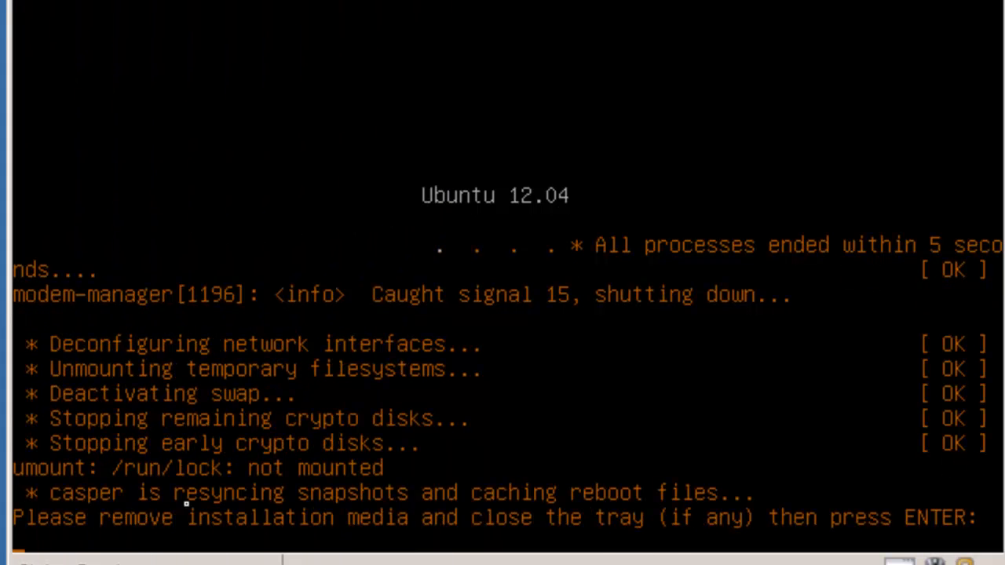
mouse_move(401, 527)
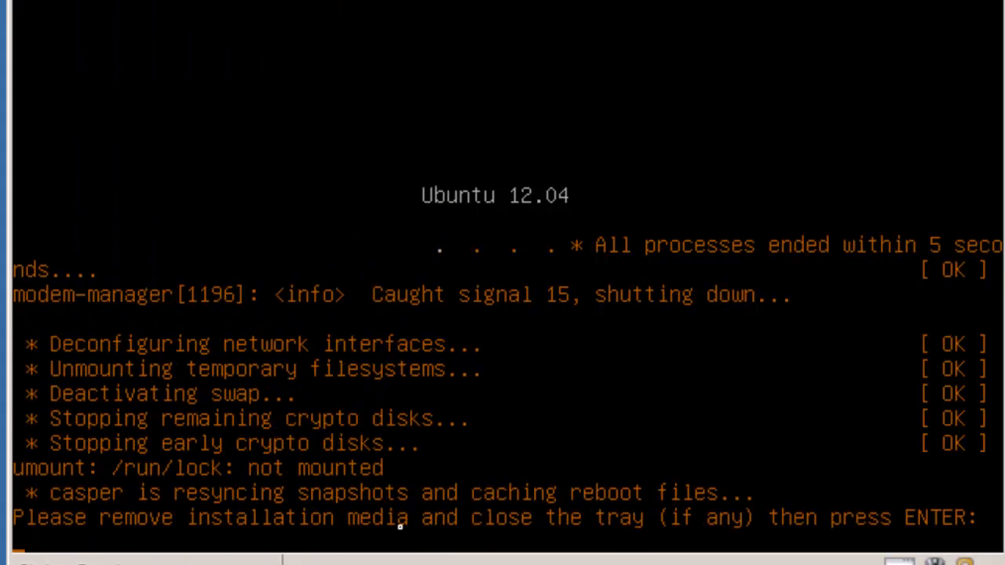
mouse_move(825, 528)
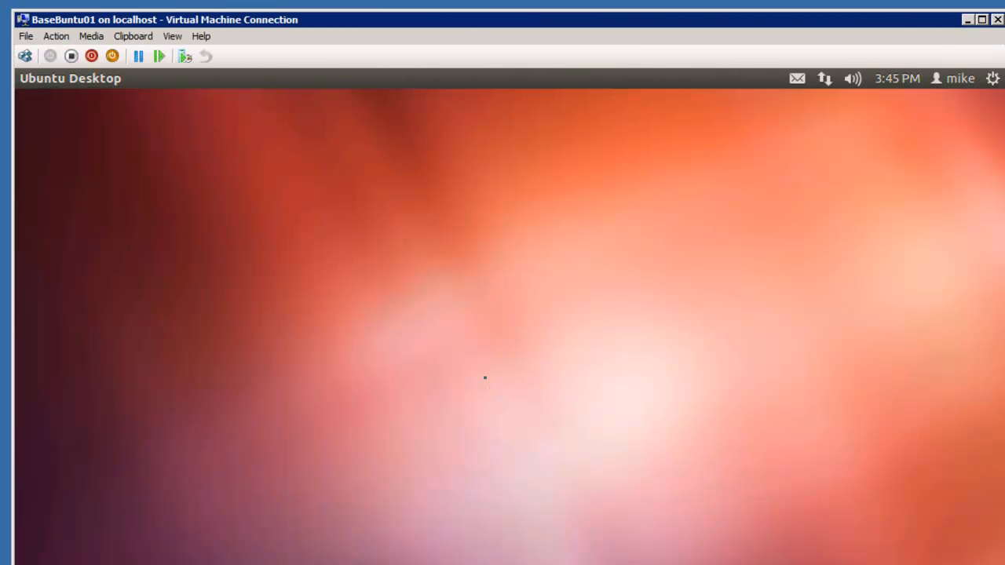
mouse_move(430, 336)
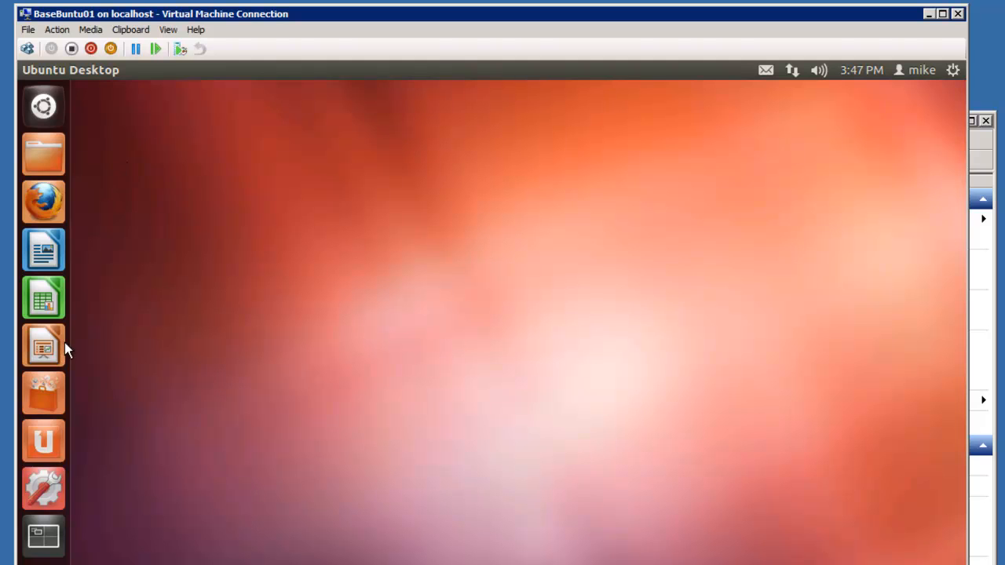
mouse_move(63, 113)
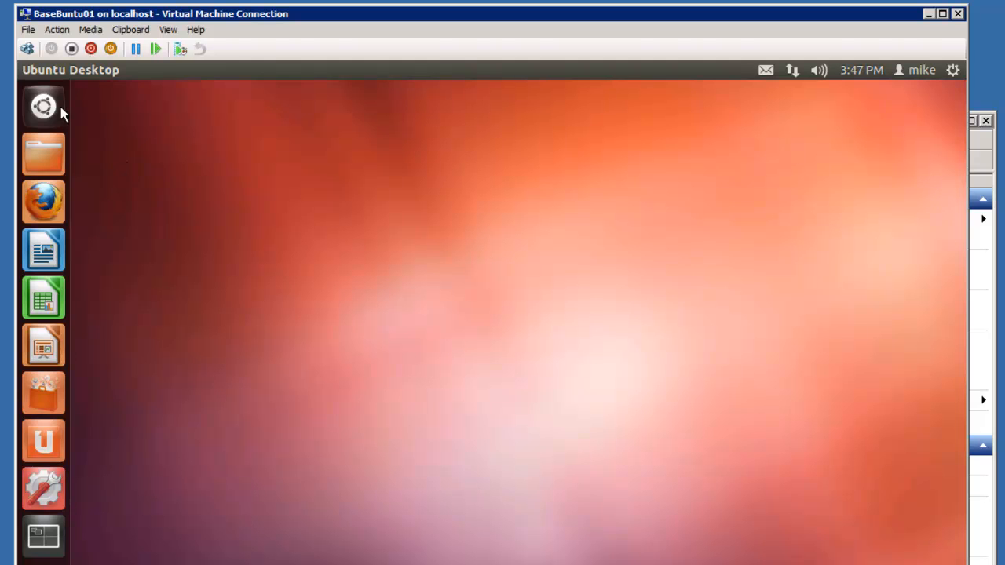
- Search the Dash for 'update manager' and launch Update Manager listing 259 updates
click(44, 107)
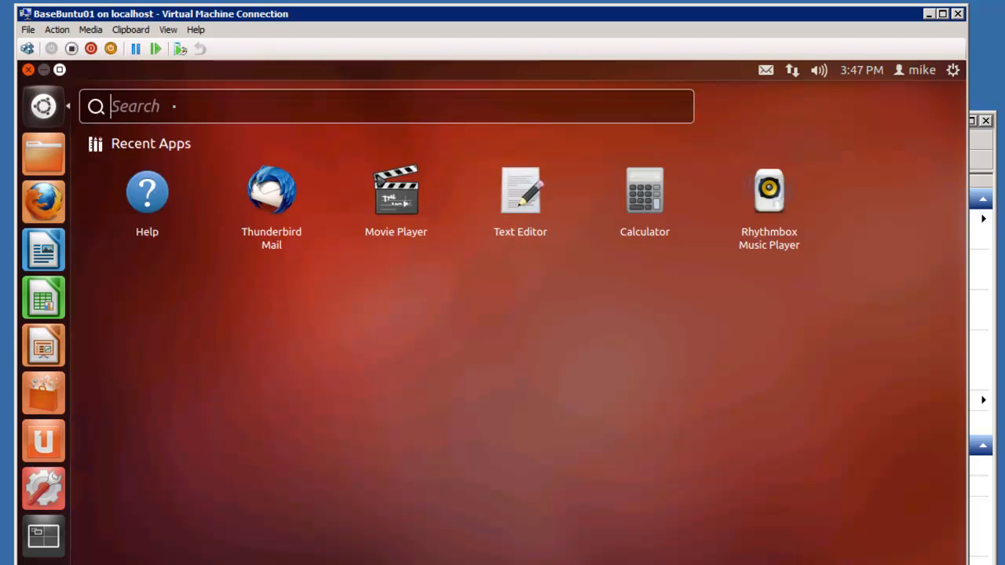
text(u)
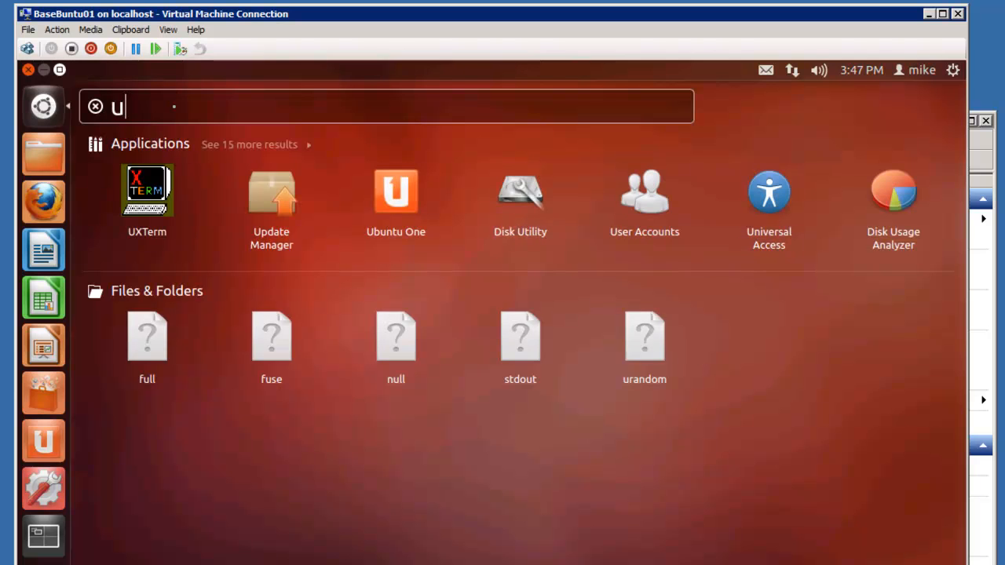
text(pdate mana)
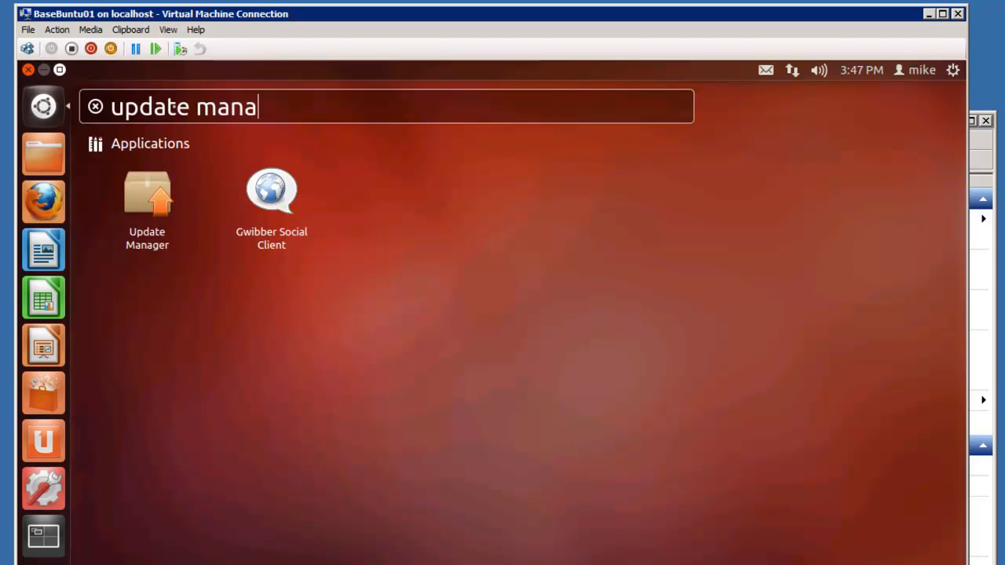
text(ger)
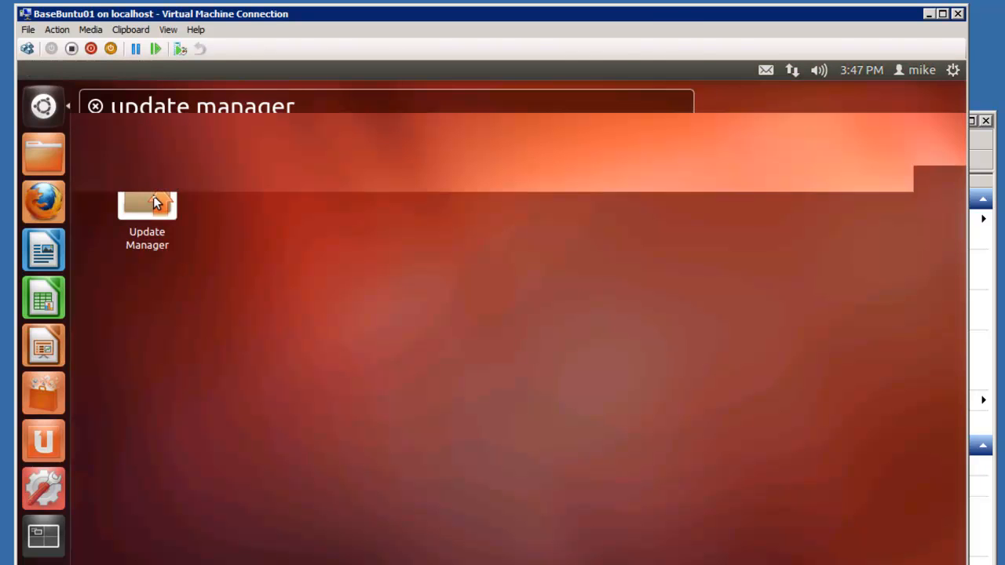
double_click(148, 204)
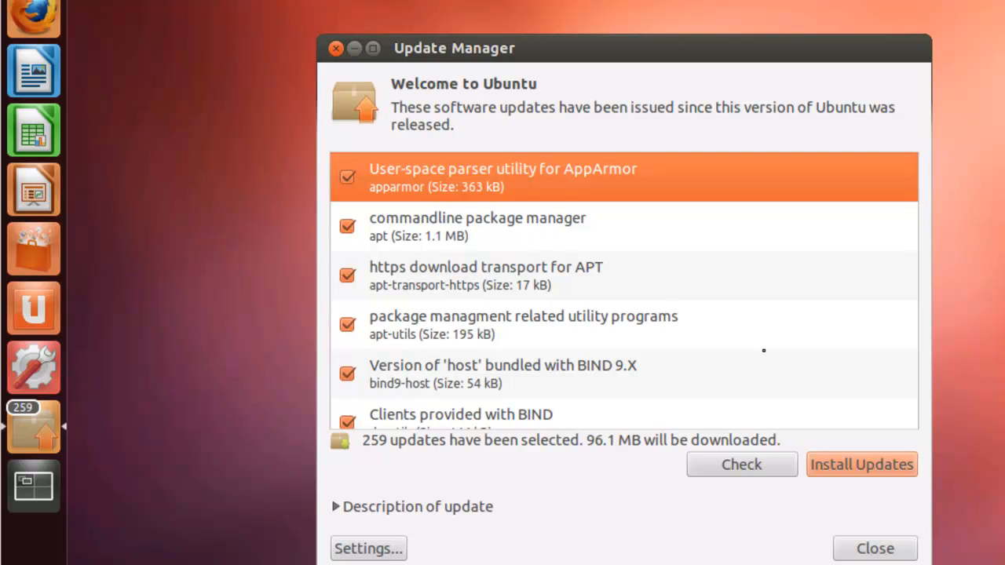
mouse_move(856, 479)
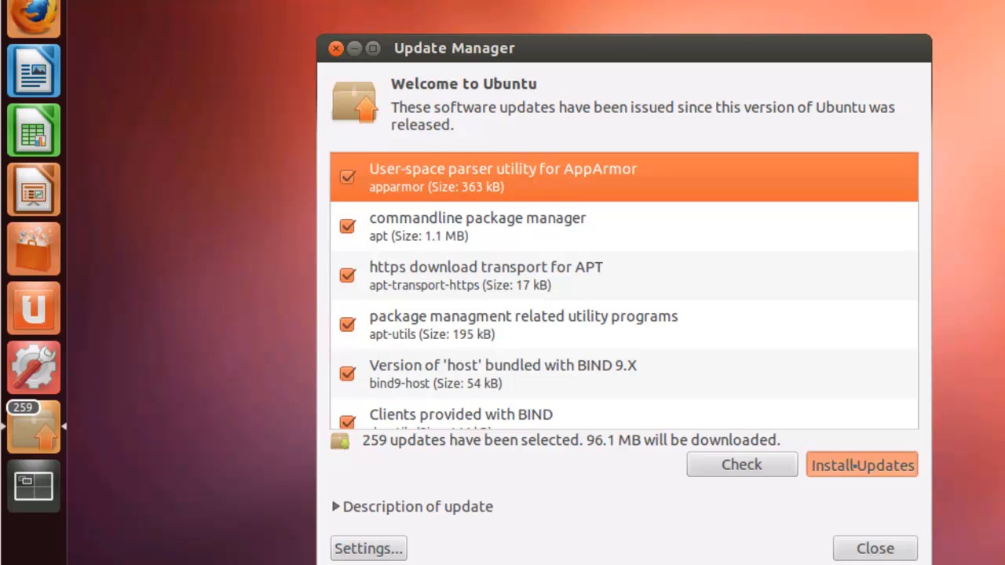
- Install all selected updates, authenticating with the password, then choose Restart Now
click(861, 464)
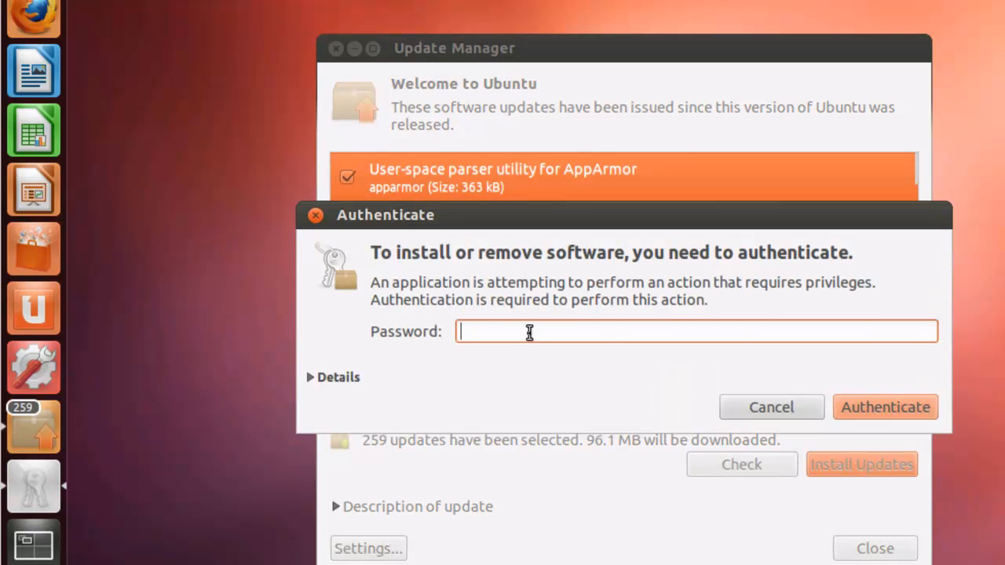
text(password)
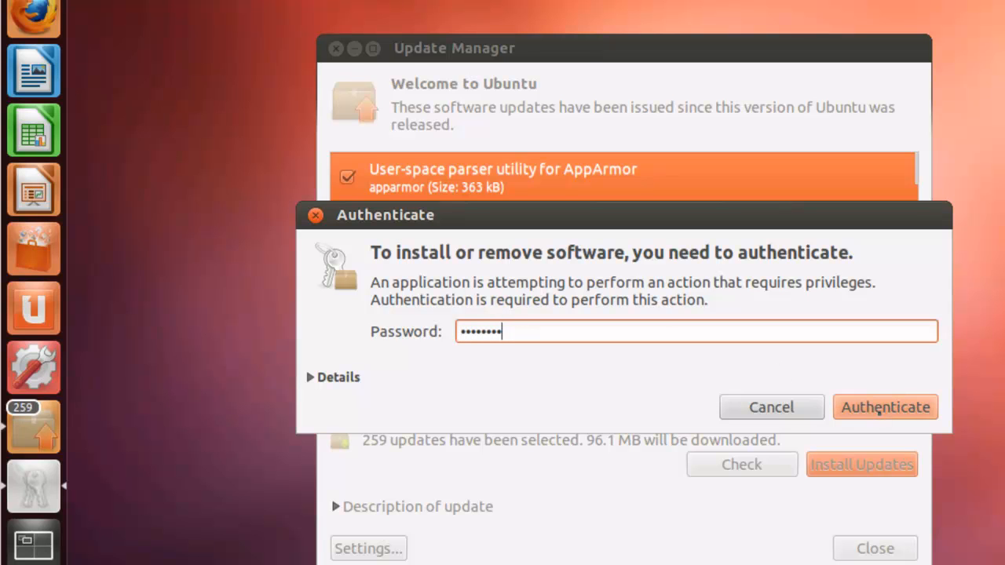
click(886, 407)
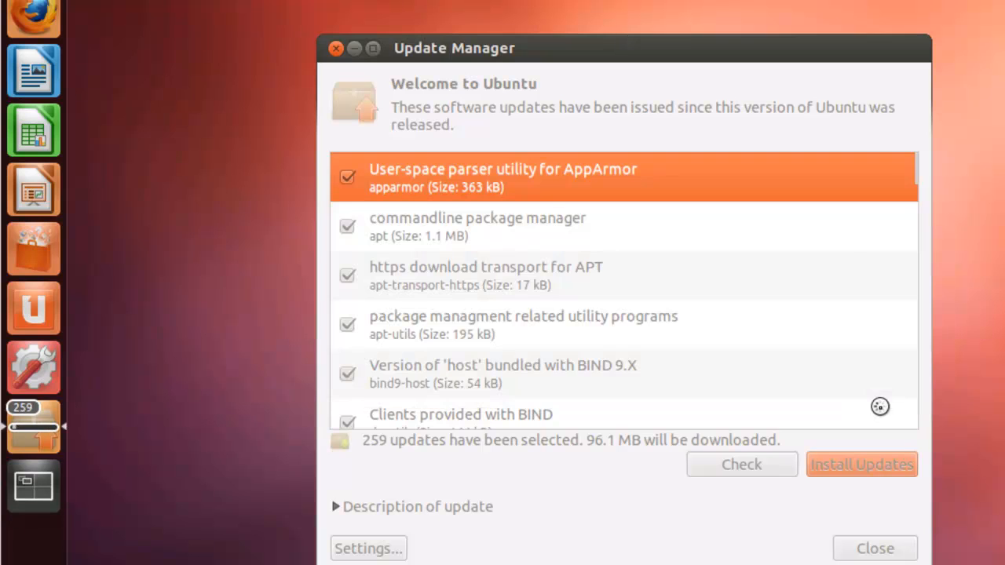
click(861, 465)
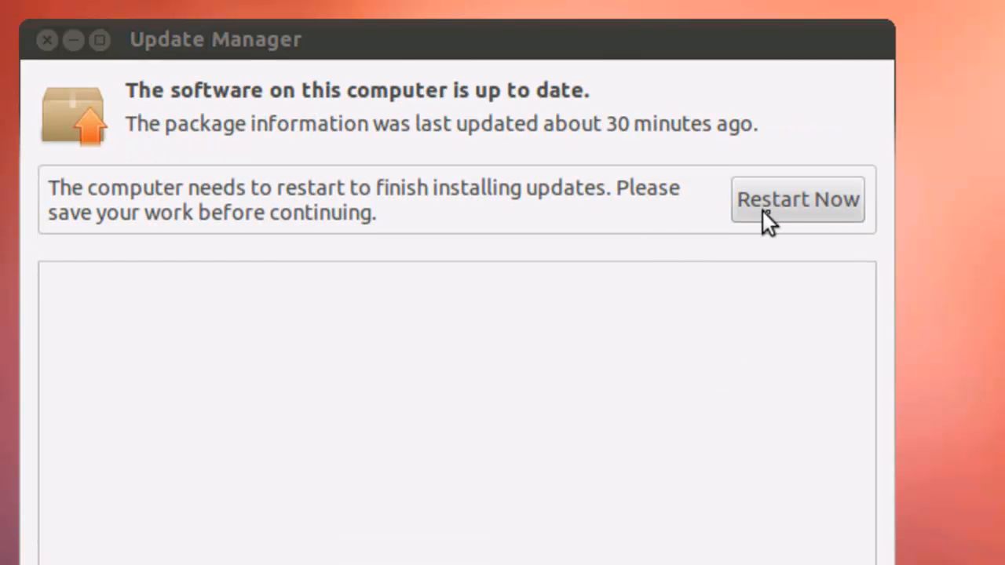
mouse_move(788, 207)
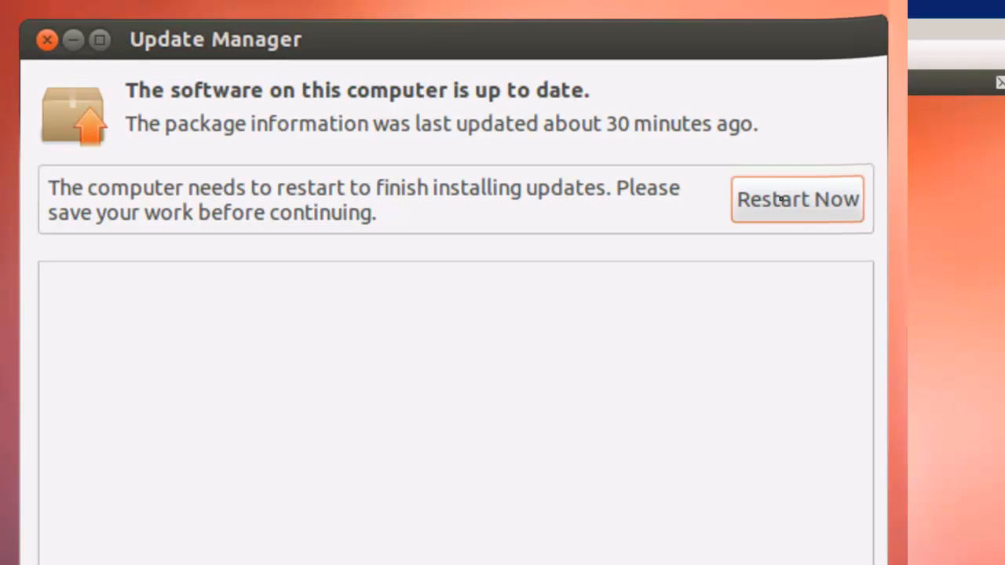
click(796, 200)
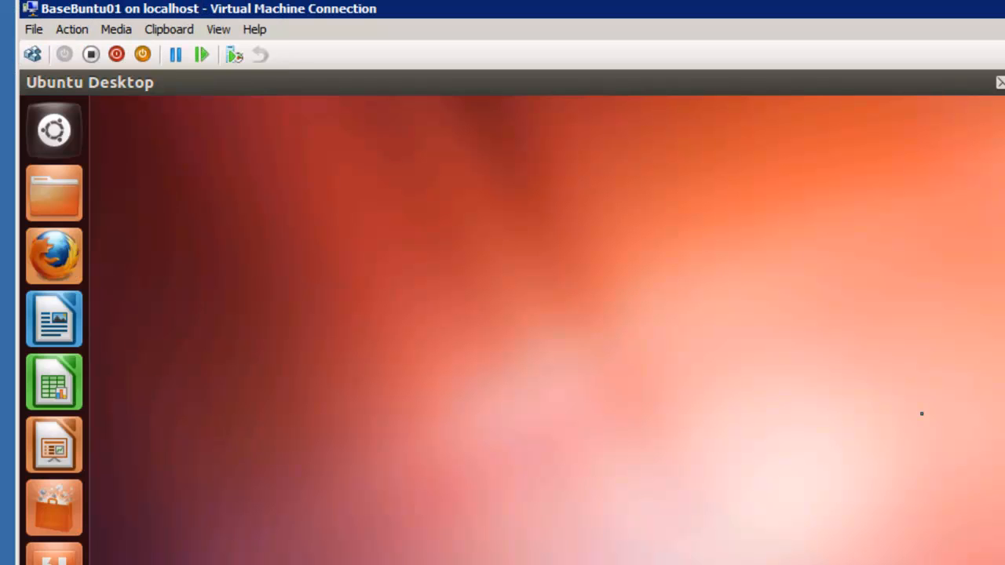
mouse_move(171, 128)
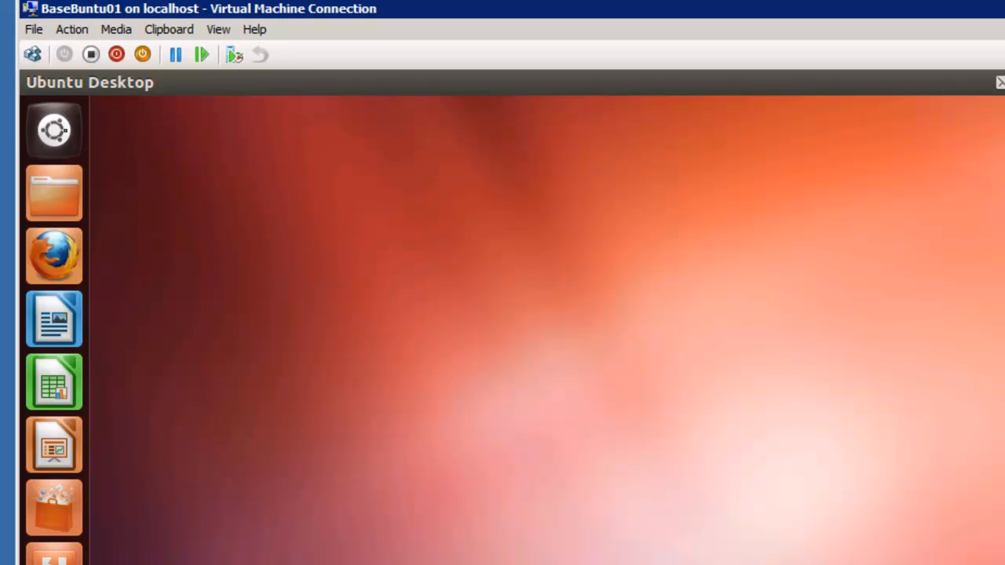
- Launch the Terminal application from the Dash by searching 'terminal'
click(53, 129)
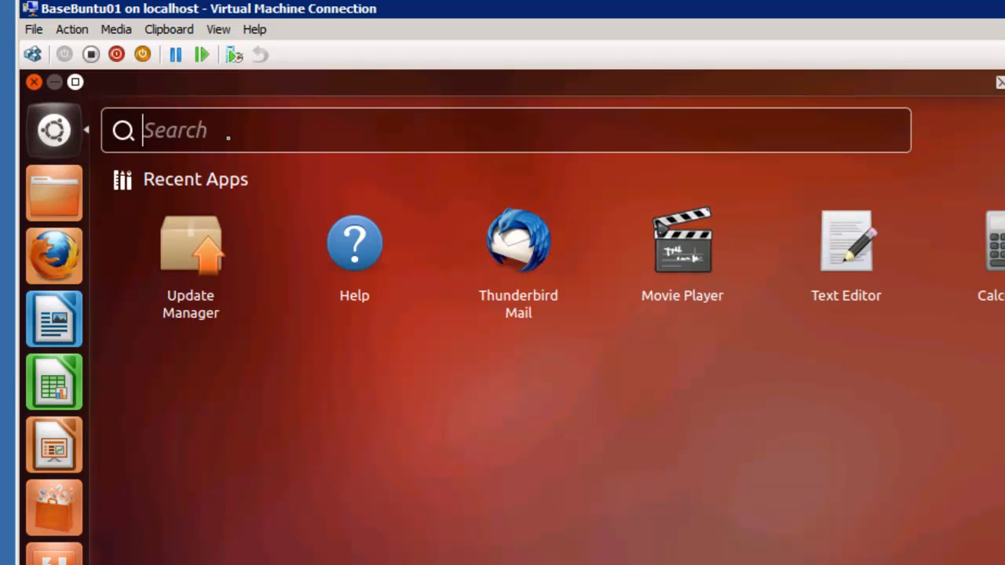
text(terminal)
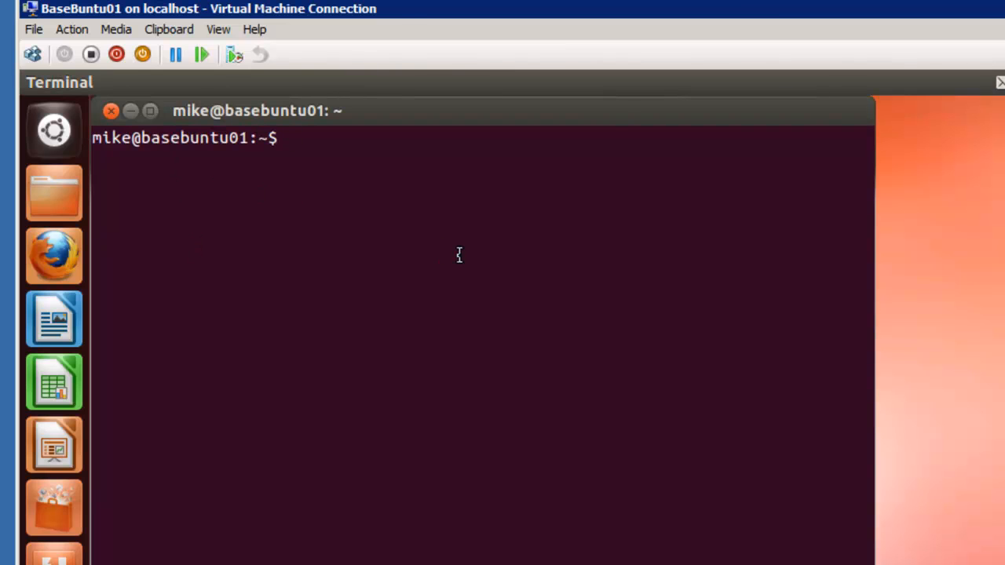
- Run 'uname -r' (kernel 3.2.0-25-generic-pae) and 'lsmod | grep' to verify Hyper-V modules
text(u)
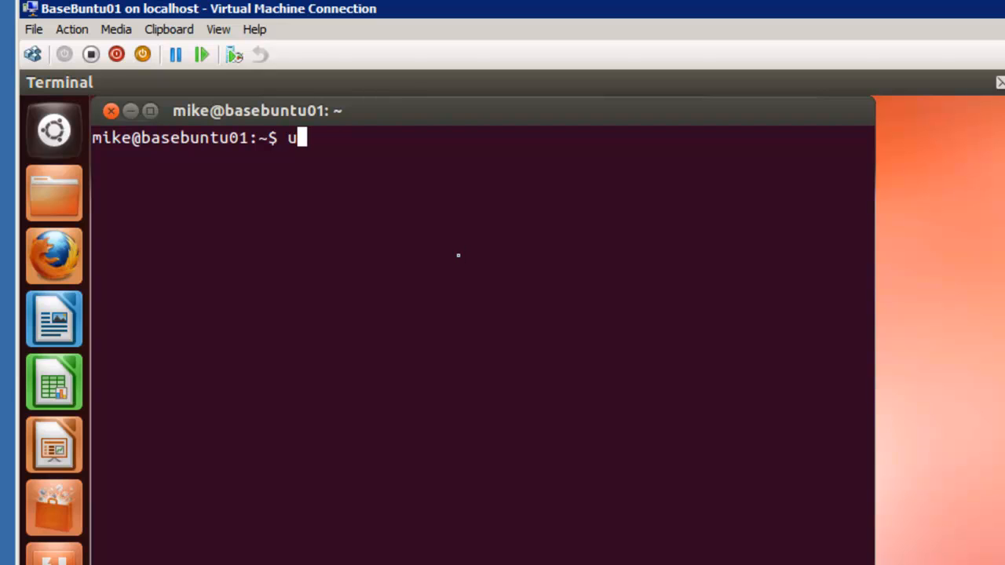
text(name -r)
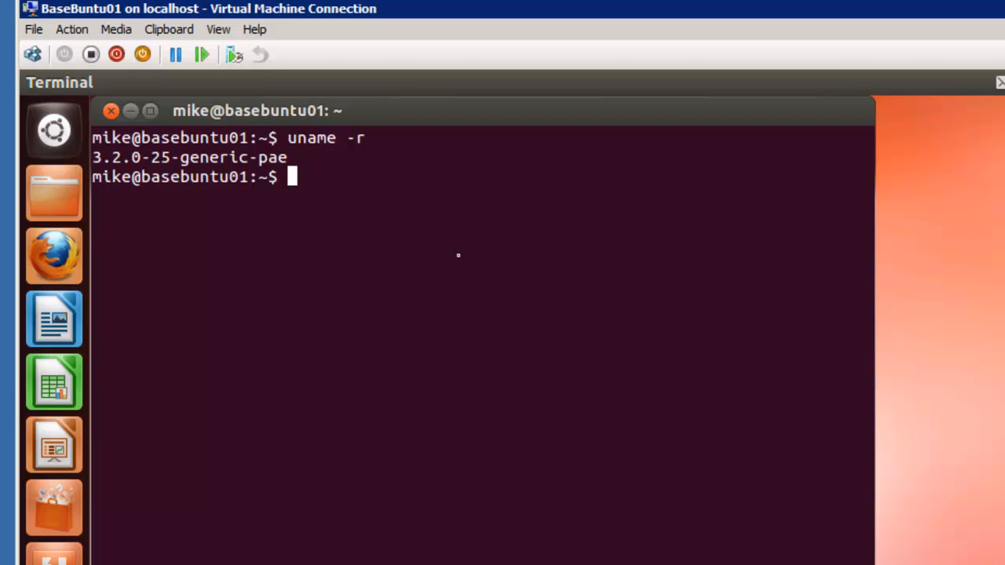
text(lsmod)
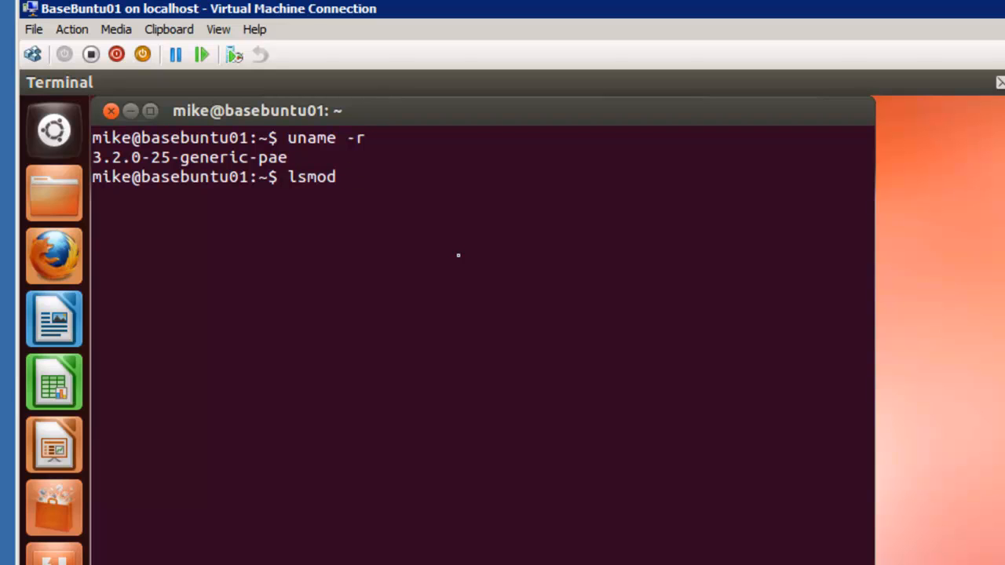
text(| gre)
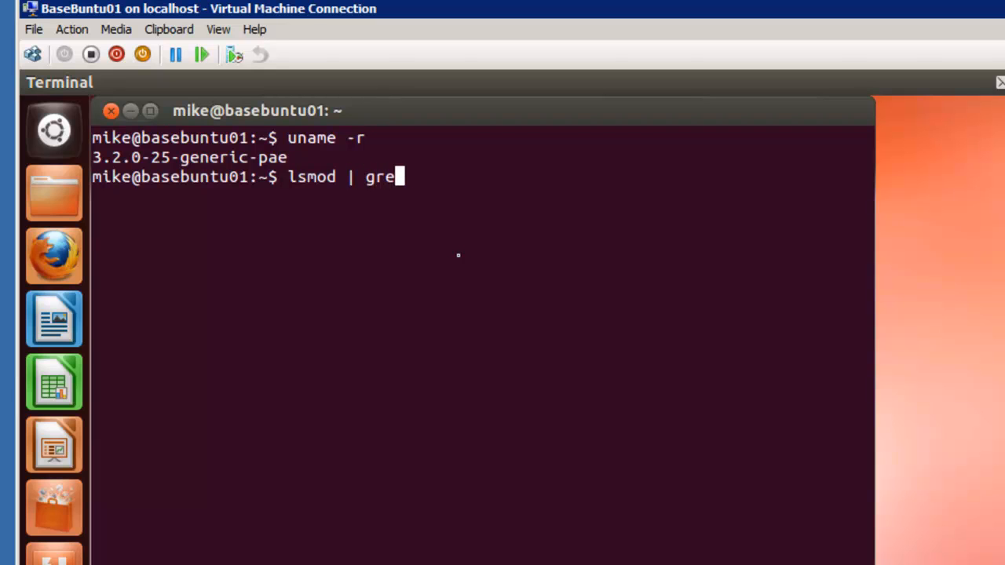
text(p)
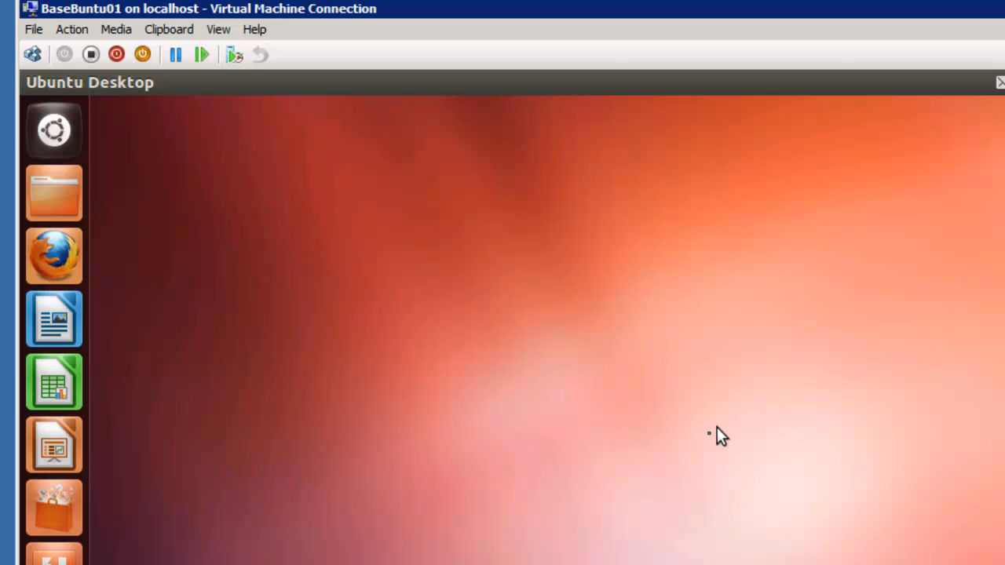
mouse_move(723, 446)
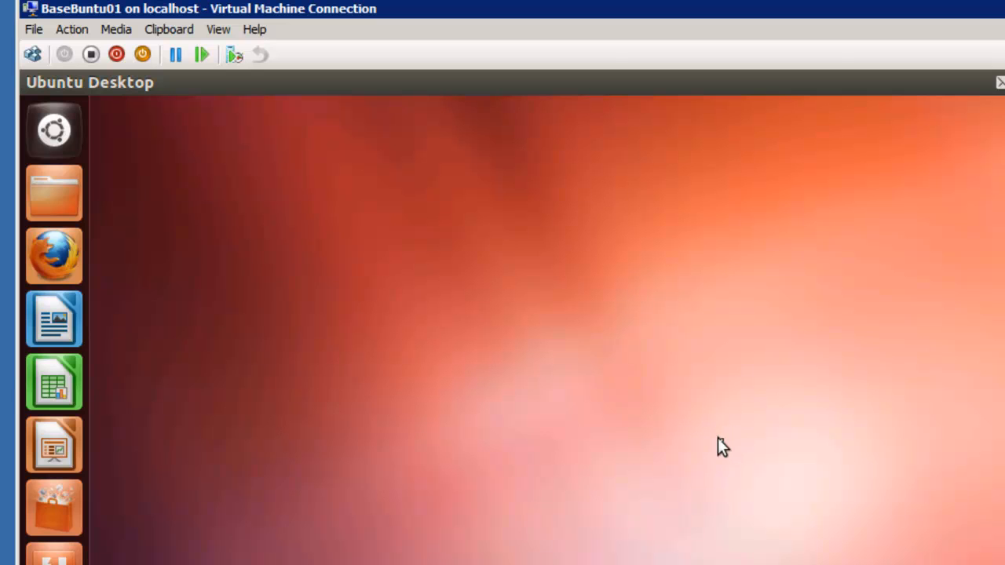
mouse_move(732, 454)
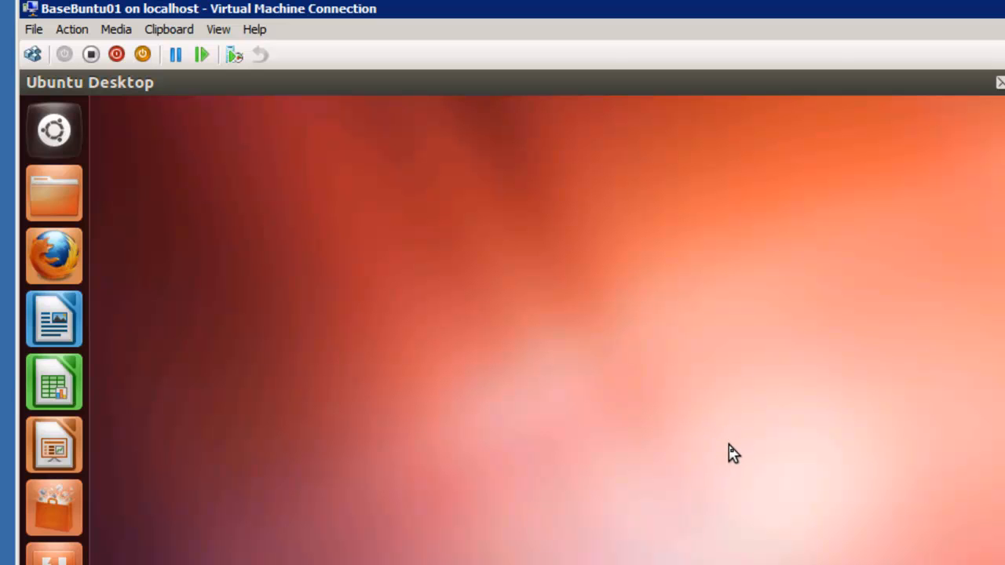
mouse_move(722, 414)
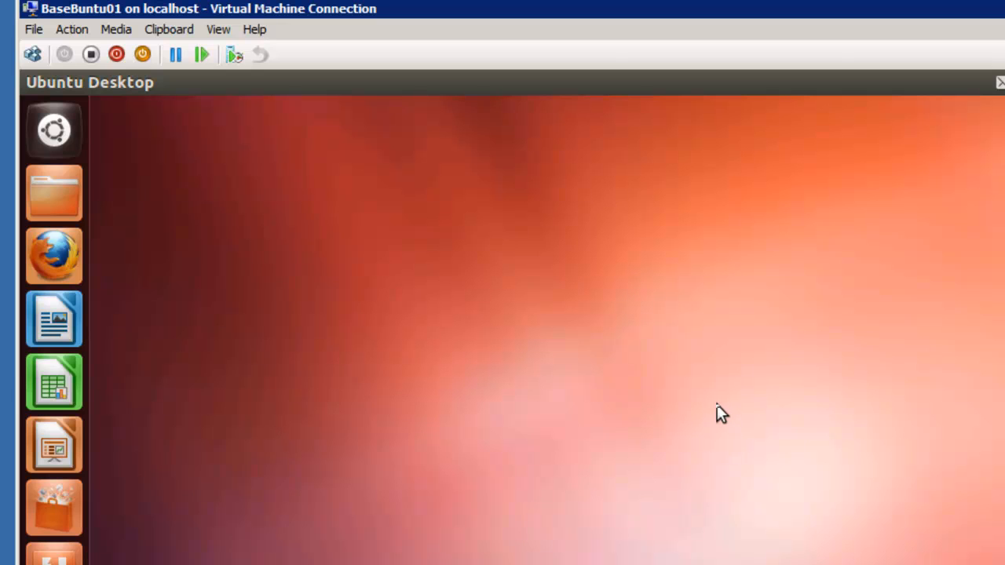
mouse_move(734, 408)
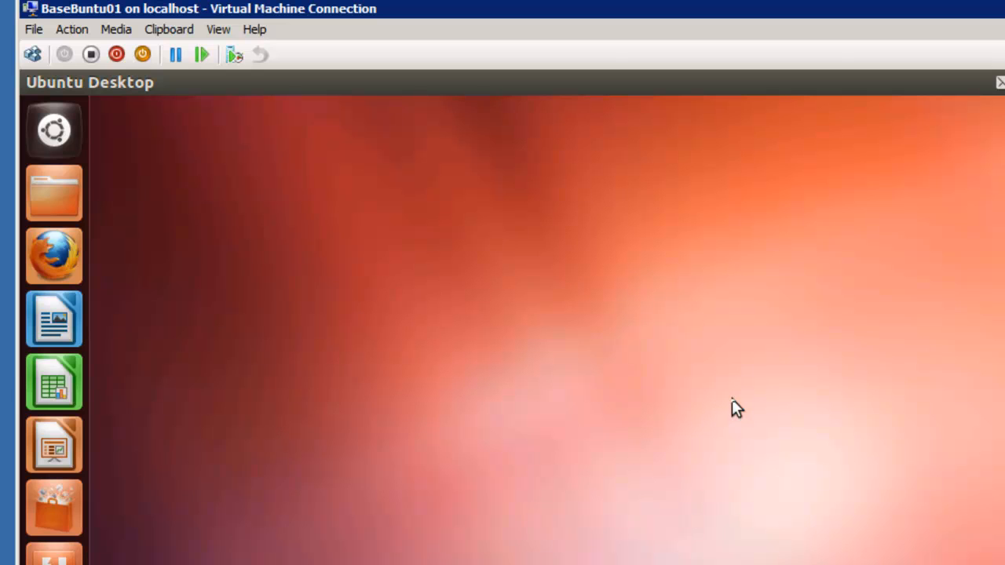